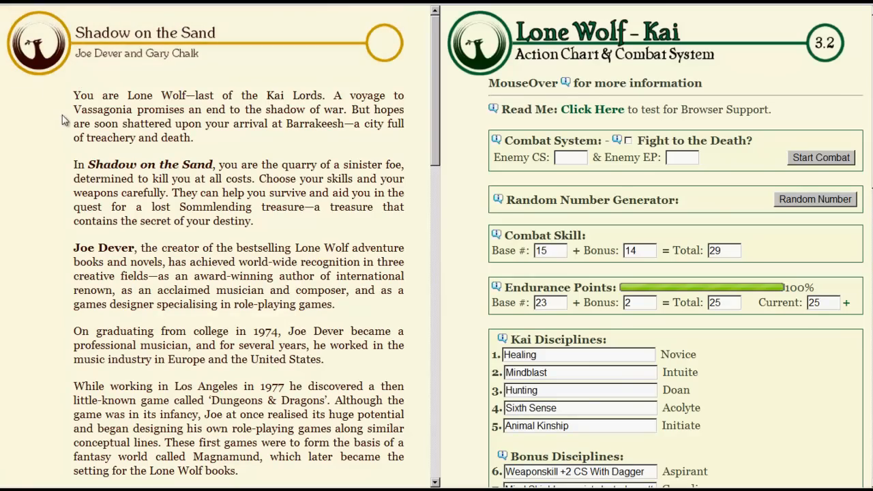
Step: Scroll to the end of Shadow on the Sand and go forward to The Chasm of Doom title page
scroll("down", 3)
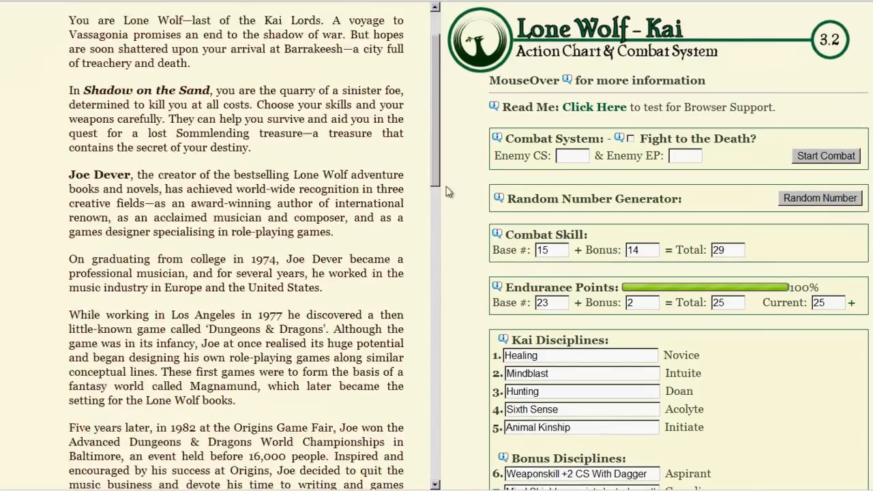
scroll("down", 3)
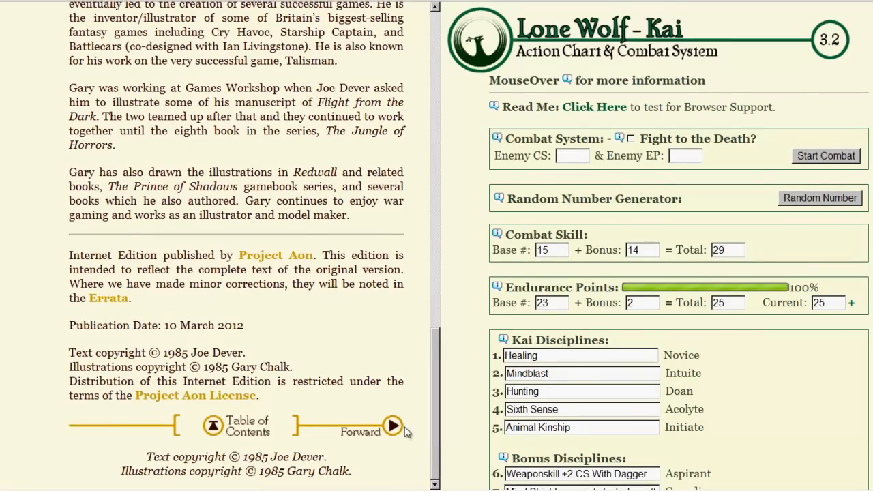
left_click(392, 426)
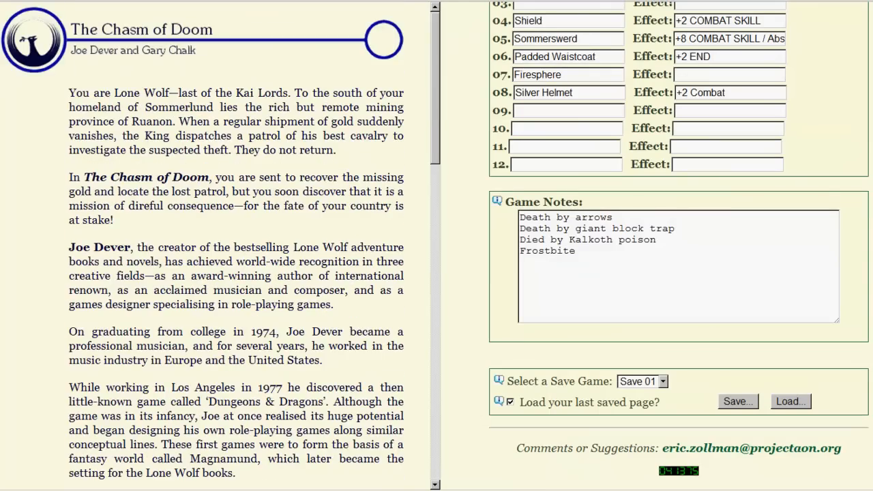
scroll("up", 3)
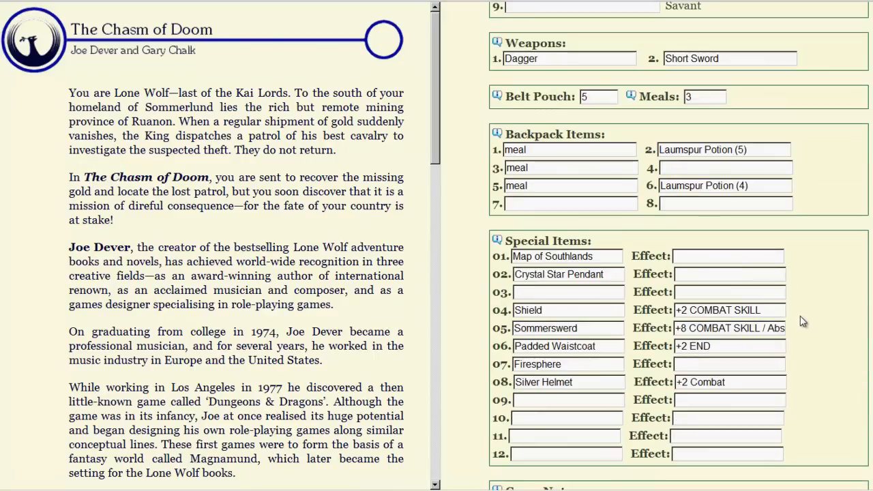
scroll("down", 3)
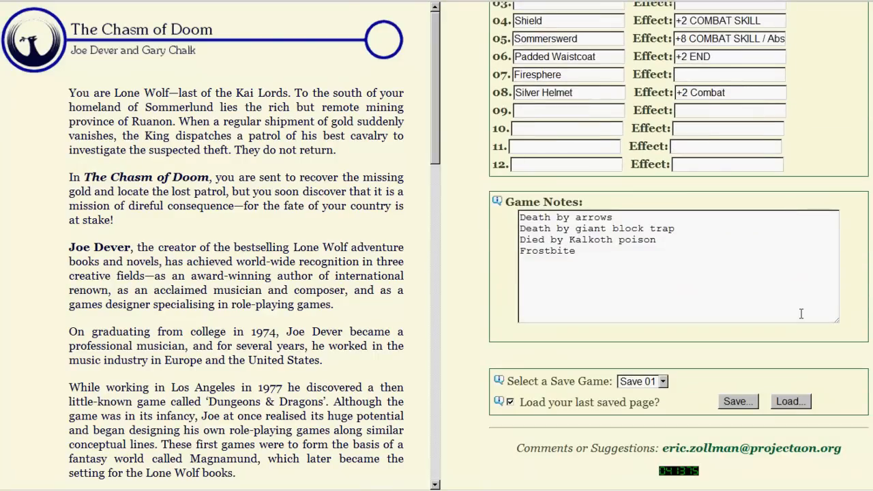
scroll("up", 3)
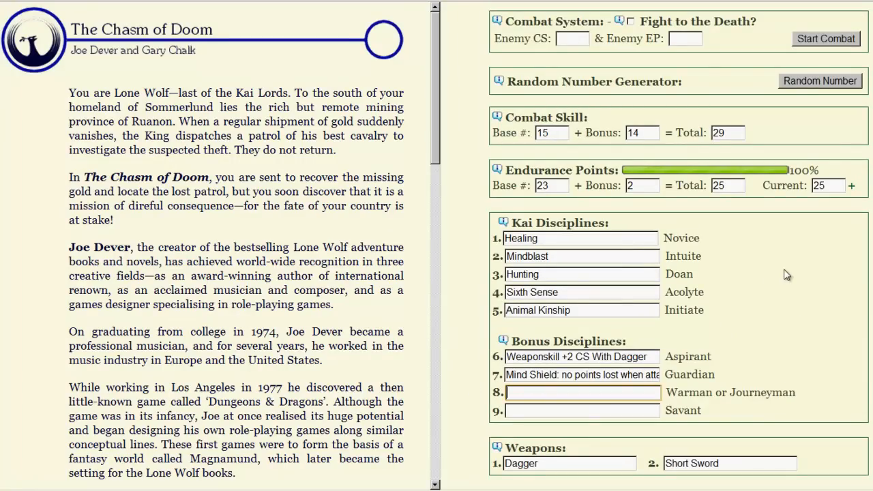
scroll("up", 3)
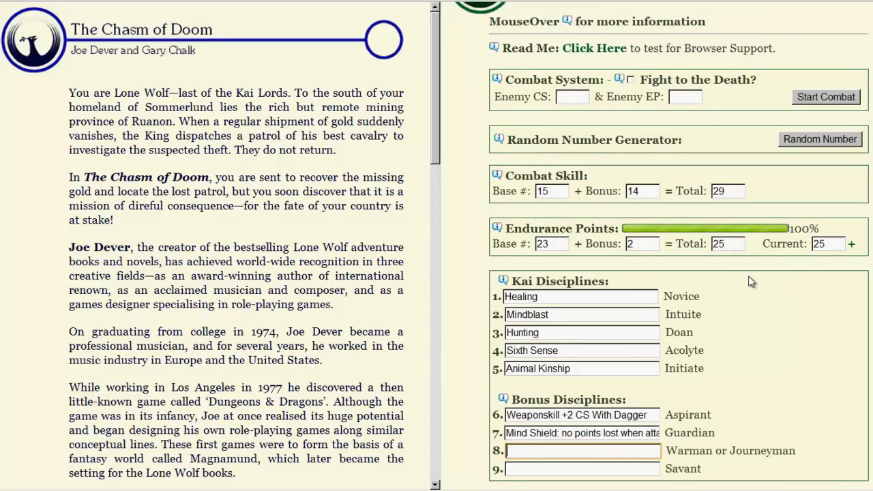
mouse_move(763, 320)
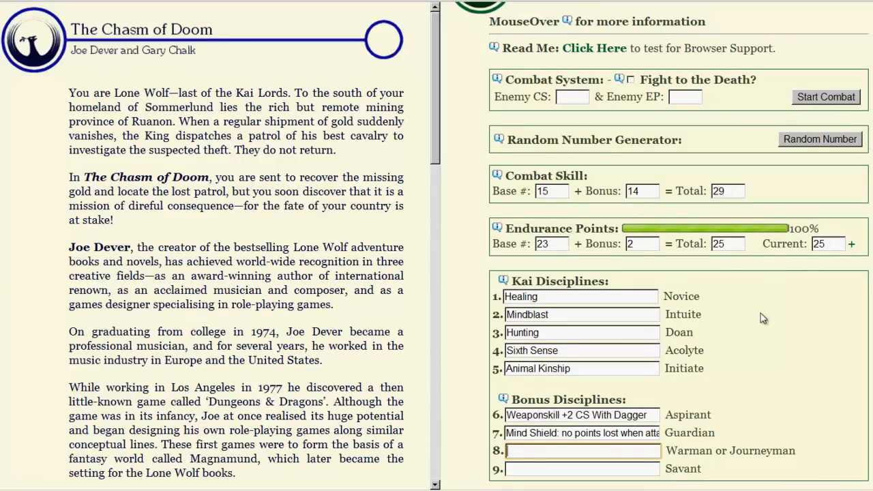
mouse_move(660, 247)
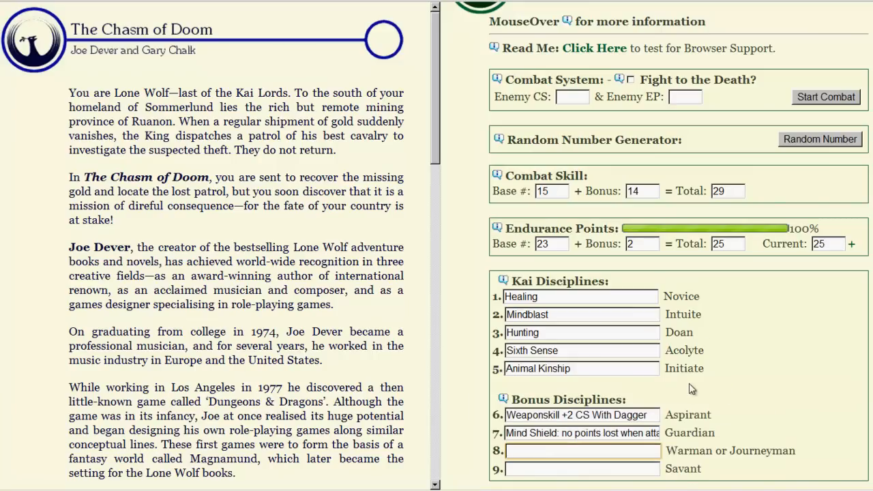
scroll("down", 3)
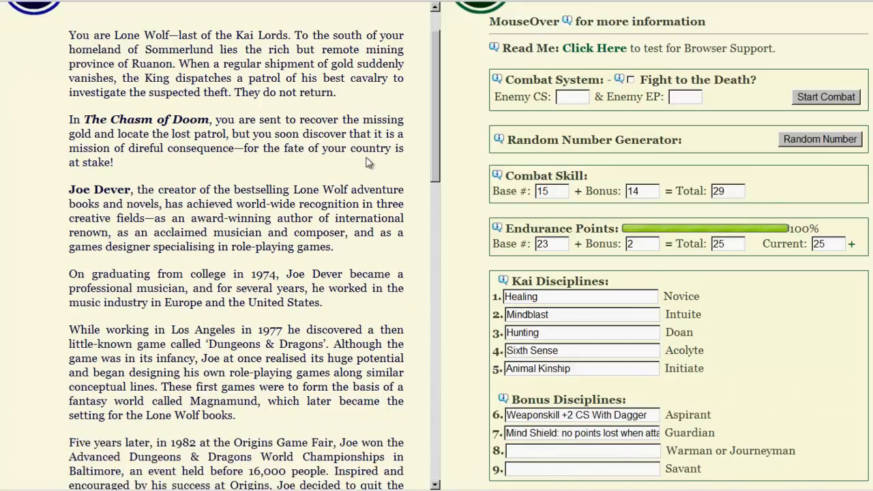
scroll("up", 3)
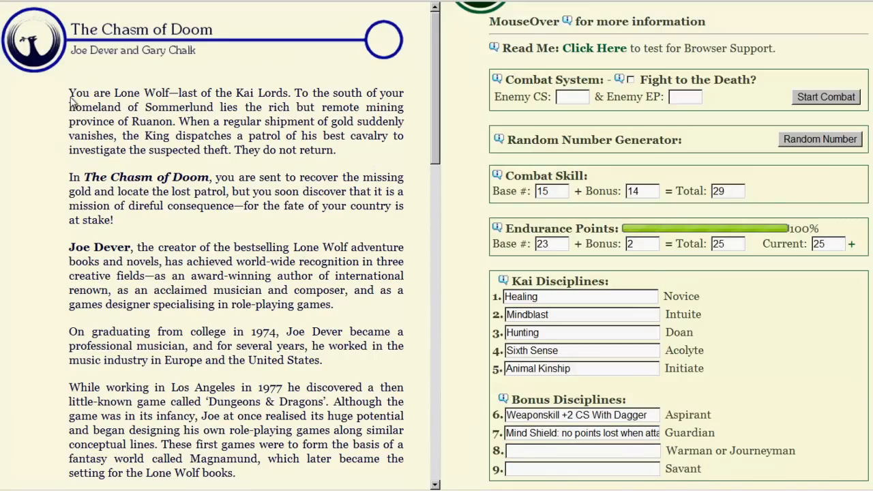
mouse_move(29, 179)
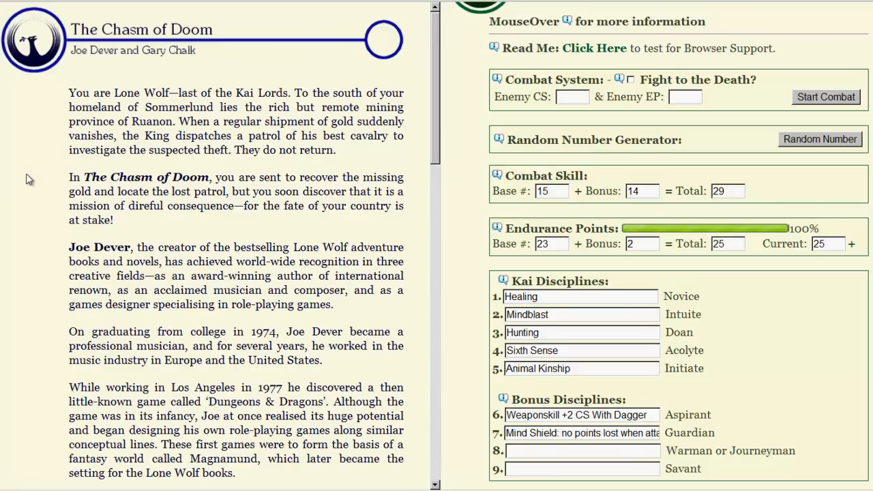
mouse_move(47, 186)
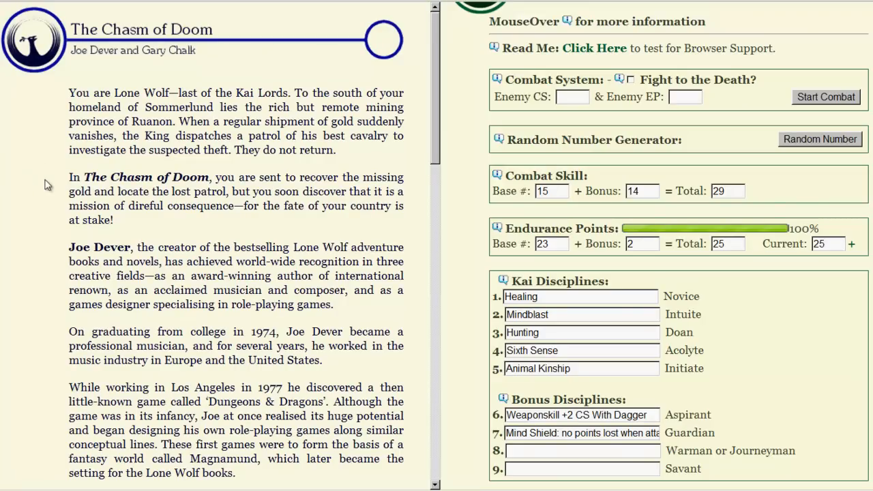
mouse_move(65, 127)
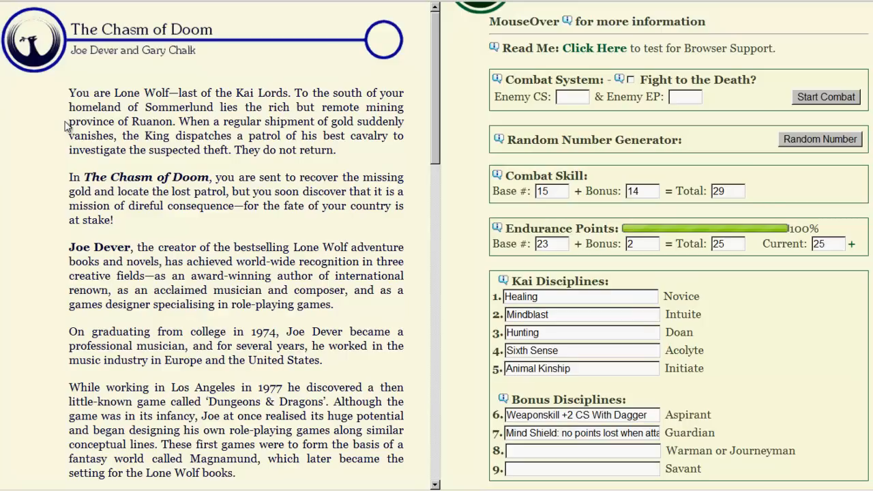
mouse_move(34, 141)
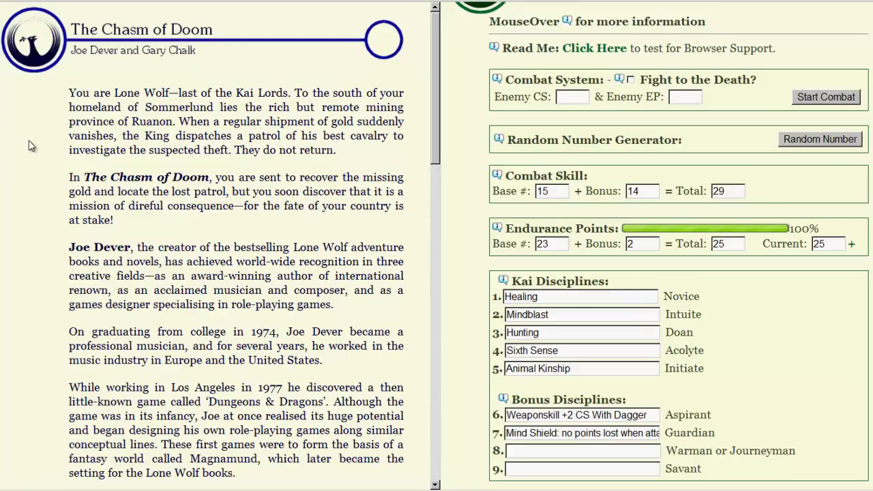
mouse_move(32, 176)
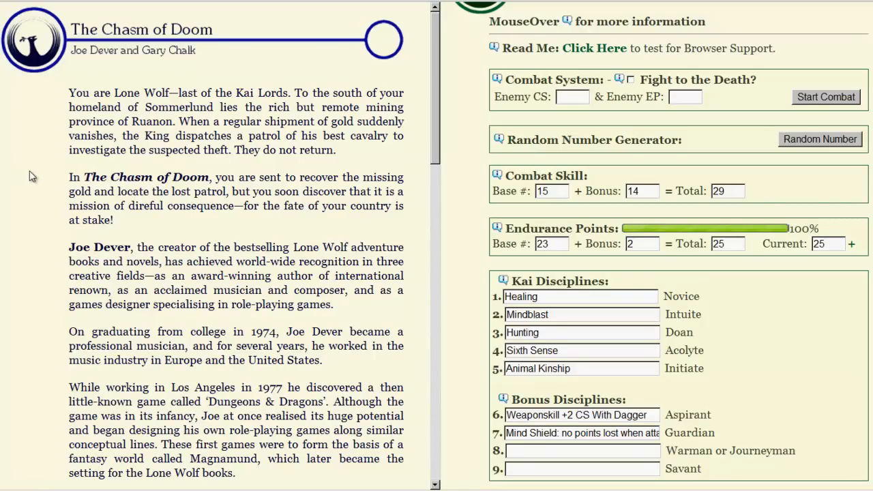
mouse_move(49, 170)
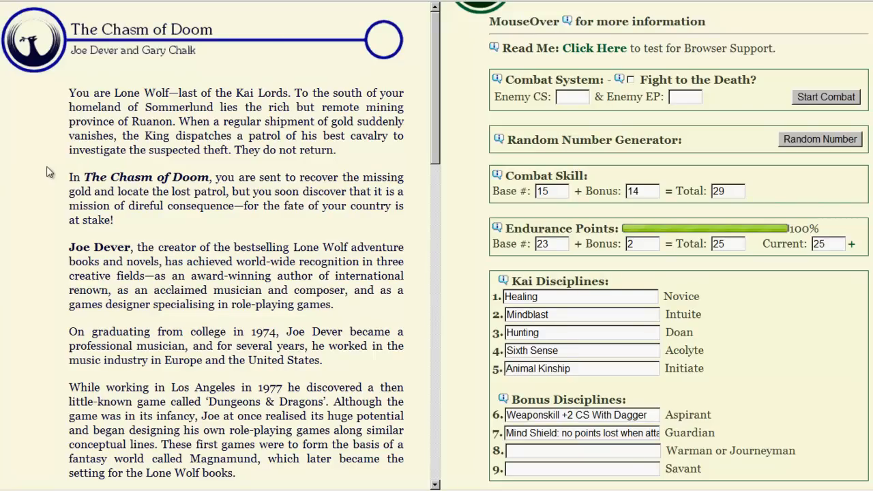
mouse_move(46, 167)
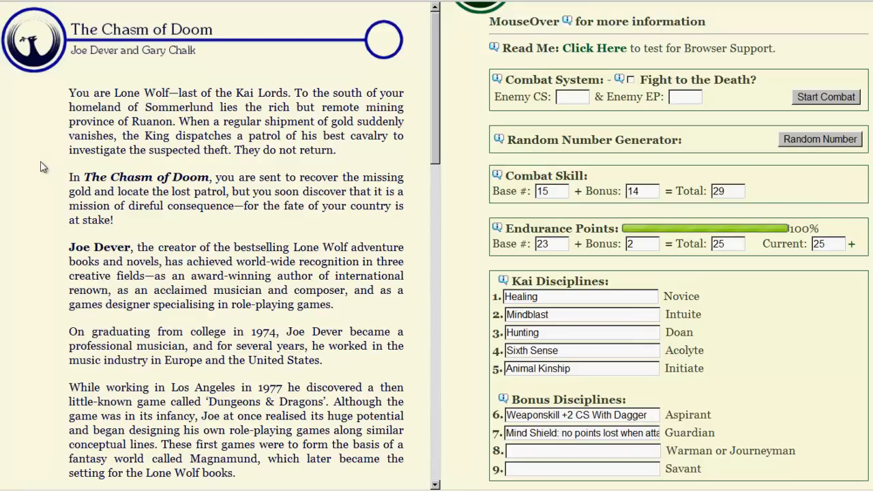
scroll("down", 3)
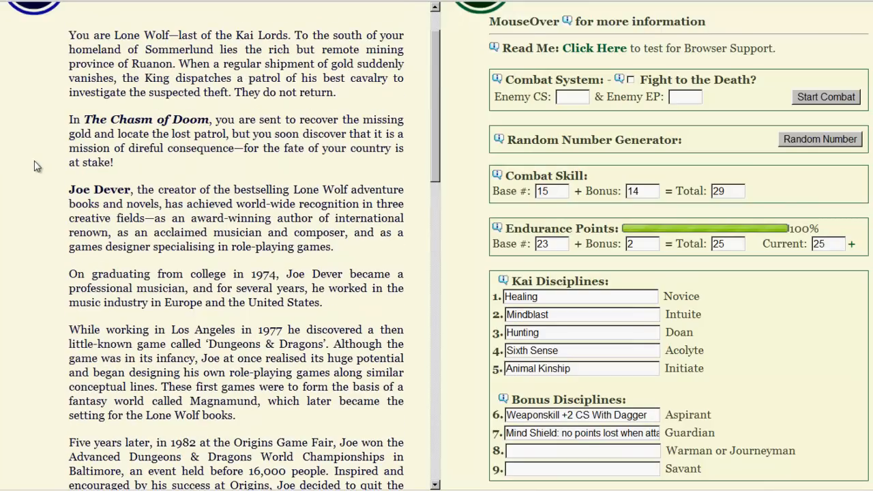
scroll("down", 3)
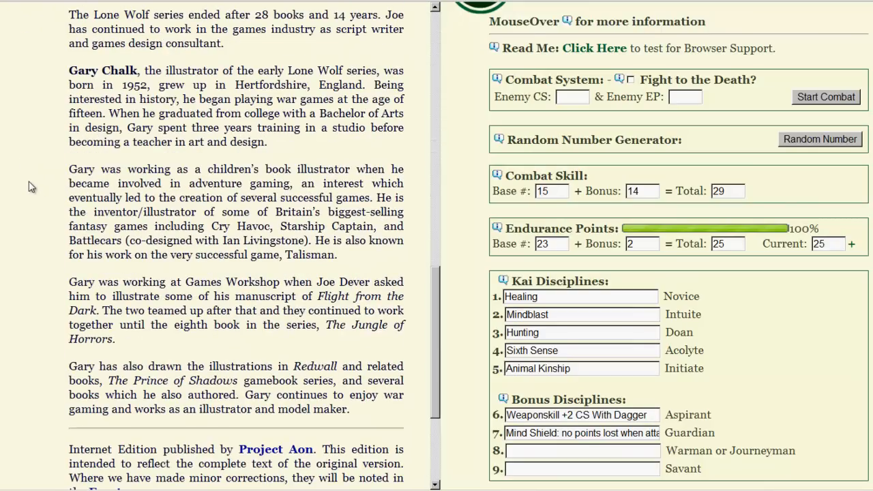
scroll("down", 3)
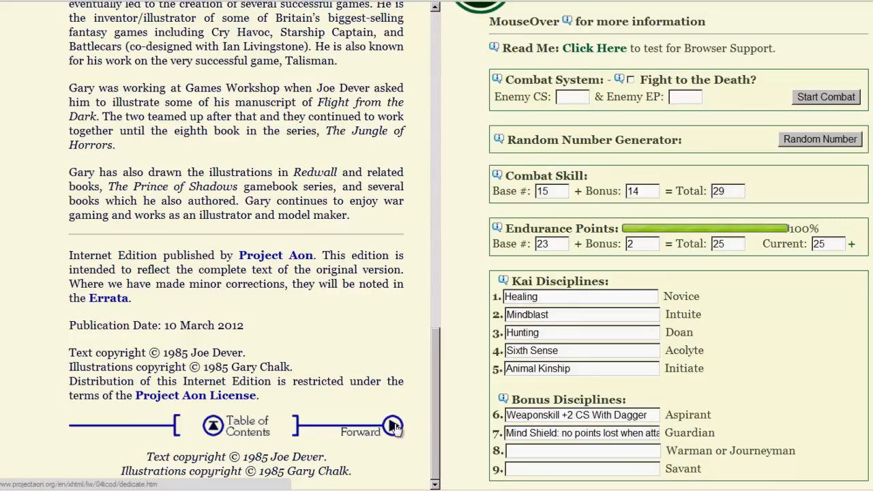
left_click(393, 425)
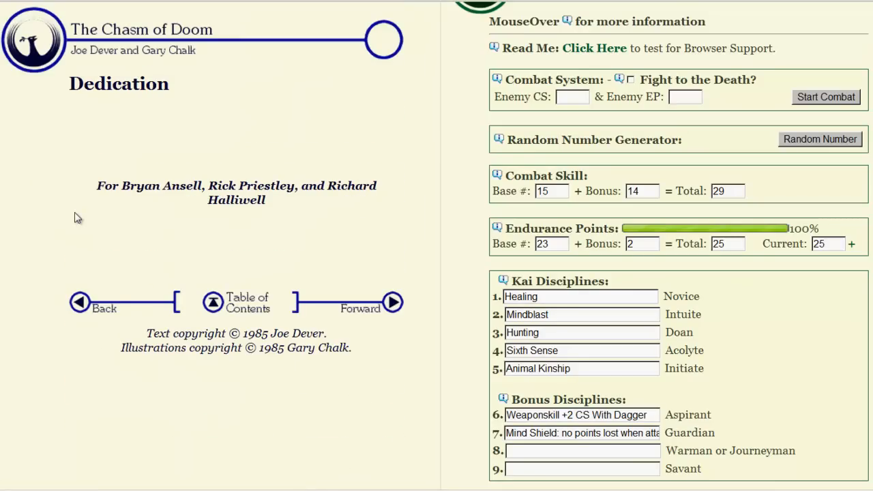
mouse_move(238, 181)
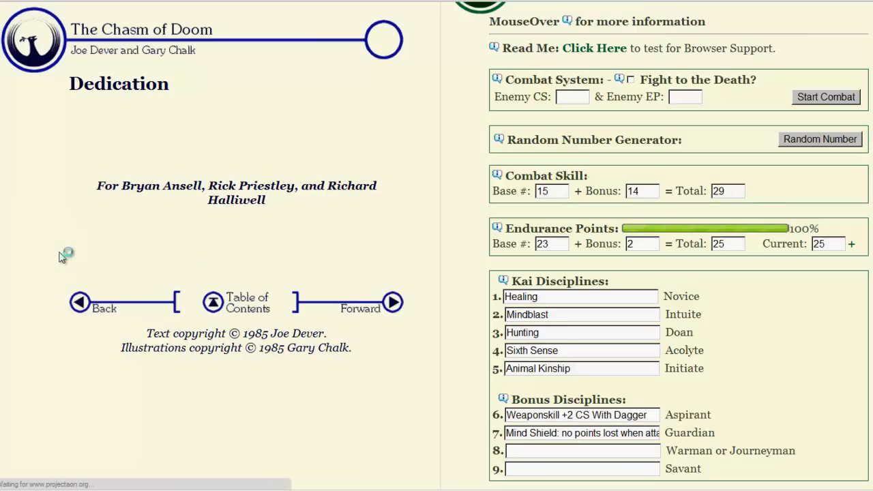
mouse_move(83, 249)
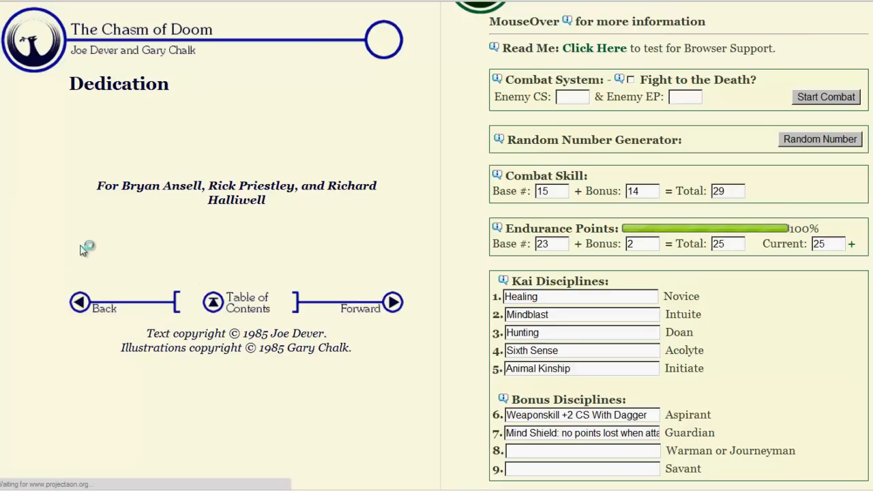
mouse_move(312, 246)
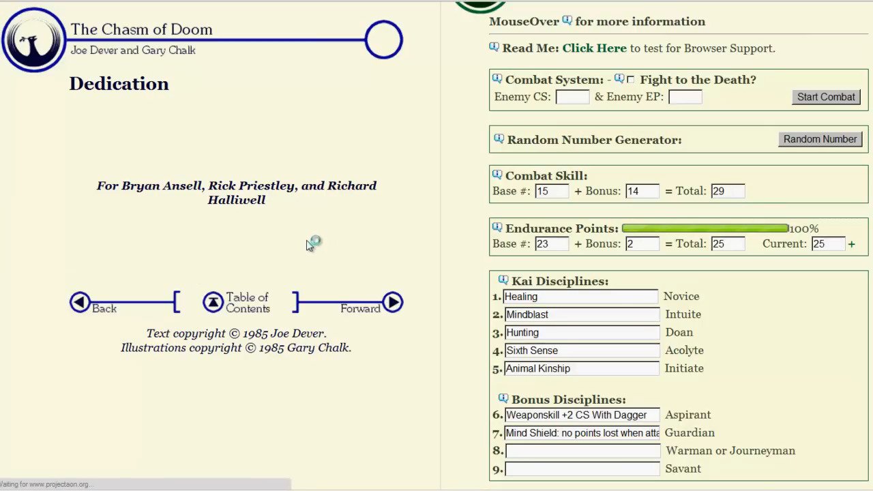
mouse_move(318, 241)
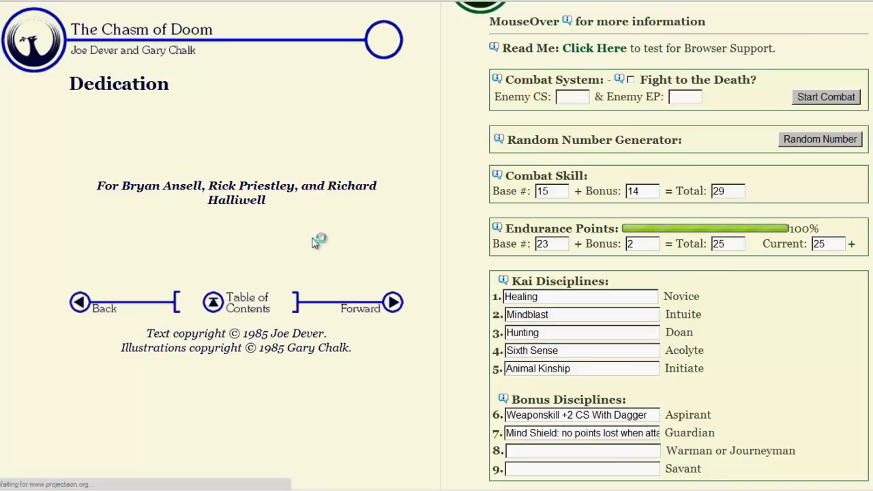
mouse_move(326, 232)
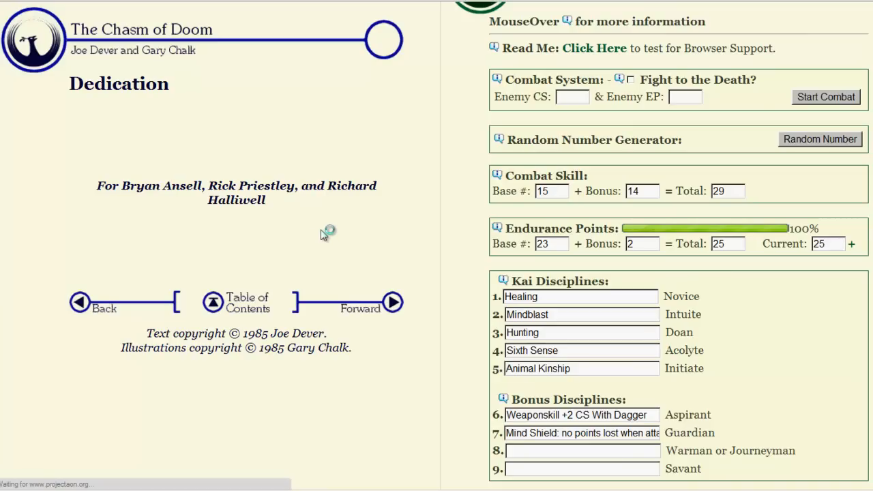
left_click(392, 303)
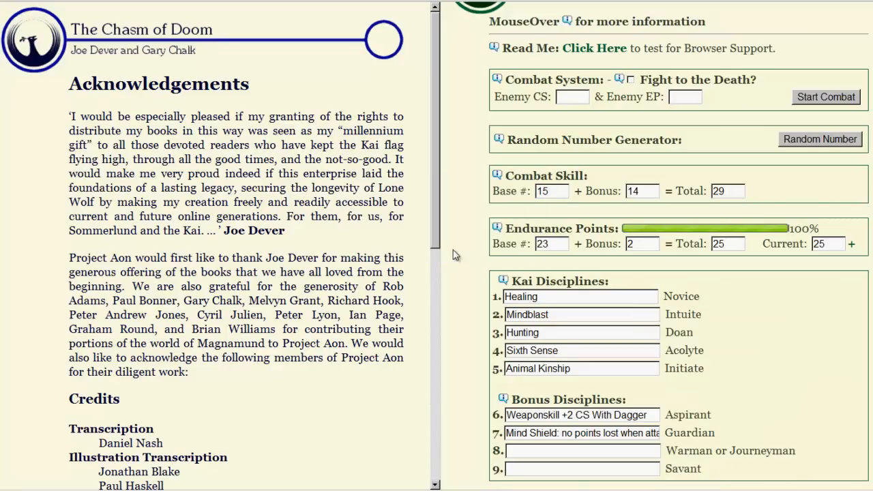
mouse_move(333, 196)
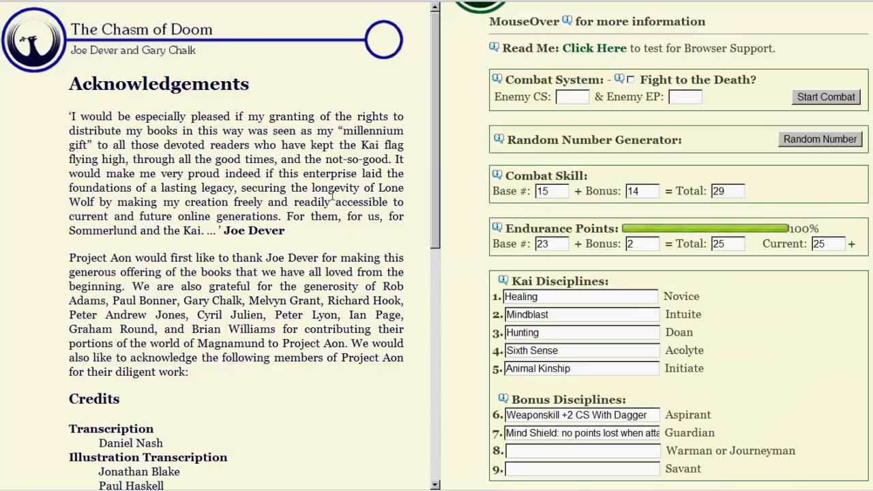
scroll("down", 3)
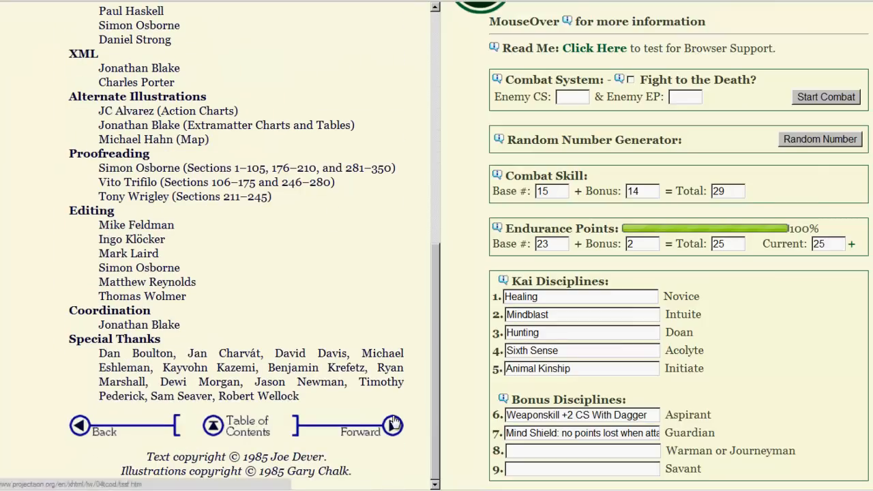
left_click(392, 425)
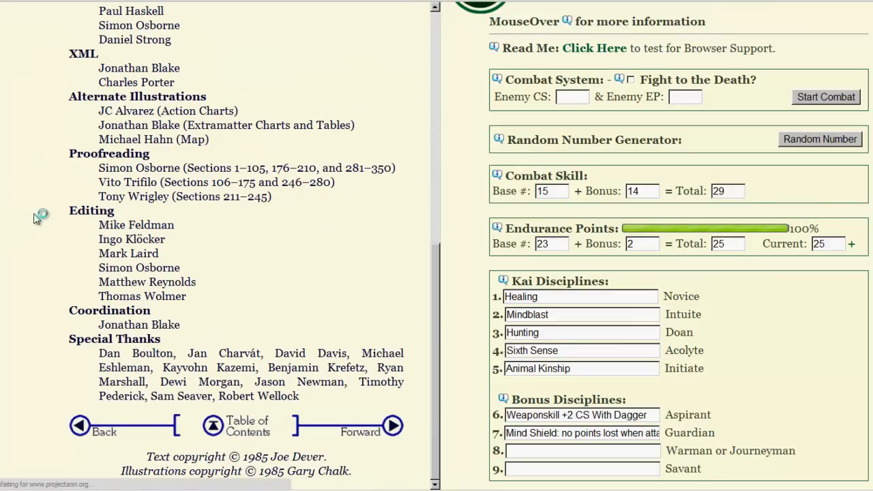
scroll("up", 3)
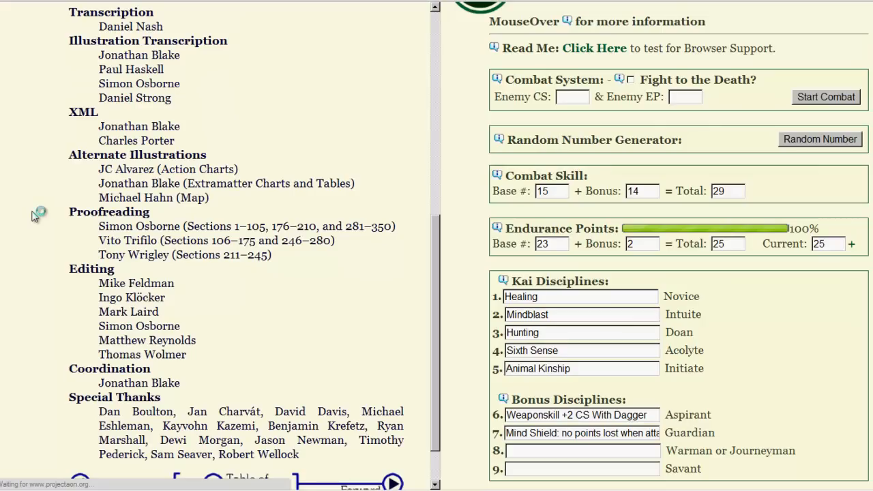
mouse_move(594, 231)
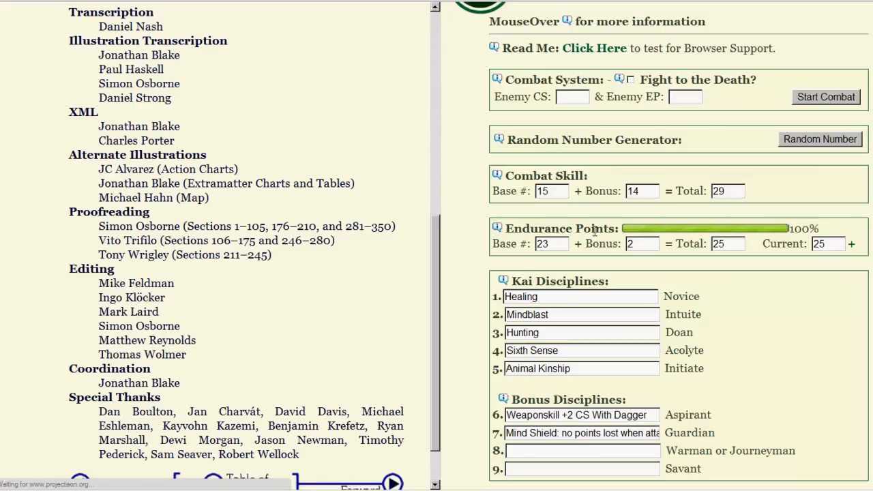
scroll("down", 3)
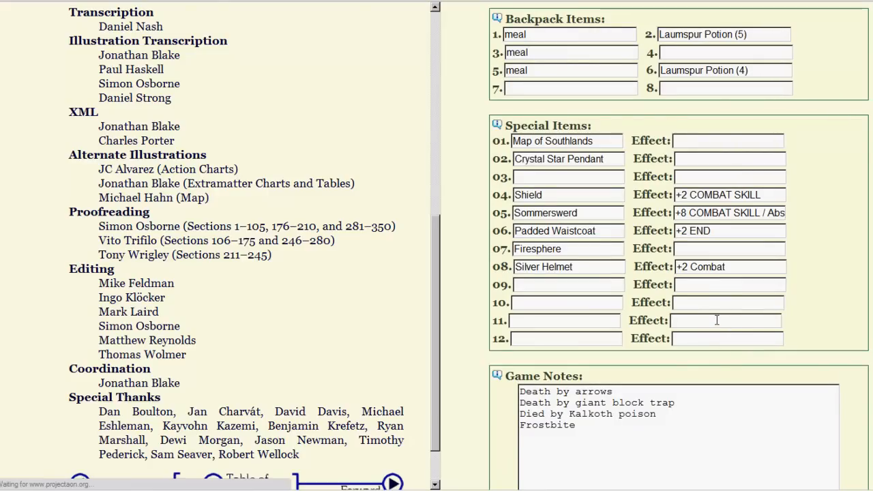
scroll("up", 3)
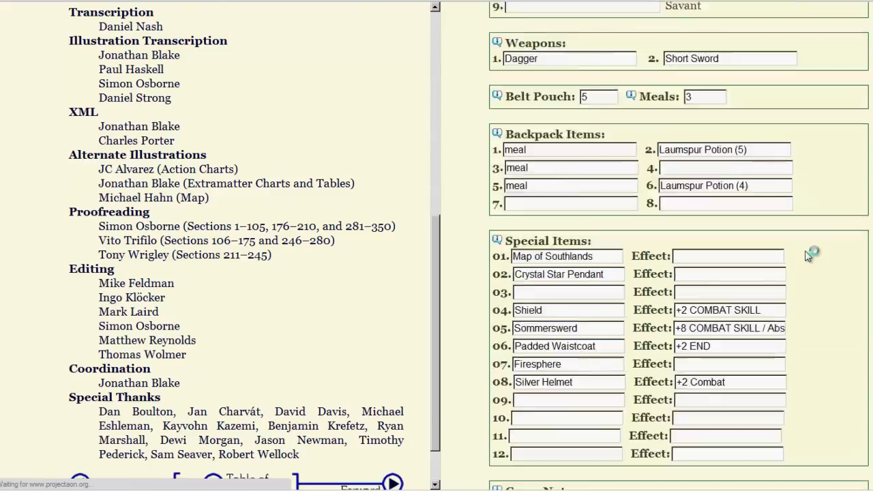
scroll("up", 3)
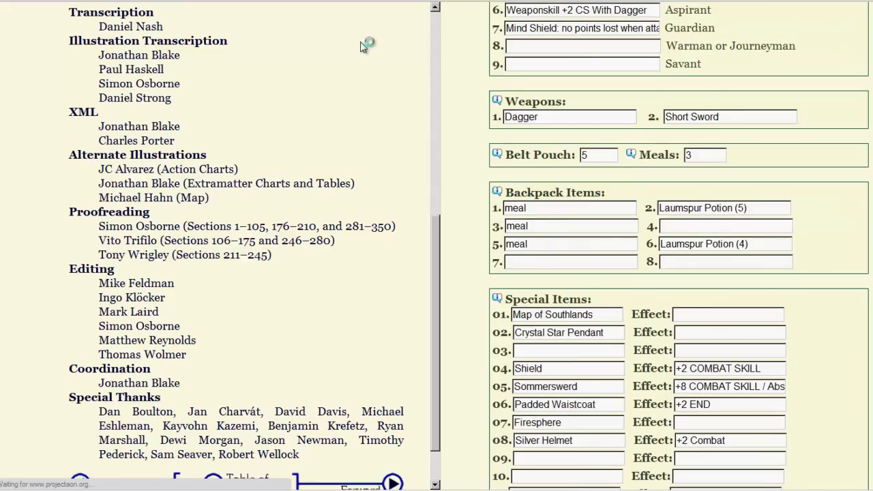
mouse_move(570, 393)
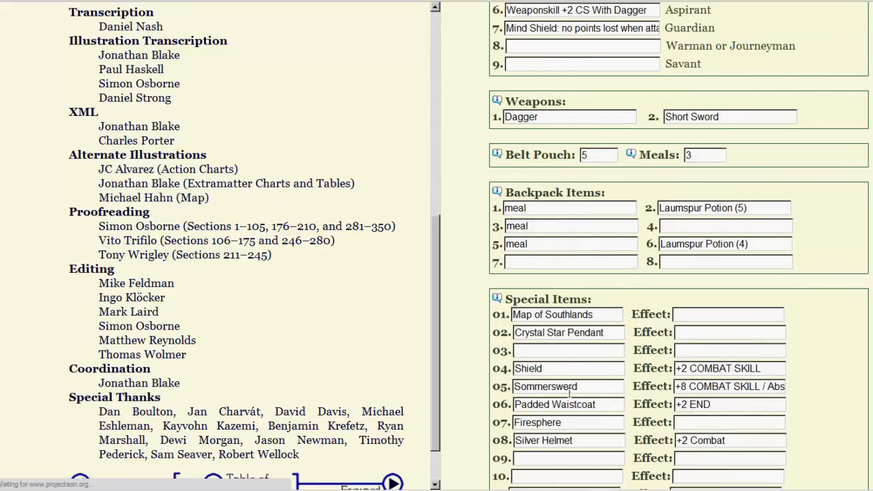
scroll("down", 3)
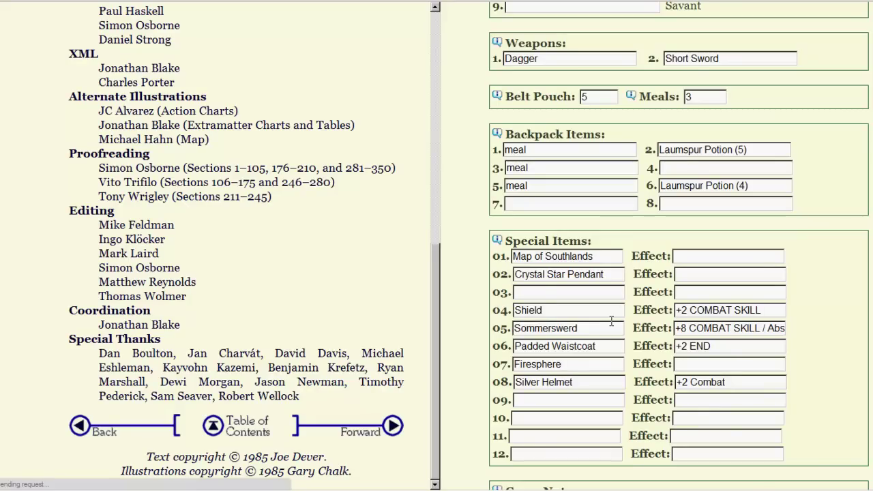
scroll("up", 3)
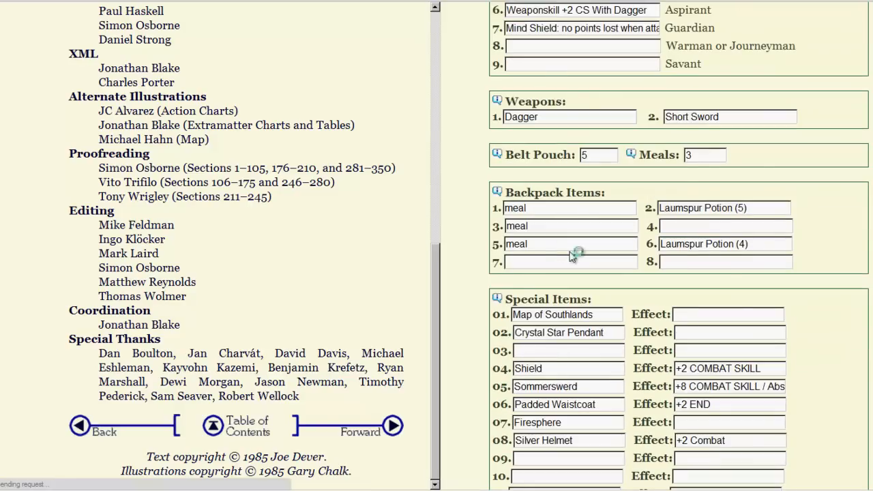
scroll("up", 3)
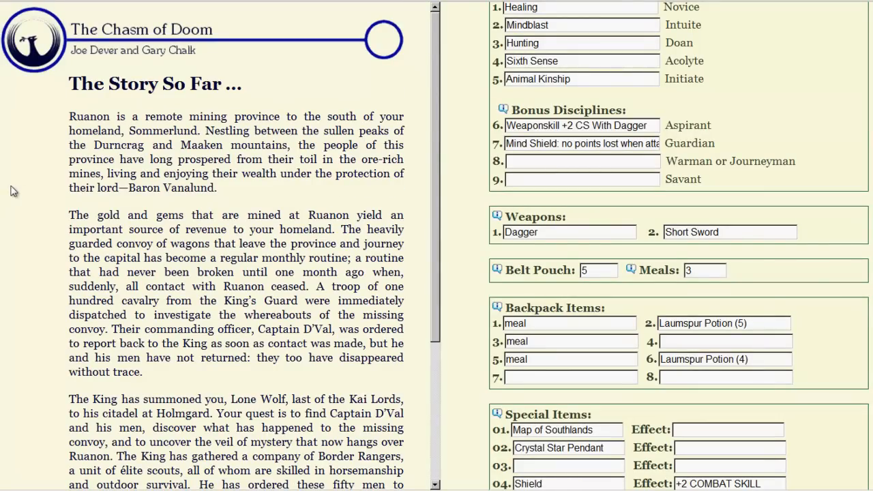
Step: Read The Chasm of Doom's The Story So Far page down to the copyright notice
scroll("up", 3)
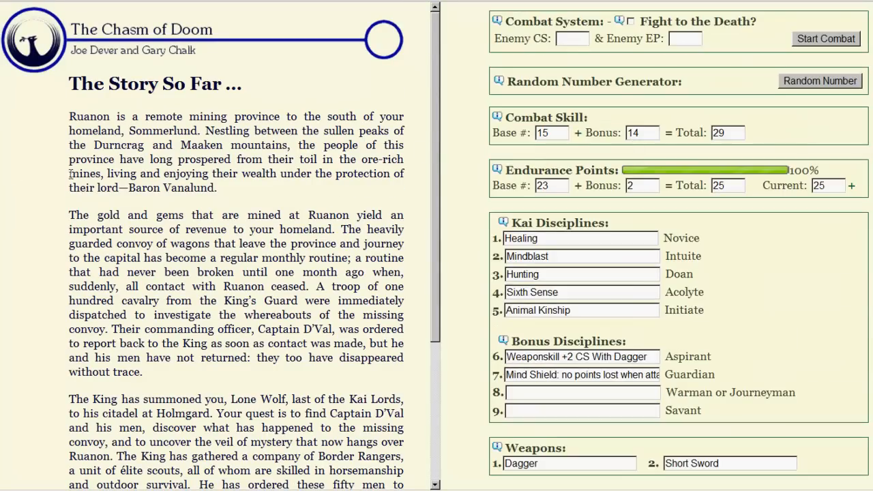
mouse_move(39, 192)
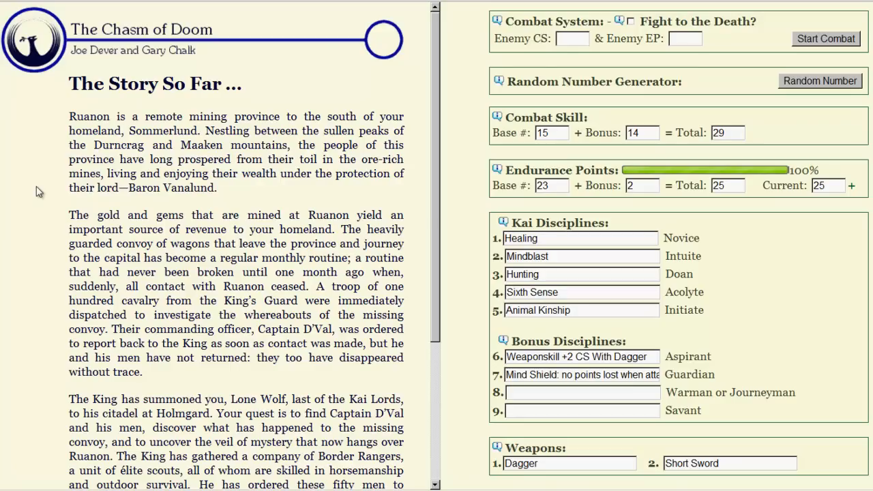
mouse_move(6, 131)
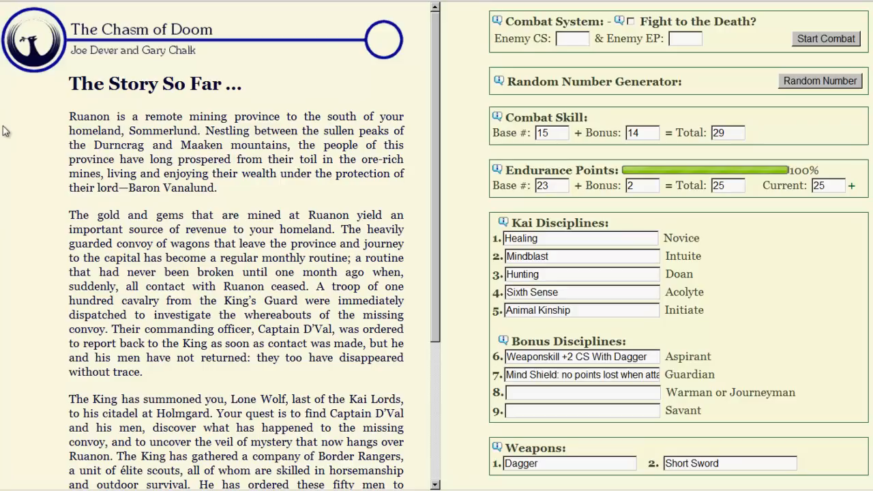
mouse_move(26, 213)
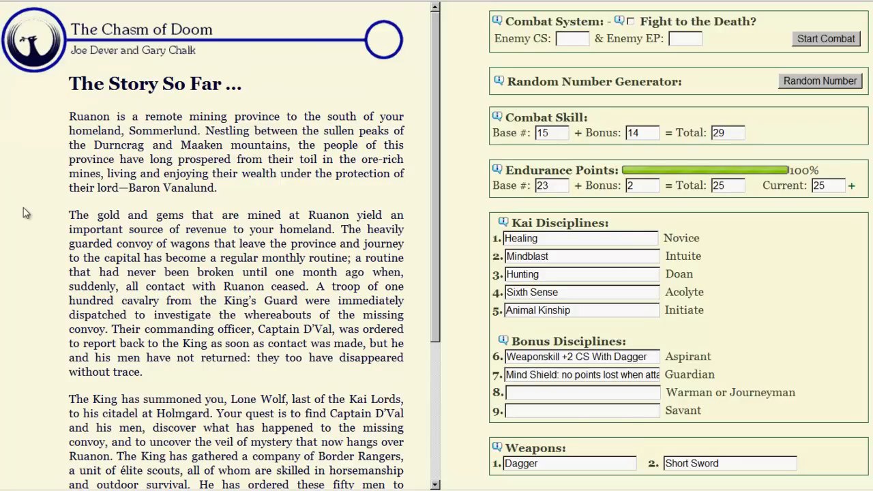
scroll("down", 3)
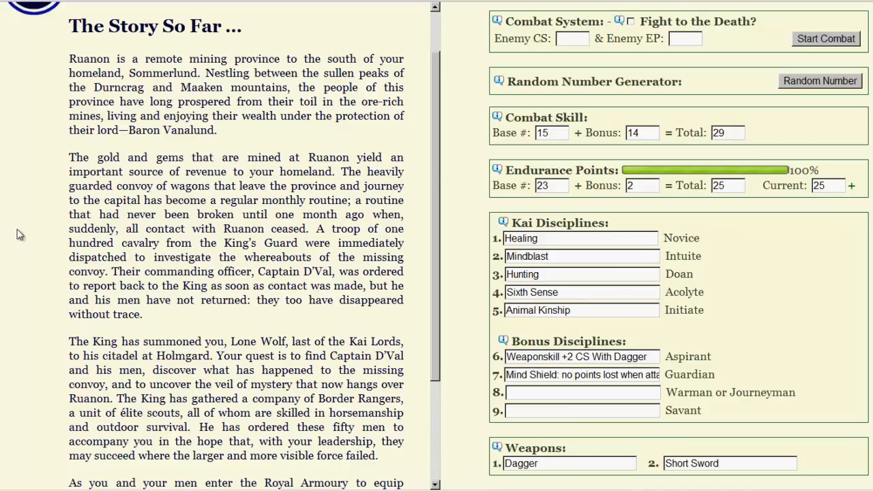
scroll("down", 3)
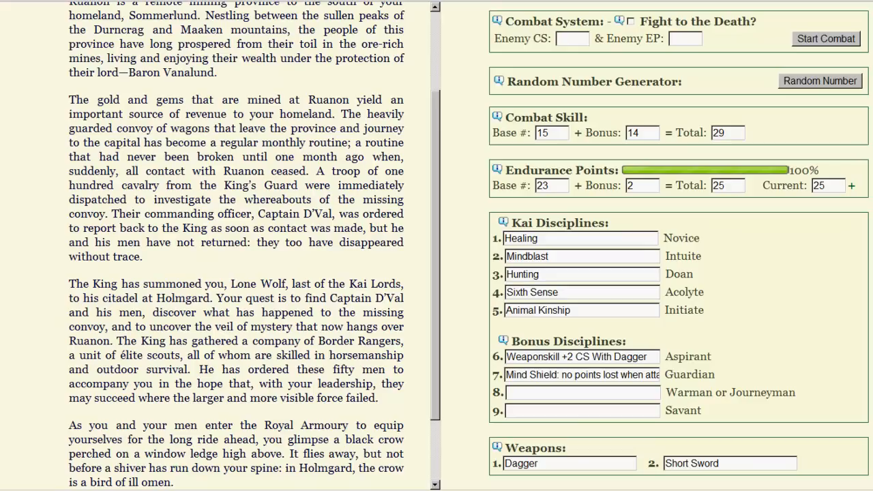
mouse_move(303, 375)
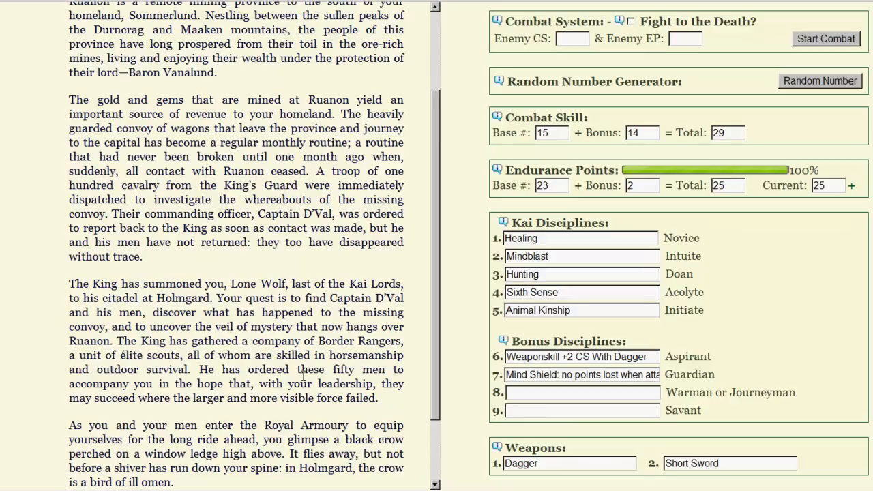
scroll("down", 3)
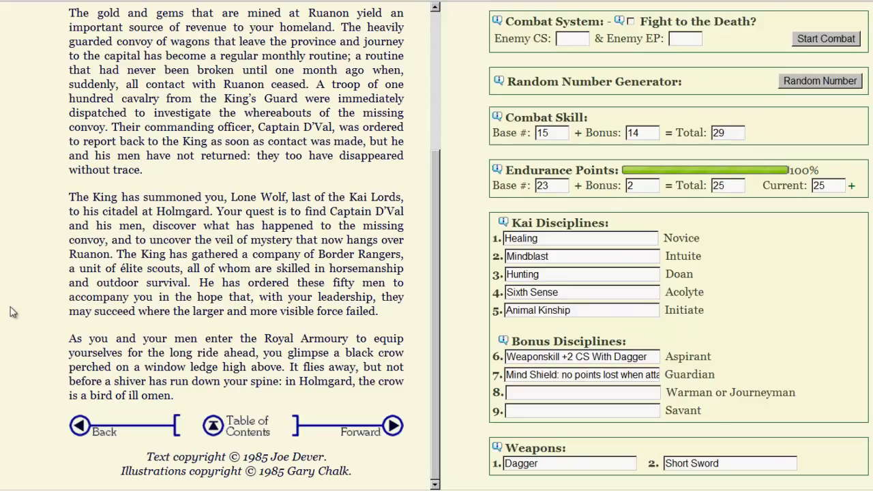
mouse_move(11, 288)
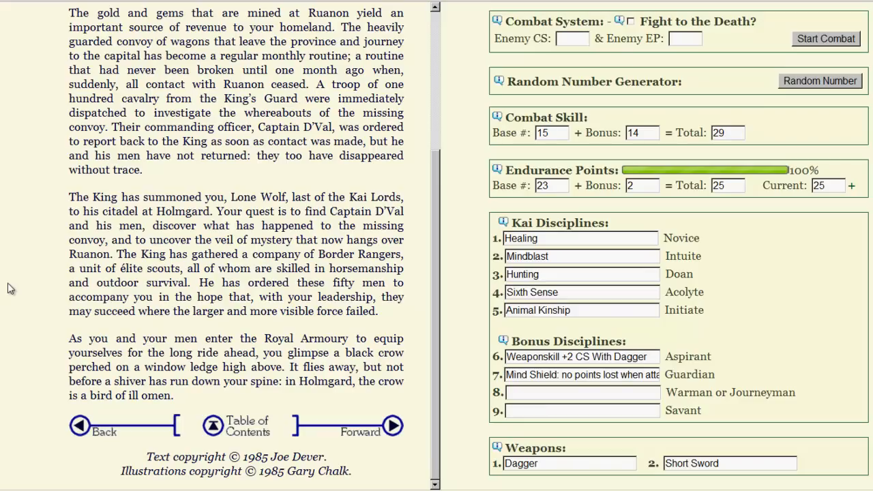
mouse_move(324, 484)
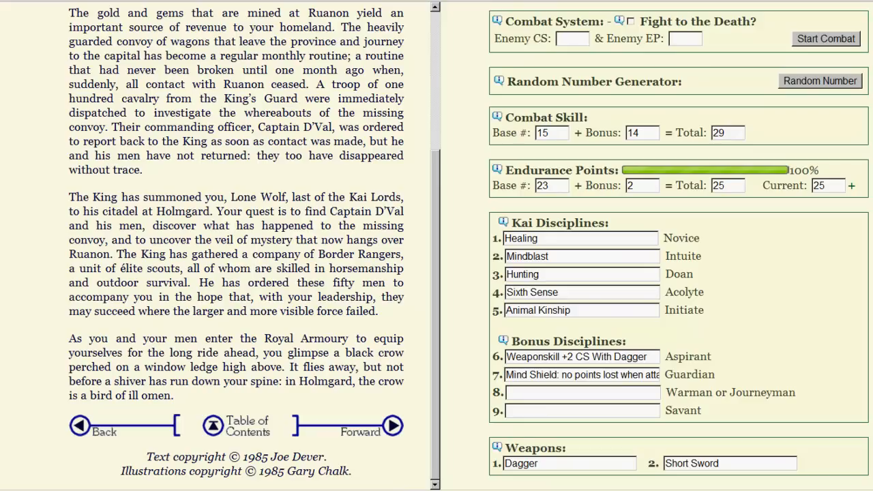
mouse_move(392, 425)
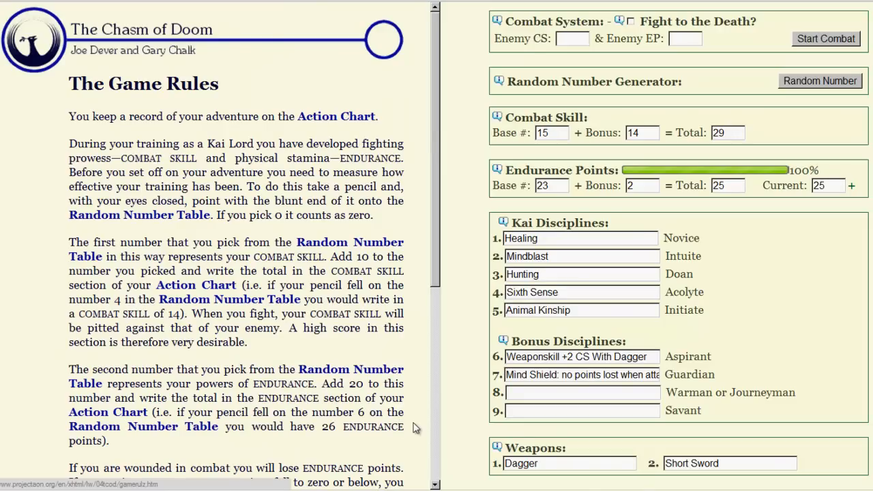
scroll("down", 3)
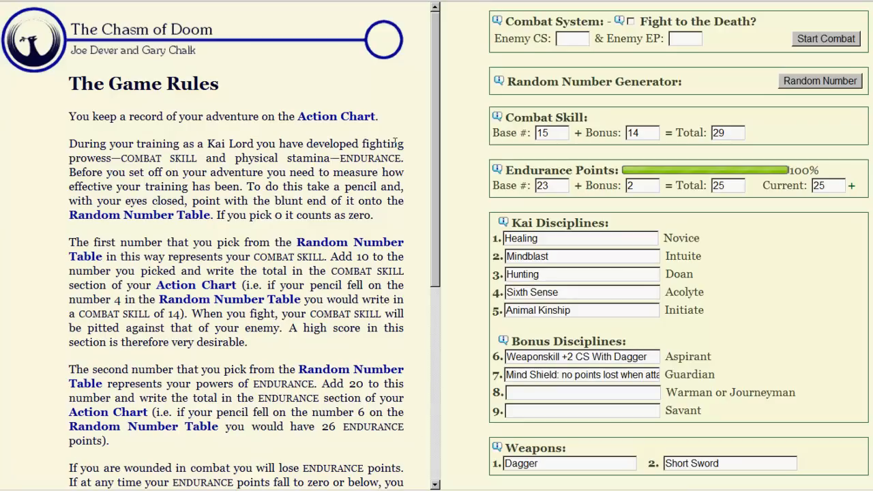
scroll("down", 3)
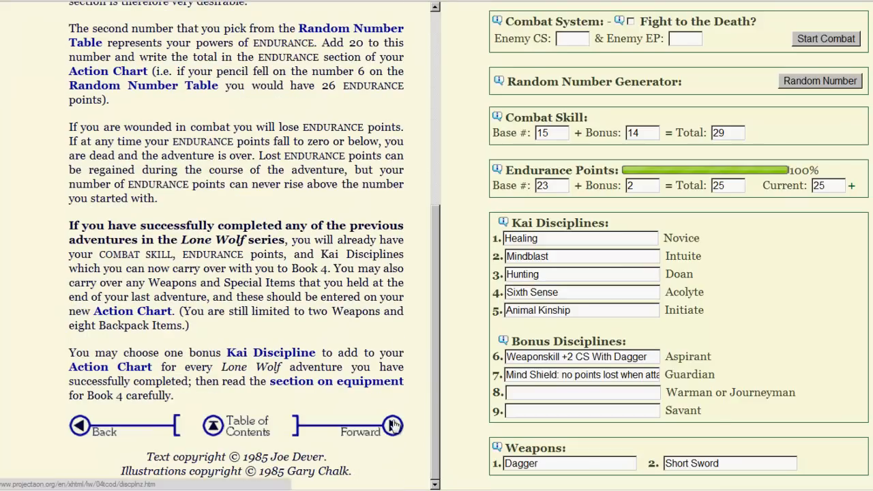
Step: Go forward to the Kai Disciplines page and scroll down through it
left_click(392, 425)
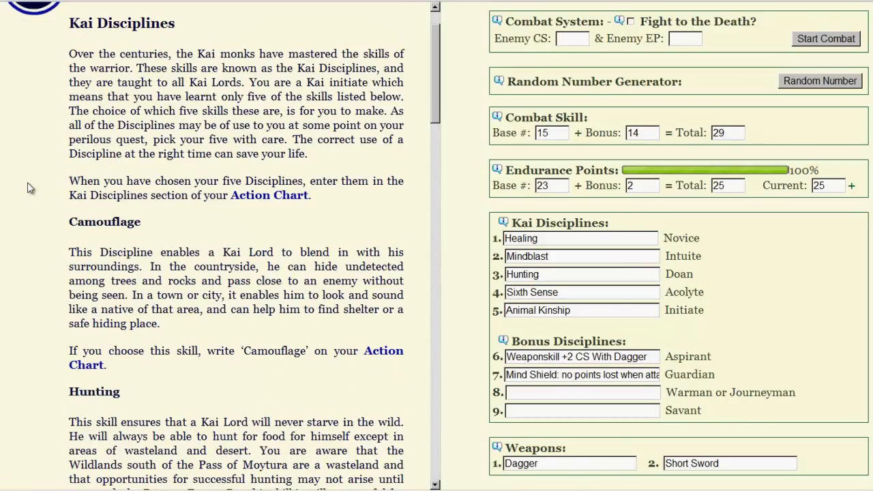
scroll("down", 3)
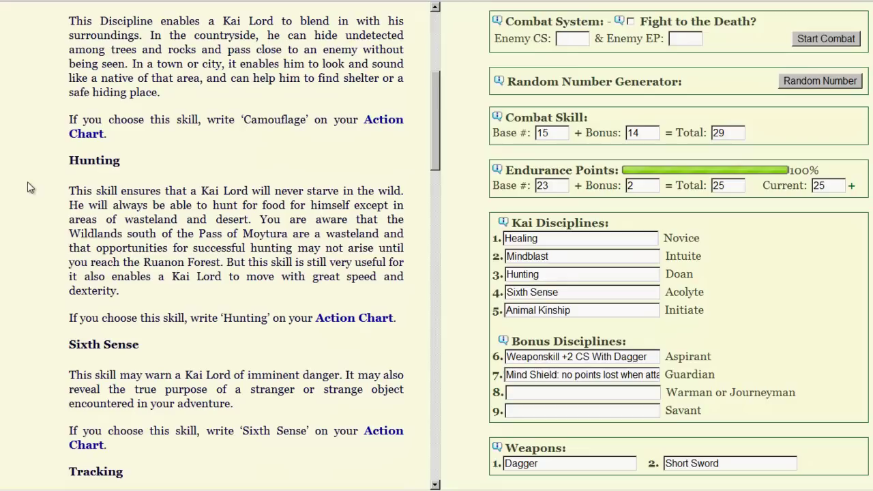
scroll("down", 3)
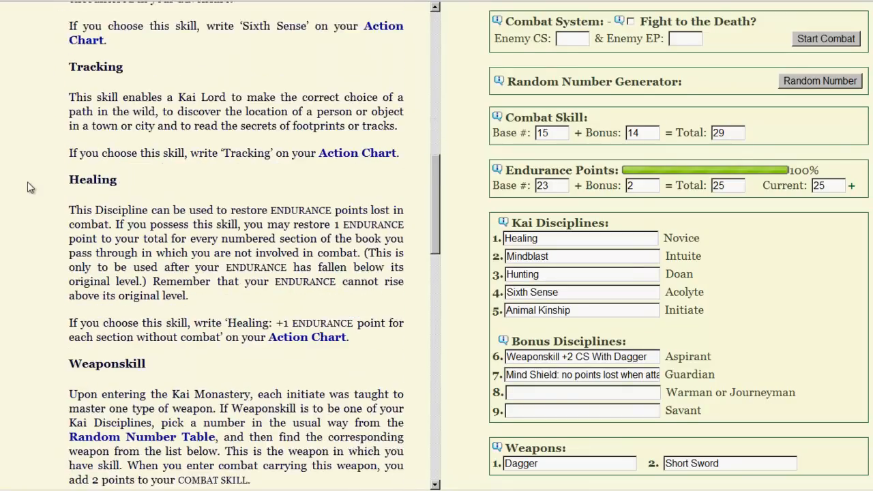
scroll("down", 3)
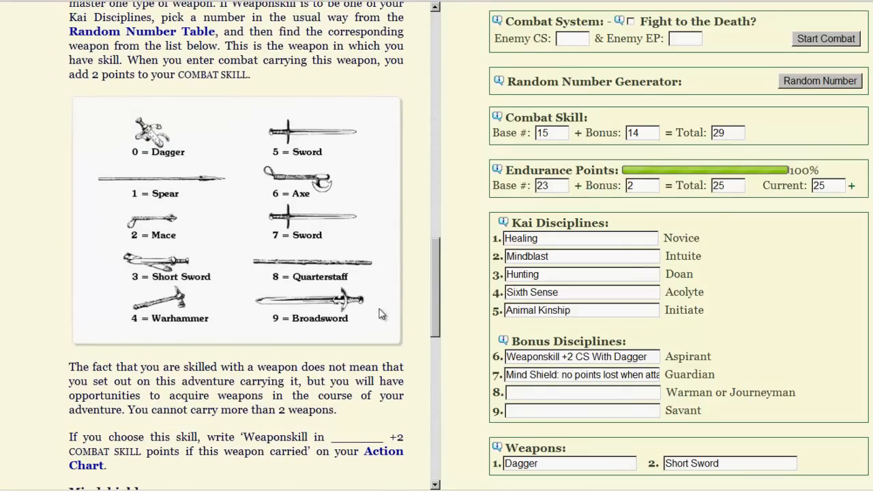
scroll("down", 3)
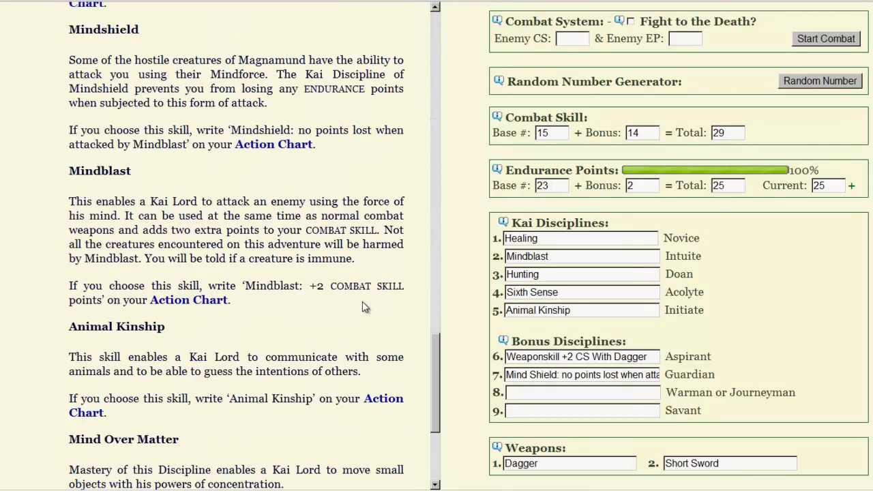
scroll("down", 3)
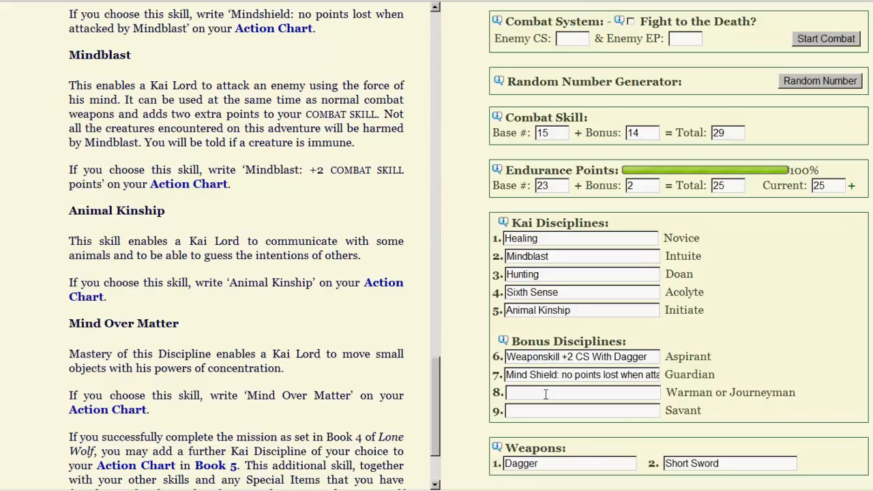
scroll("down", 3)
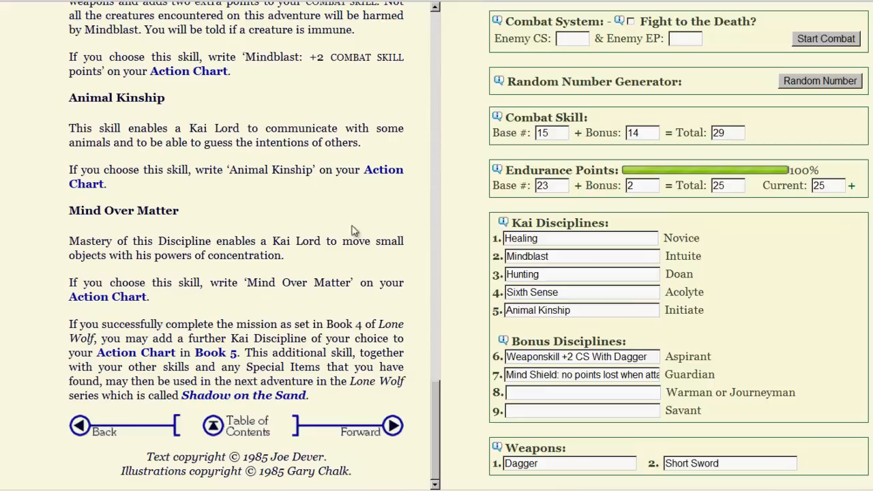
mouse_move(358, 261)
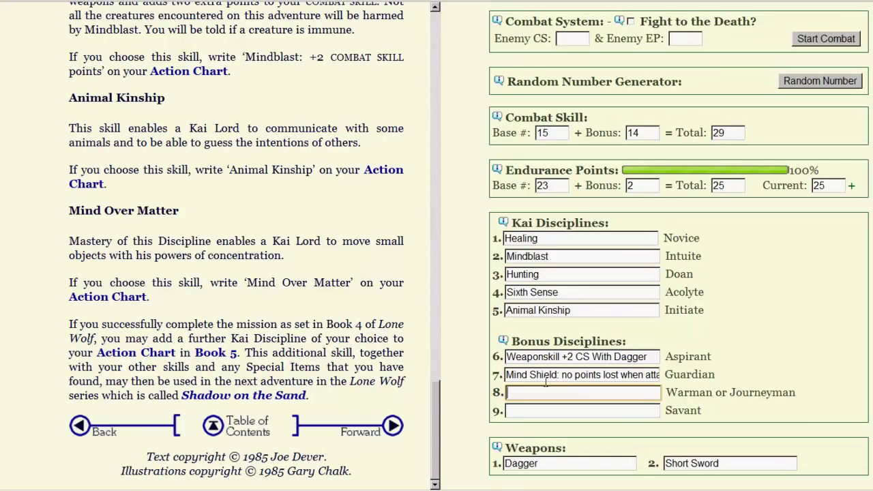
Step: Enter Mind Over Matter in bonus discipline slot 8 and scroll to the page's end
type("Mind Over Ma")
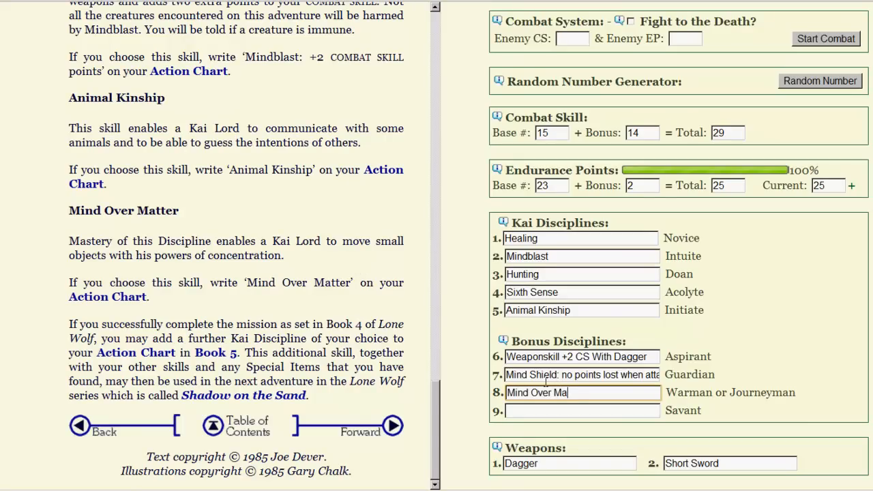
type("tter")
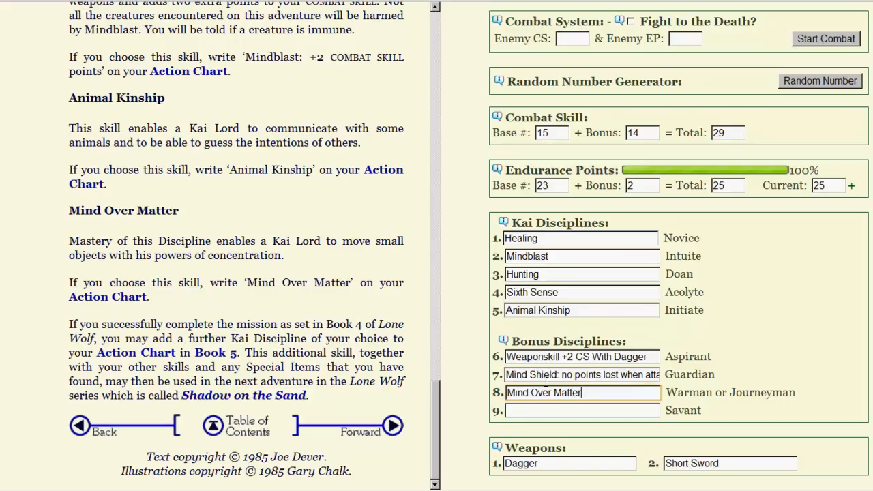
scroll("up", 3)
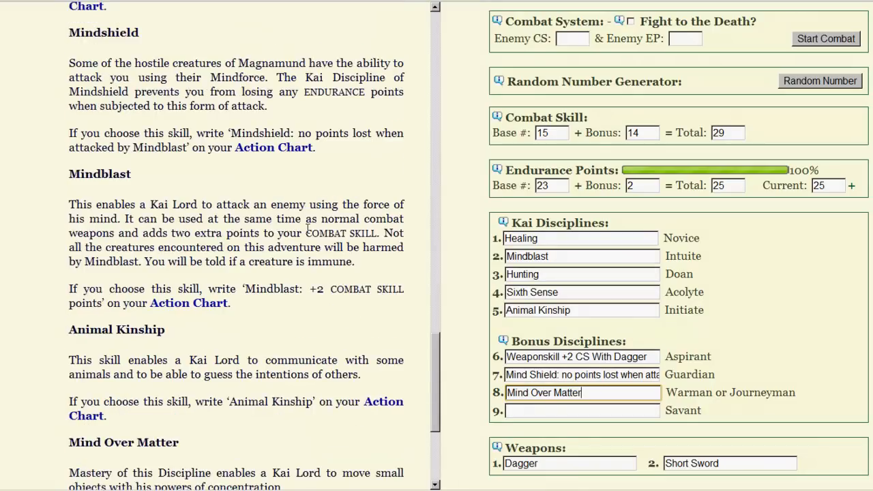
scroll("down", 3)
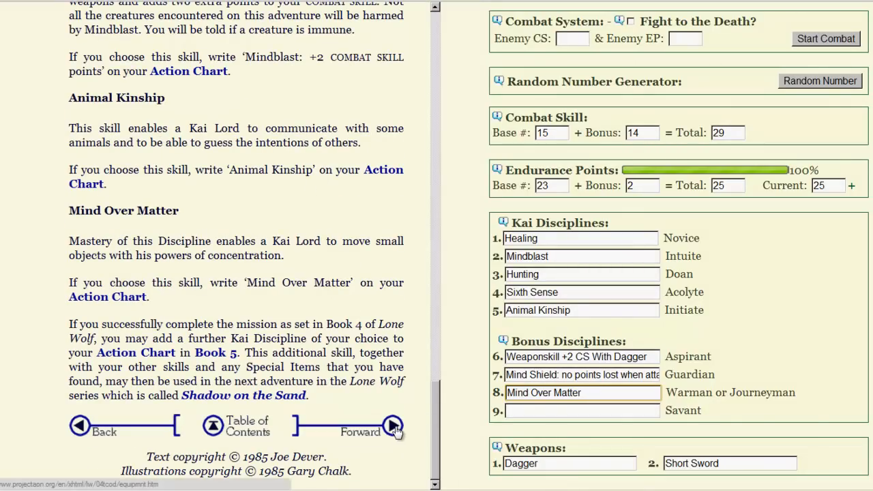
Step: Open the Equipment page and roll a random number for gold, getting 4
left_click(393, 425)
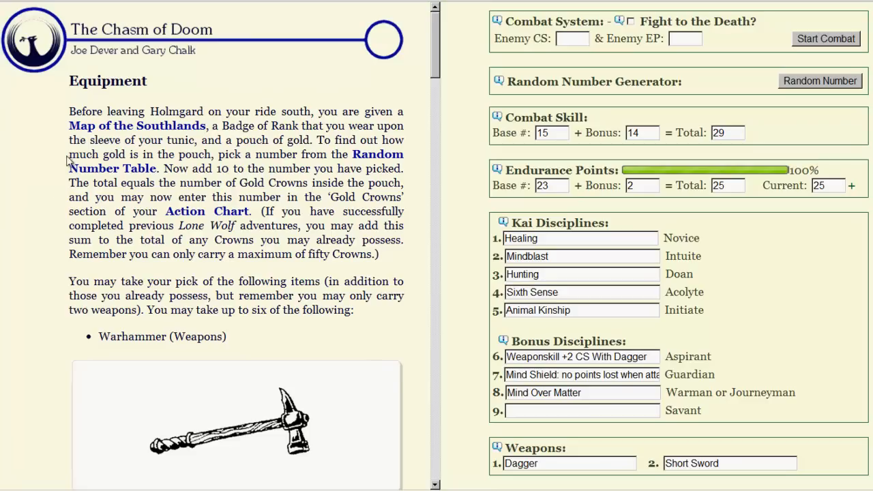
mouse_move(808, 87)
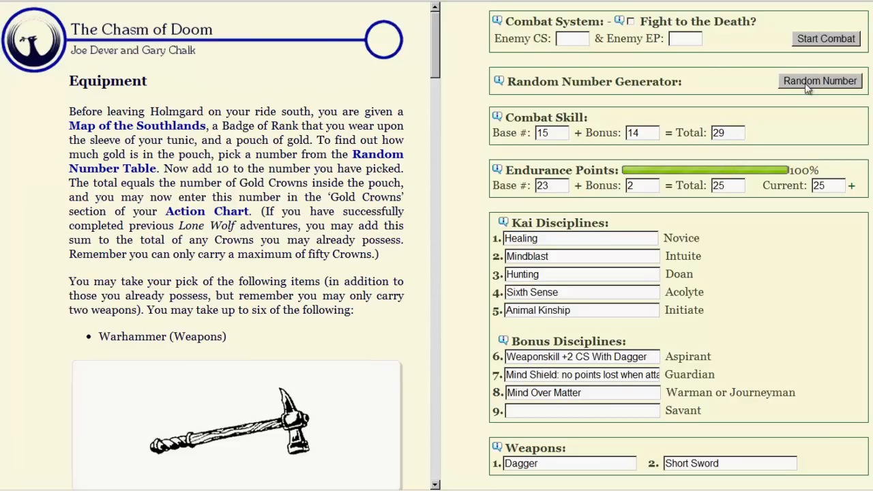
left_click(820, 80)
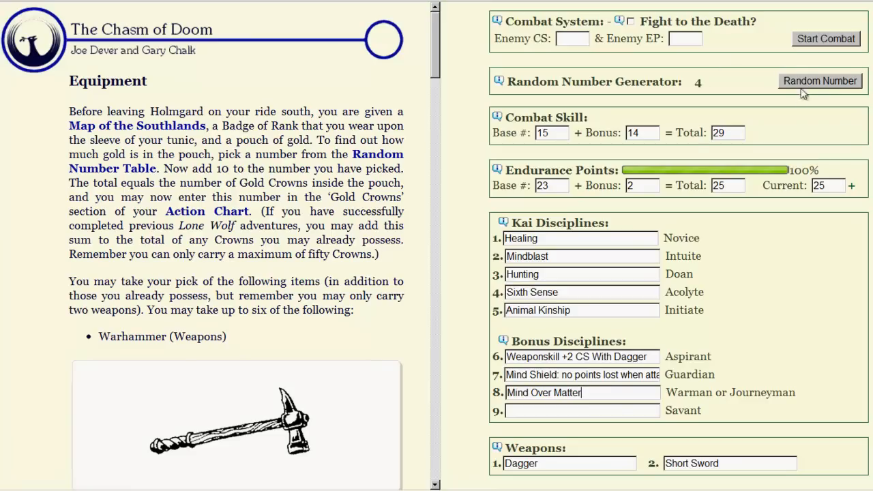
scroll("down", 3)
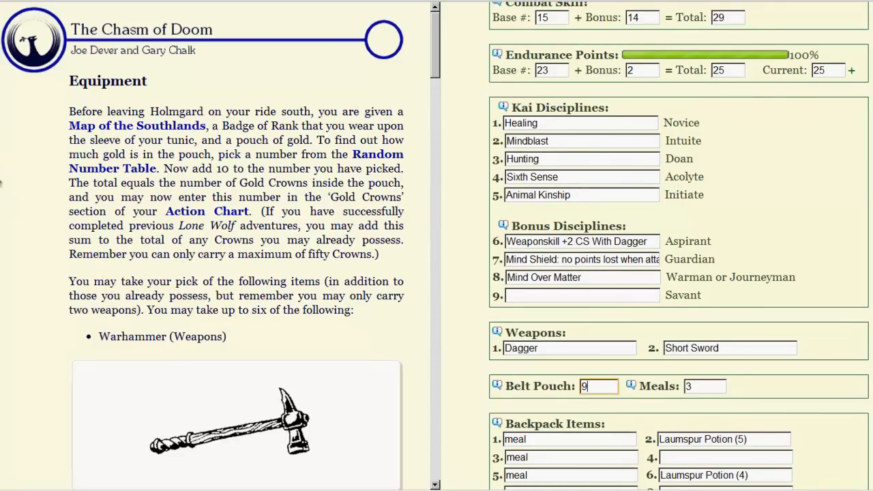
scroll("down", 3)
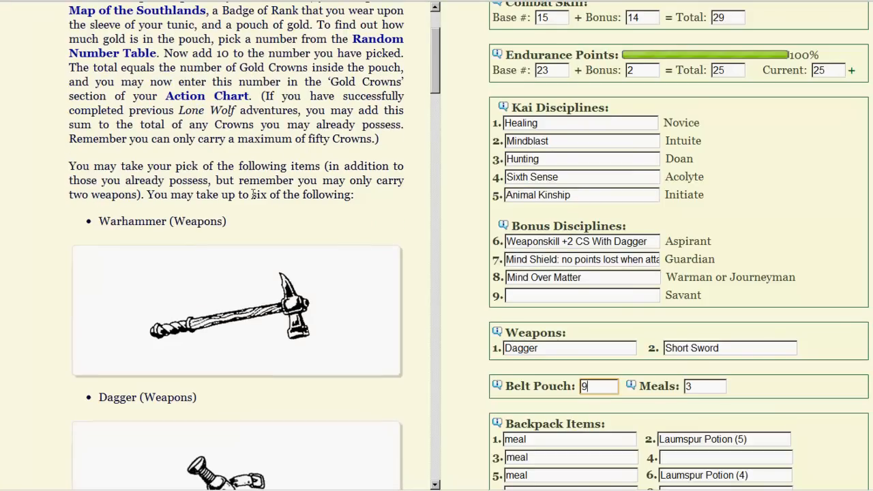
mouse_move(265, 223)
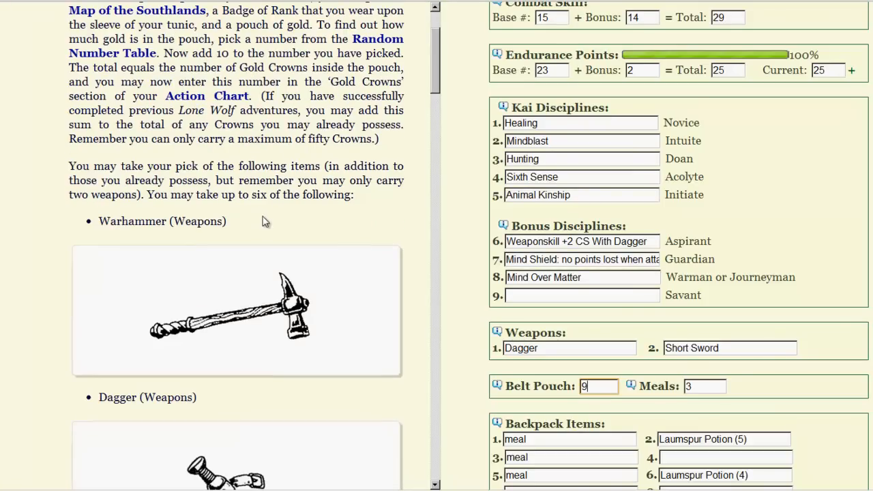
Step: Scroll through the equipment choices and carrying limits
scroll("down", 3)
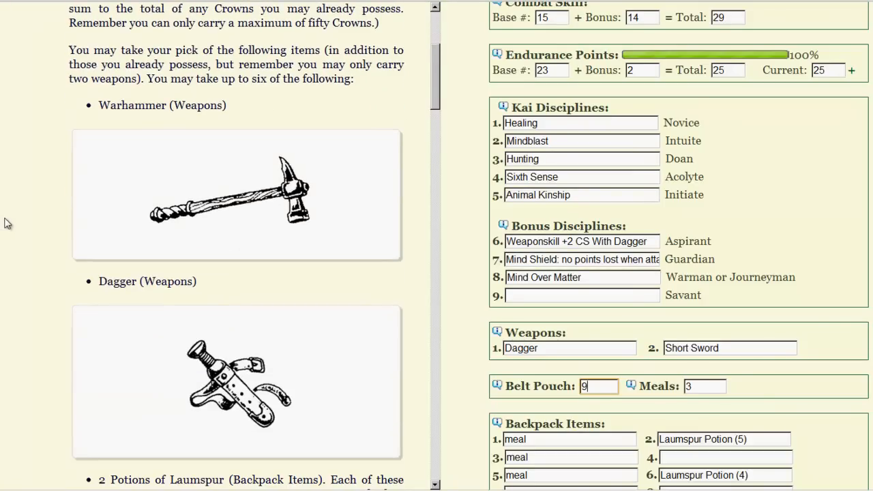
scroll("down", 3)
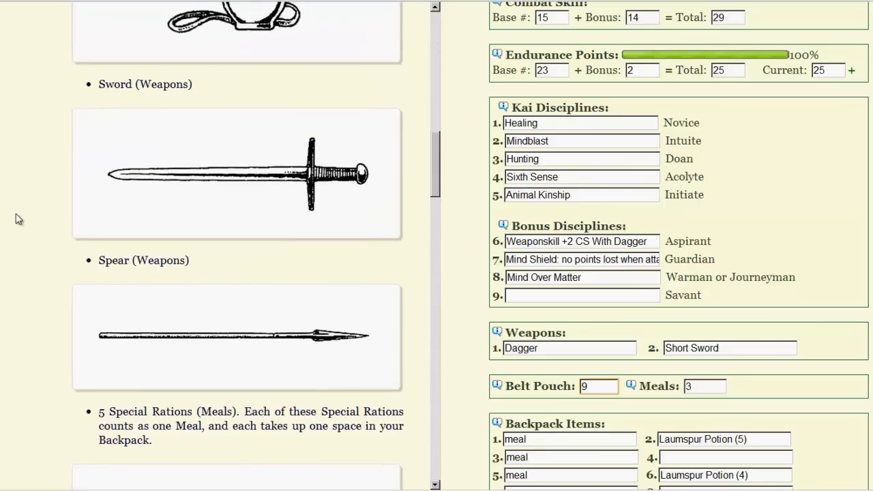
scroll("down", 3)
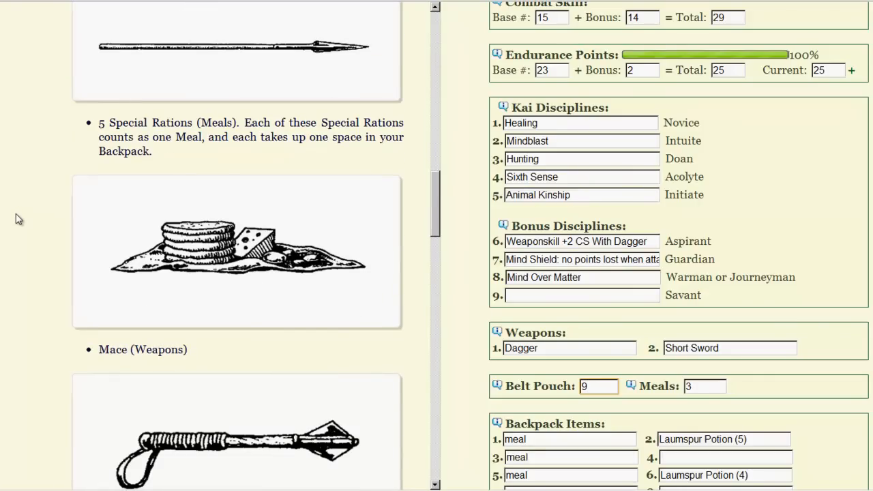
scroll("down", 3)
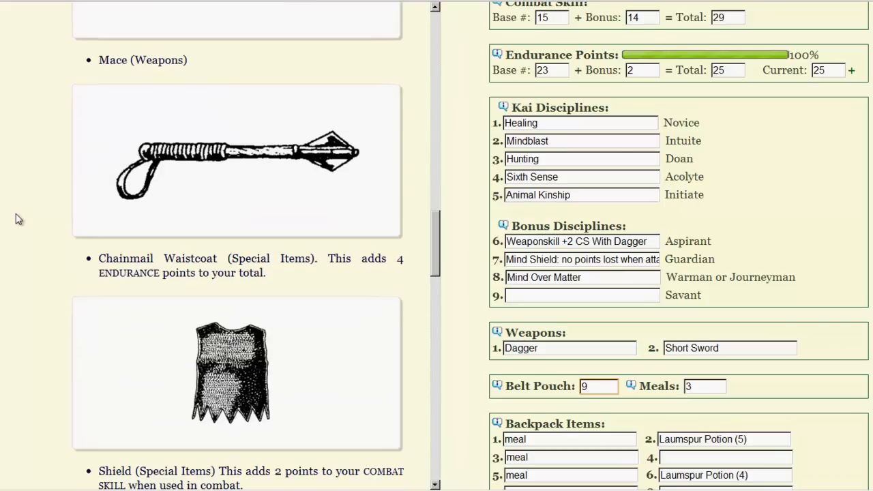
scroll("down", 3)
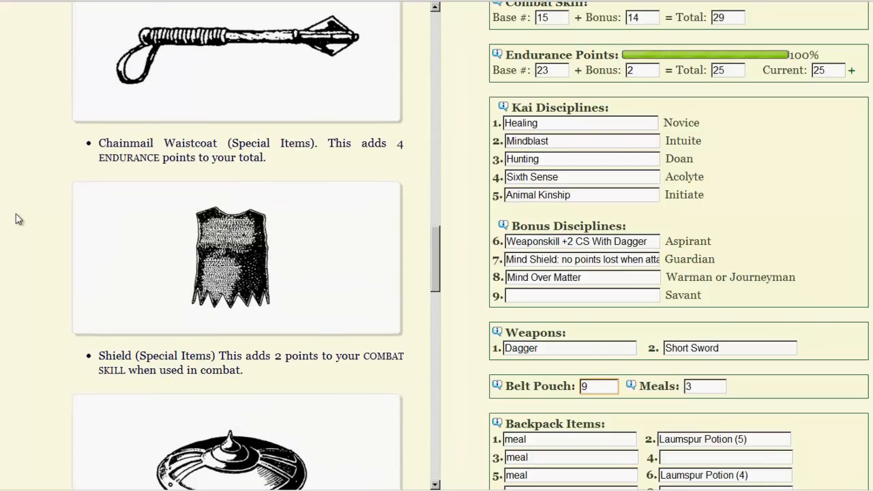
scroll("down", 3)
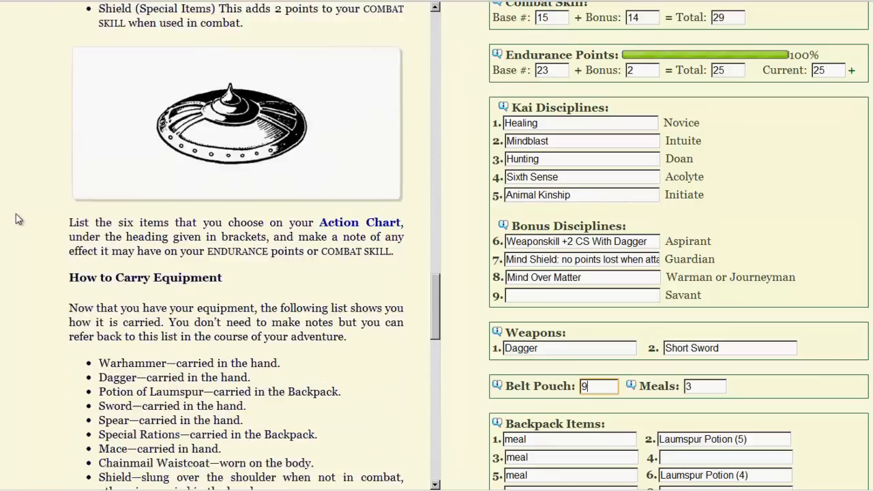
scroll("down", 3)
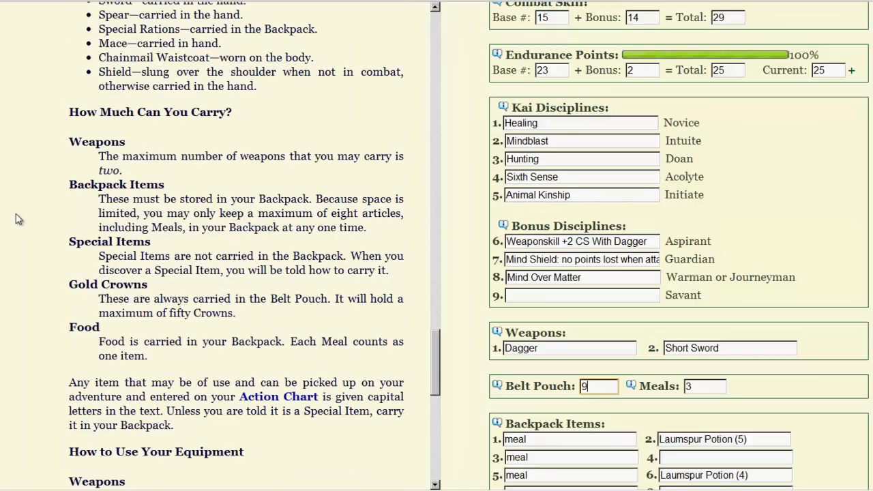
scroll("down", 3)
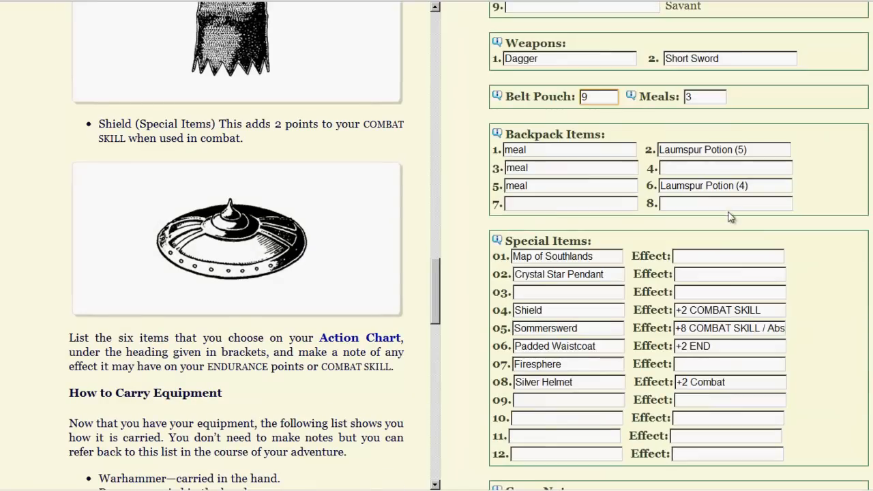
Step: Enter Chainmail Waistcoat with a +4 END effect in Special Items slot 03
left_click(569, 292)
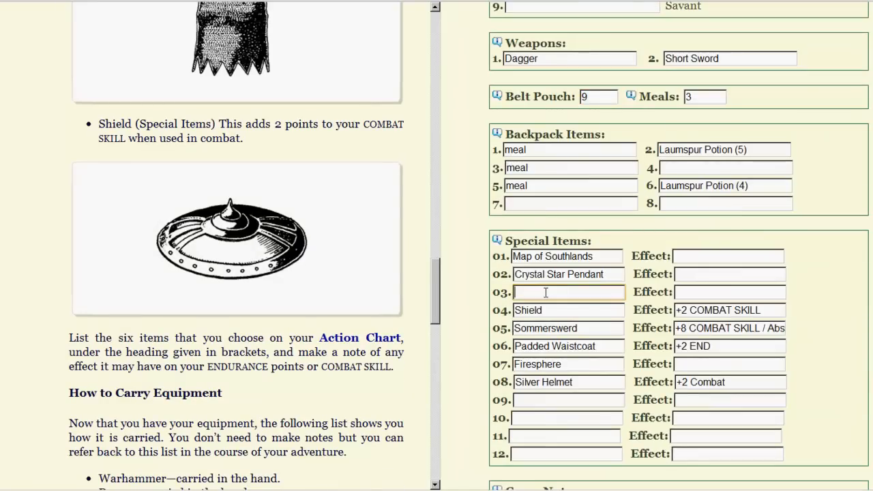
type("Chainmail")
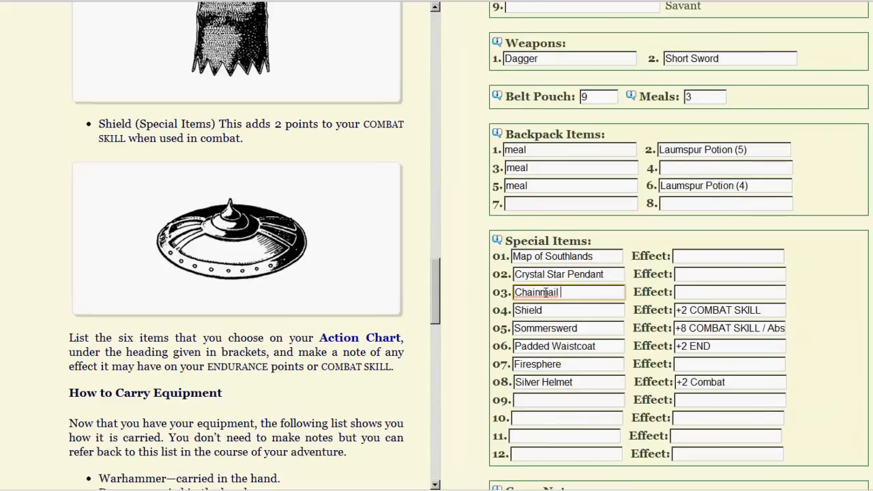
type("Waistcoat")
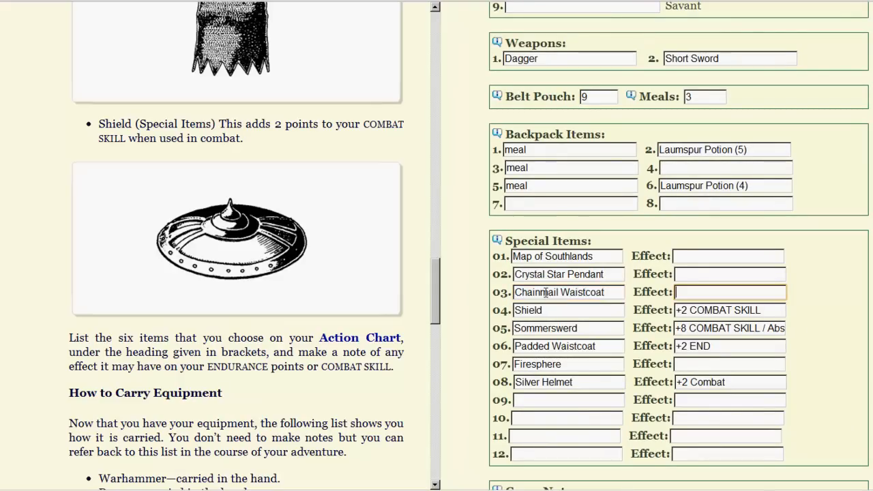
type("+4 END")
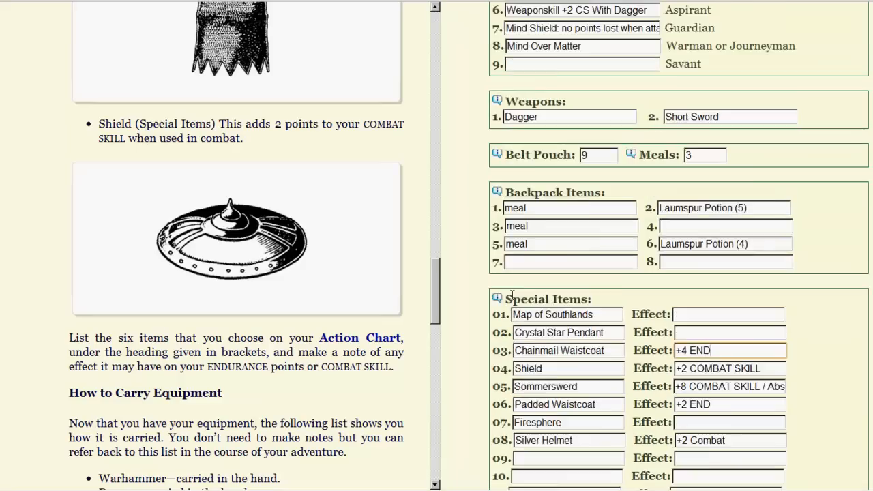
scroll("up", 3)
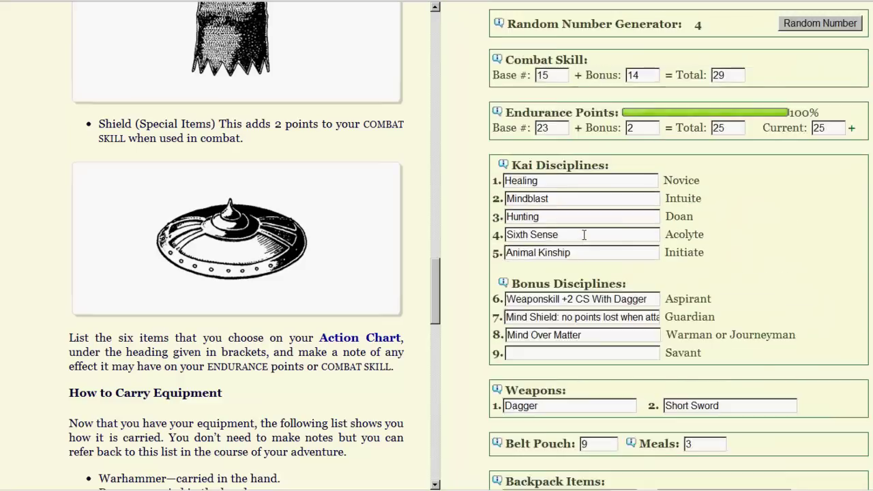
scroll("up", 3)
type("6")
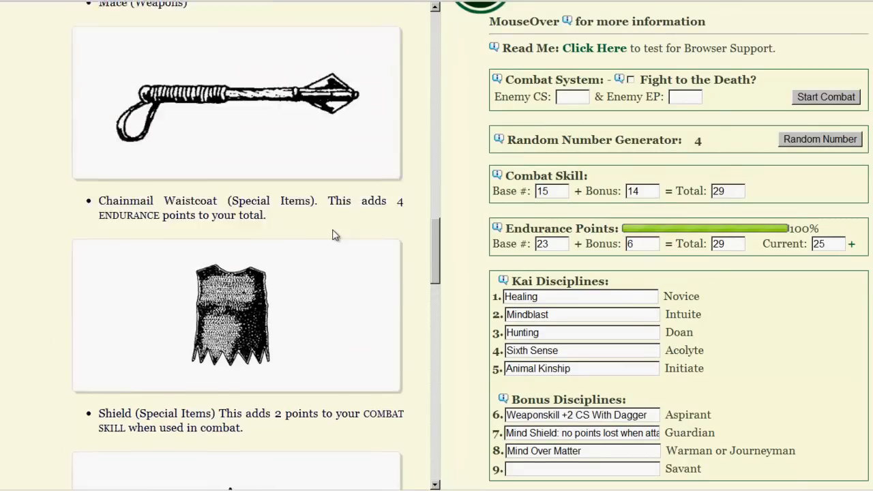
Step: Add Laumspur Potion (4) to backpack slots 4 and 8 and a meal to slot 7
scroll("down", 3)
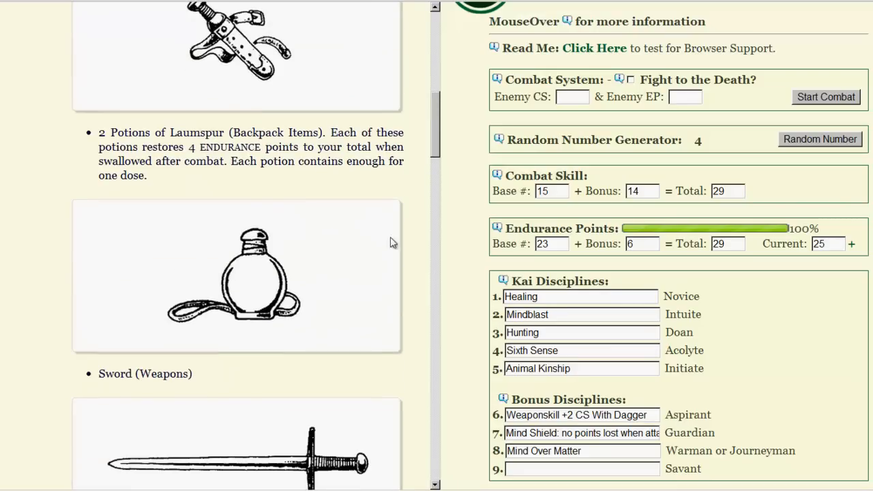
scroll("down", 3)
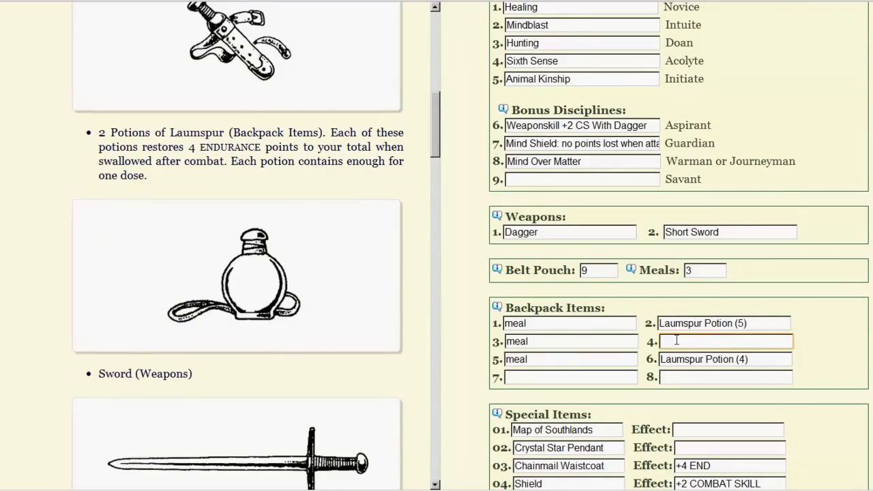
type("La")
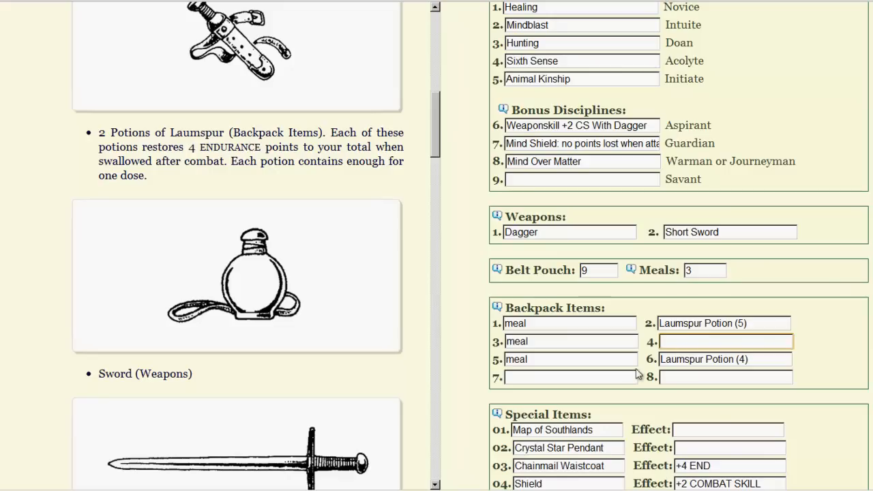
left_click(726, 377)
type("Laumspur Potion (4")
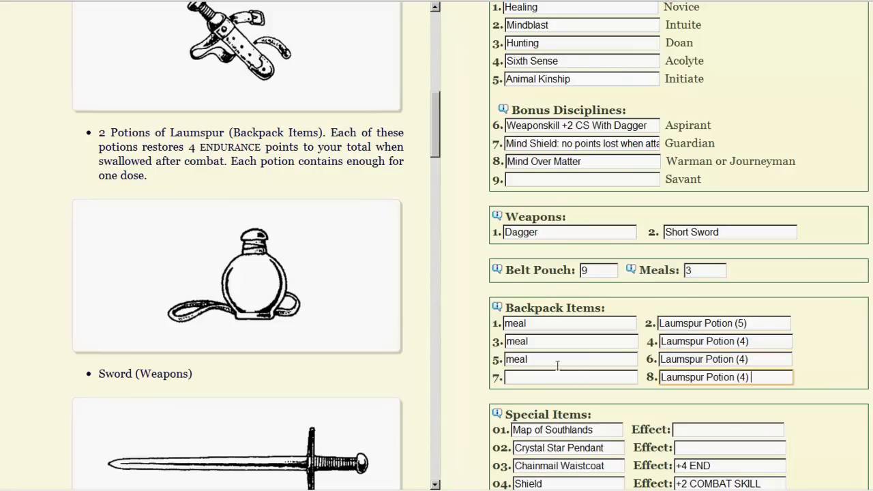
type("meal")
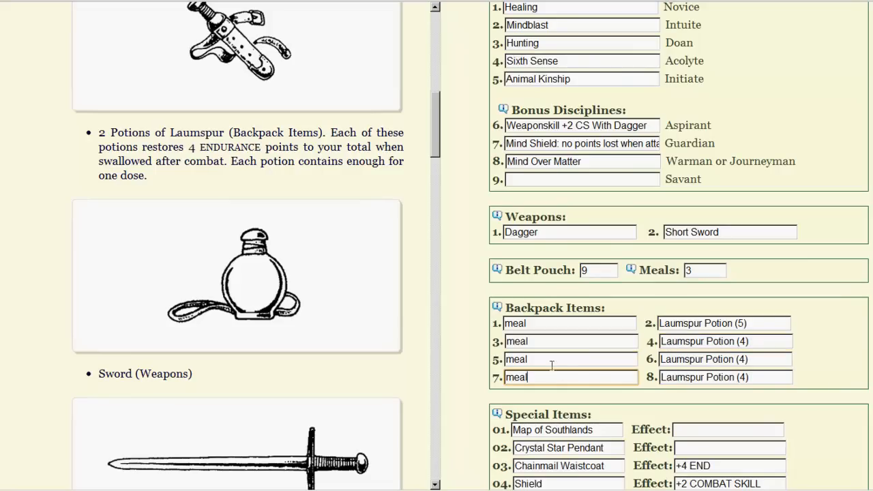
Step: Scroll the book pane down to the Rules for Combat page
scroll("down", 3)
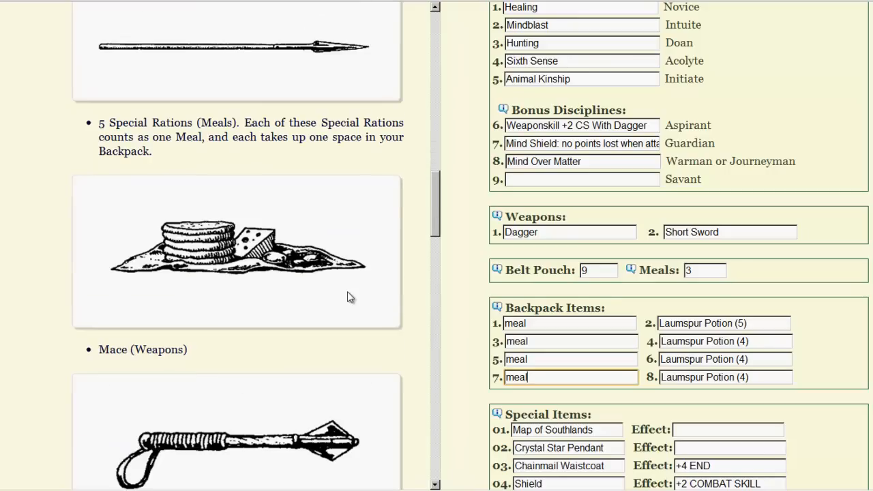
scroll("down", 3)
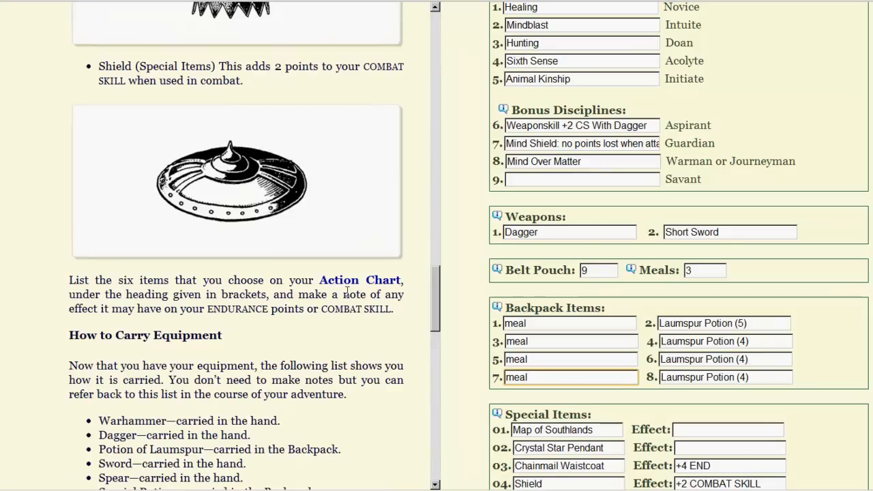
scroll("down", 3)
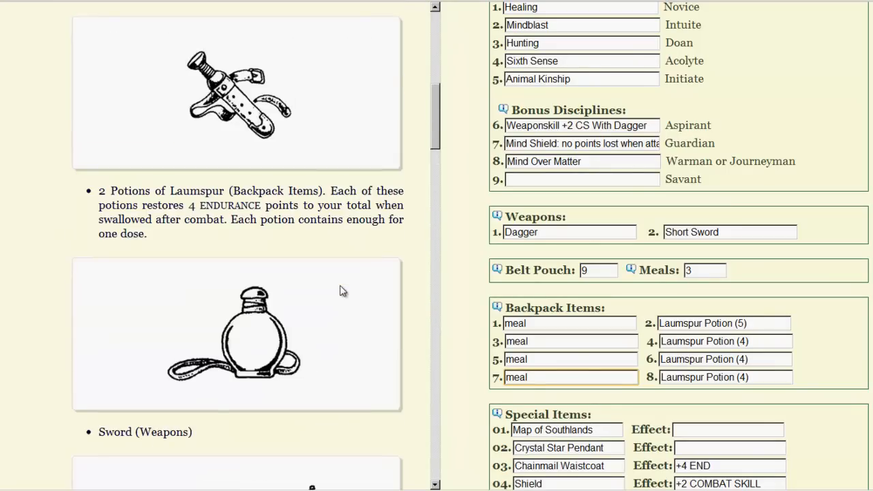
scroll("down", 3)
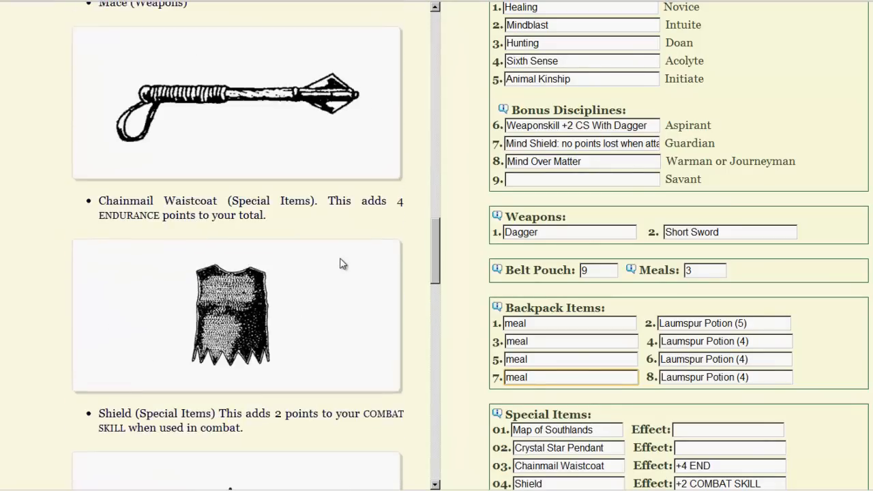
scroll("down", 3)
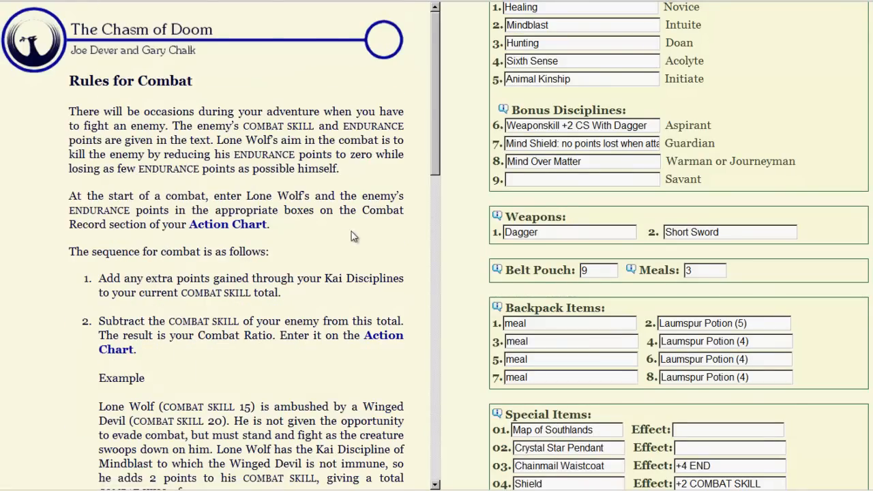
Step: Scroll the Levels of Kai Training page, then go forward to Kai Wisdom
scroll("down", 3)
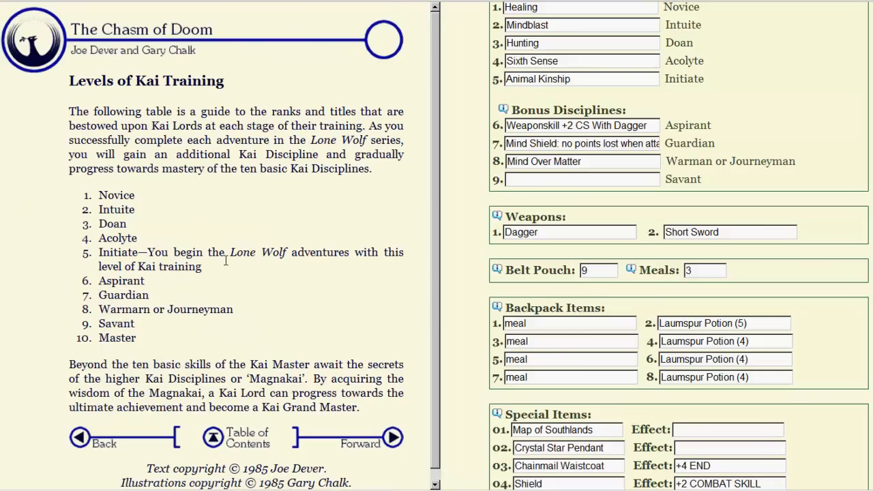
scroll("up", 3)
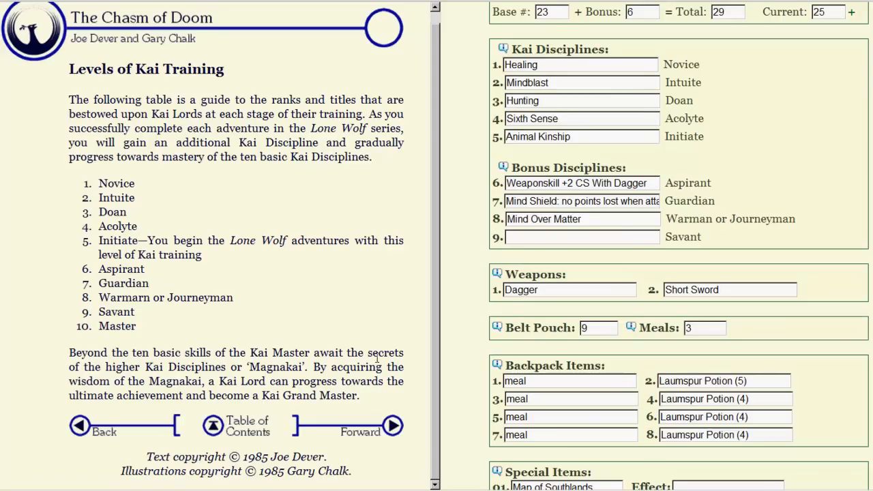
left_click(393, 427)
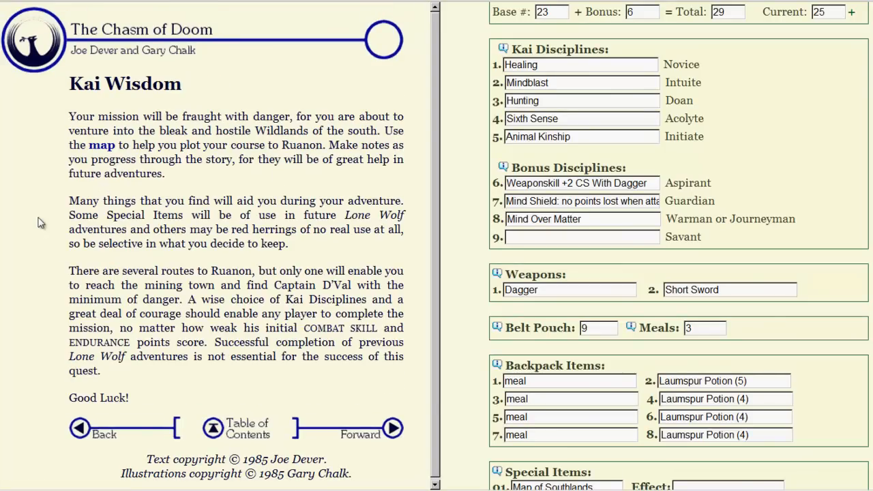
mouse_move(75, 232)
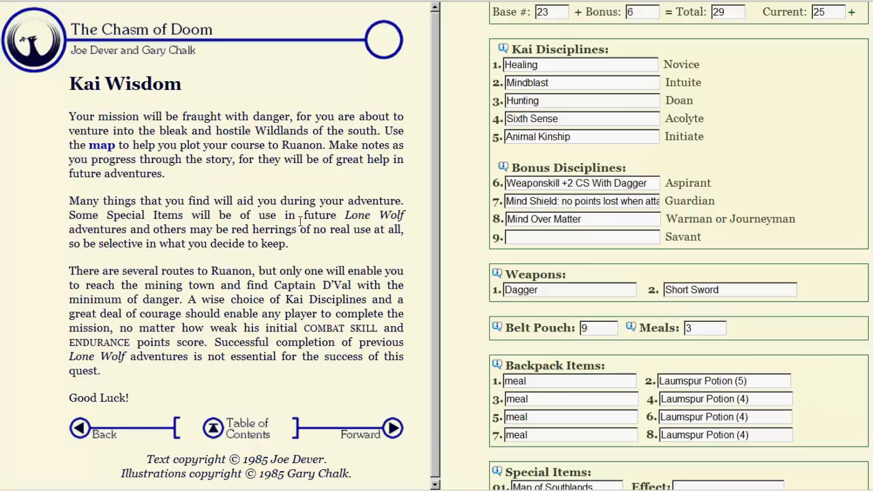
scroll("up", 3)
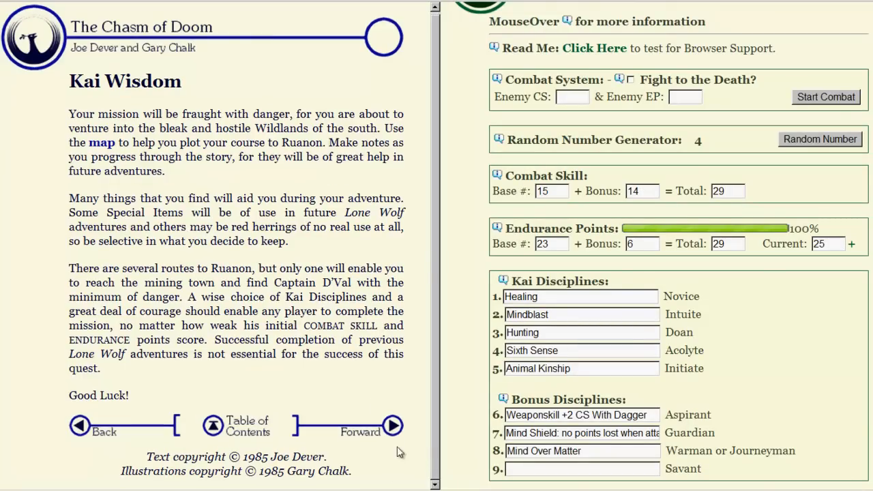
Step: Open section 1 and read to its choice: investigate the hut (160) or ride on (273)
left_click(392, 425)
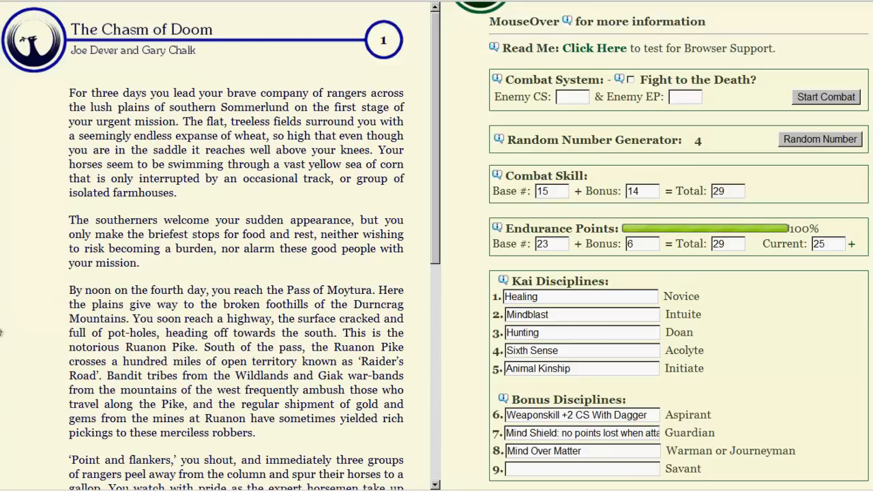
scroll("down", 3)
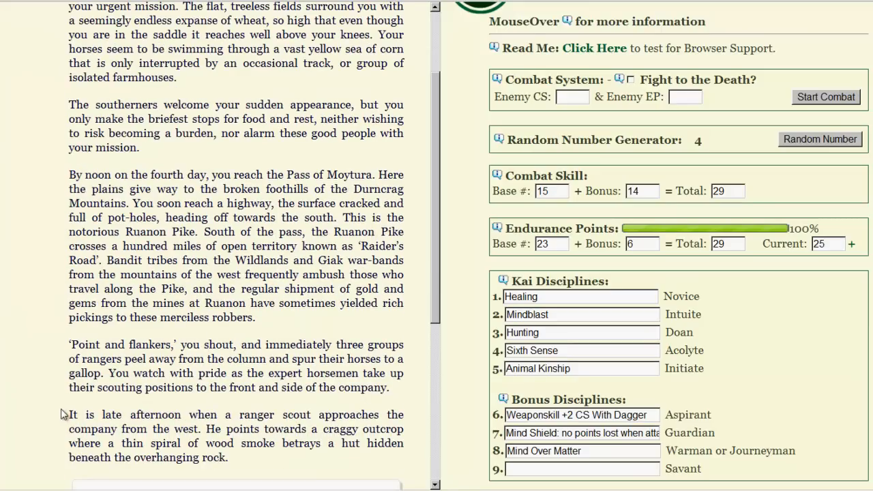
scroll("down", 3)
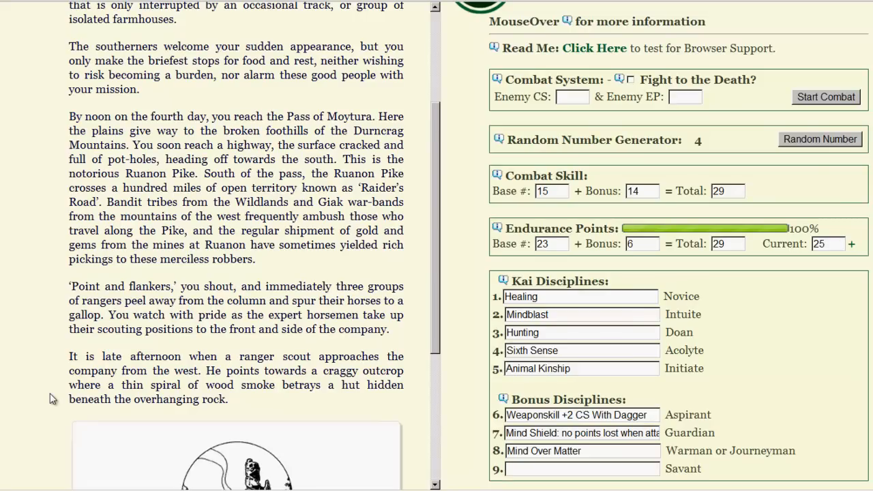
scroll("down", 3)
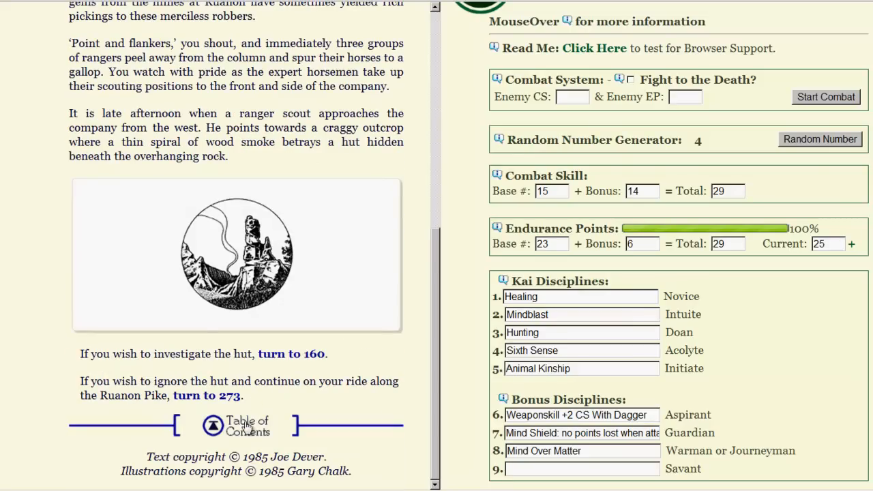
Step: Go to the Table of Contents and open the Southern Sommerlund map
left_click(247, 421)
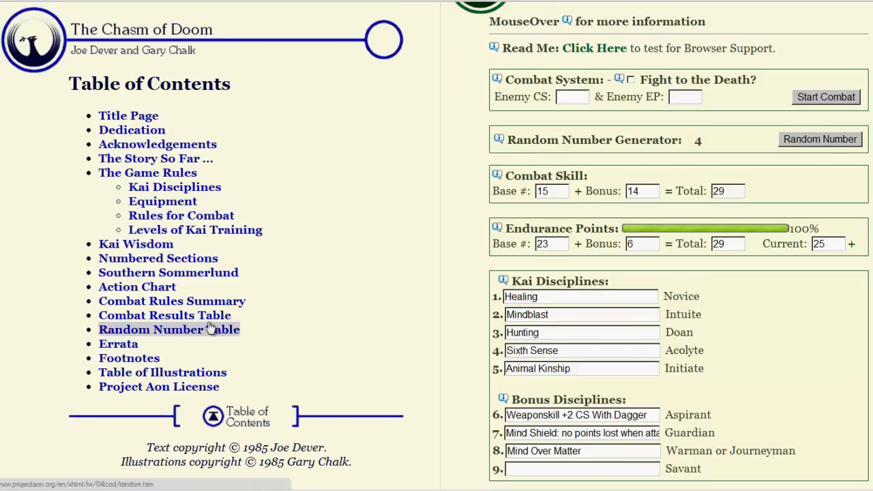
mouse_move(157, 144)
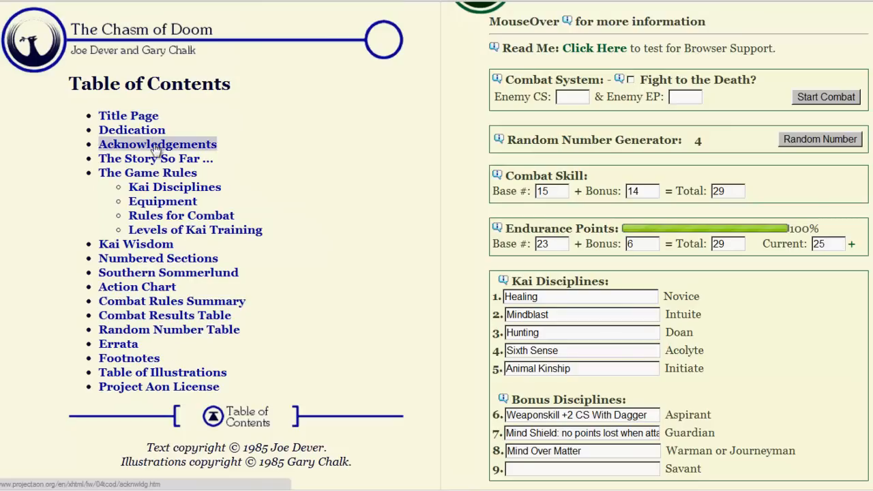
mouse_move(159, 387)
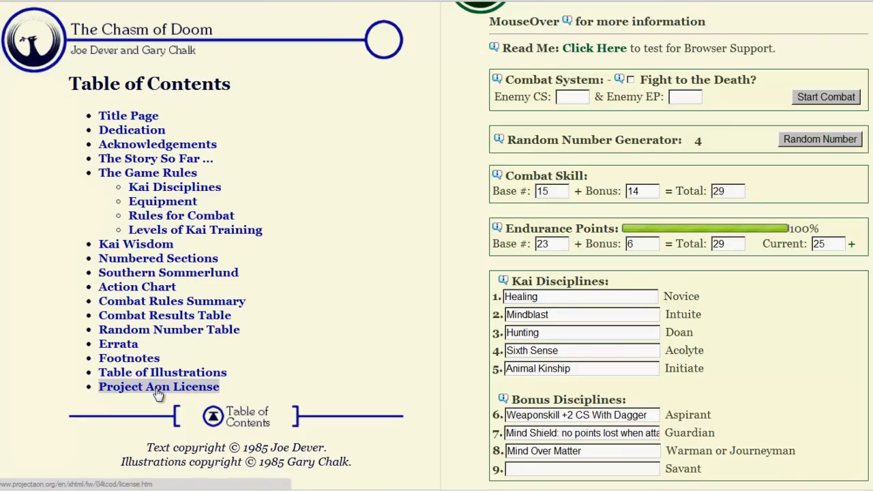
right_click(128, 116)
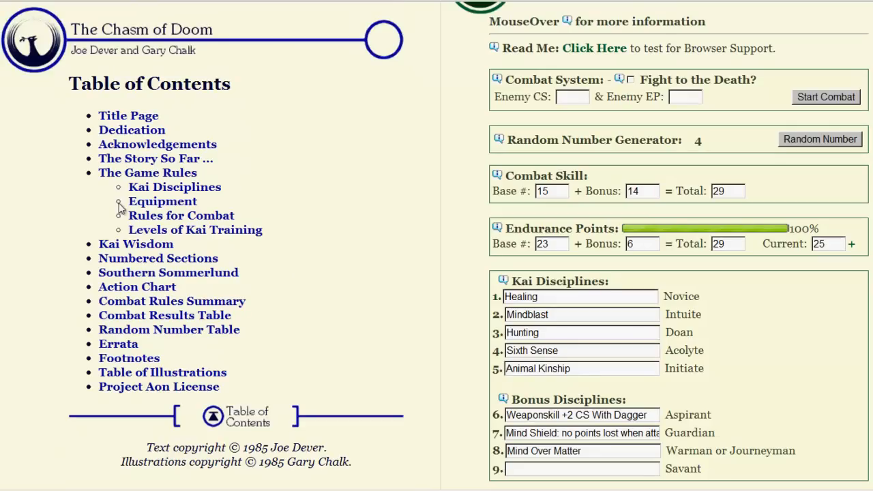
mouse_move(155, 158)
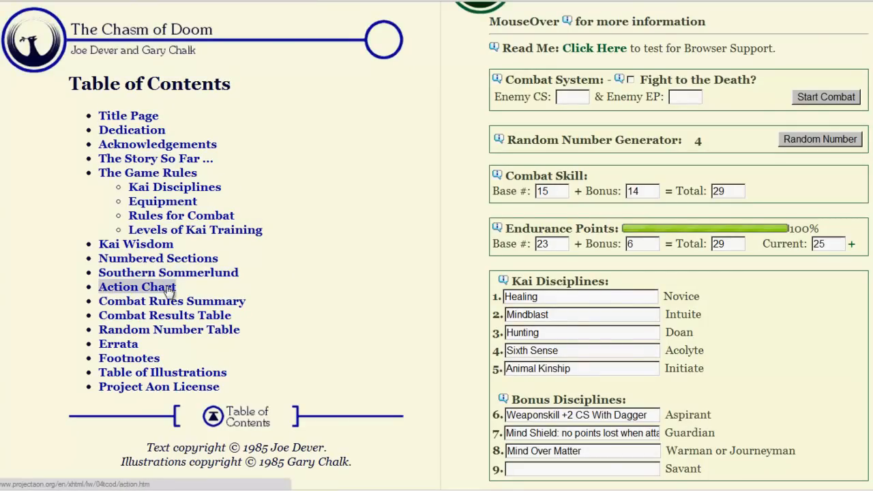
left_click(168, 272)
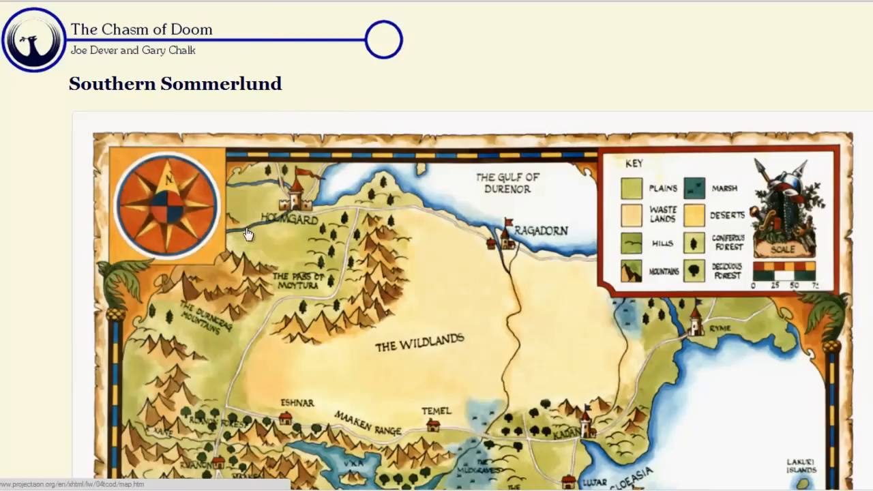
Step: Scroll over the Southern Sommerlund map, including its terrain key and distance scale
scroll("down", 3)
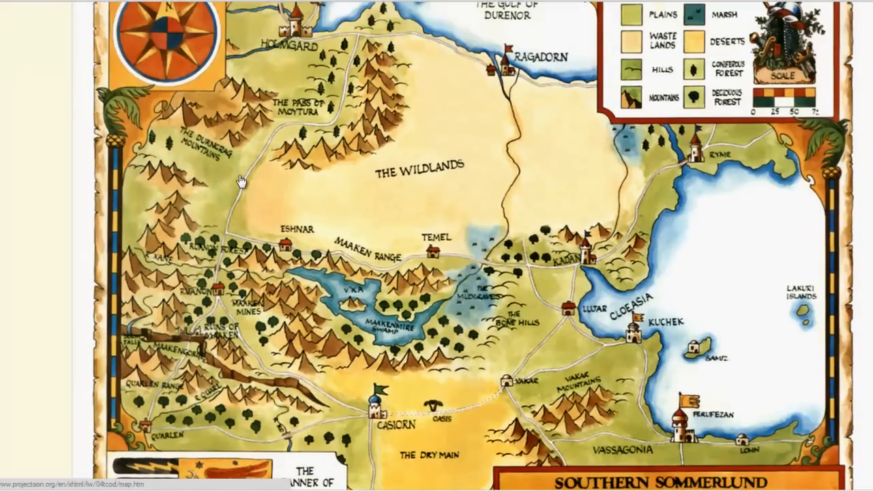
mouse_move(311, 123)
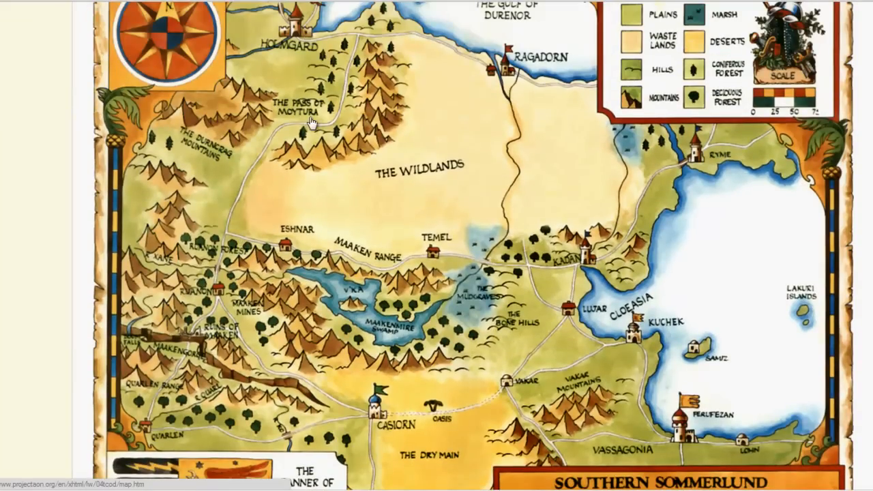
mouse_move(302, 124)
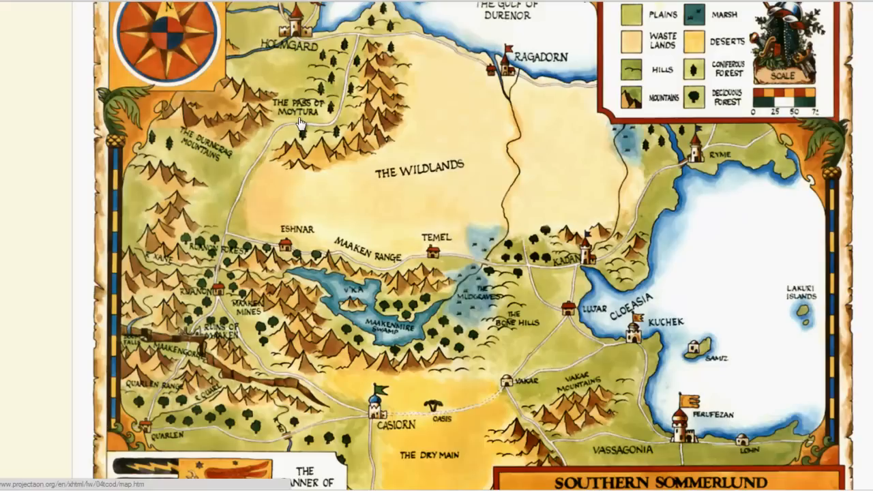
mouse_move(219, 289)
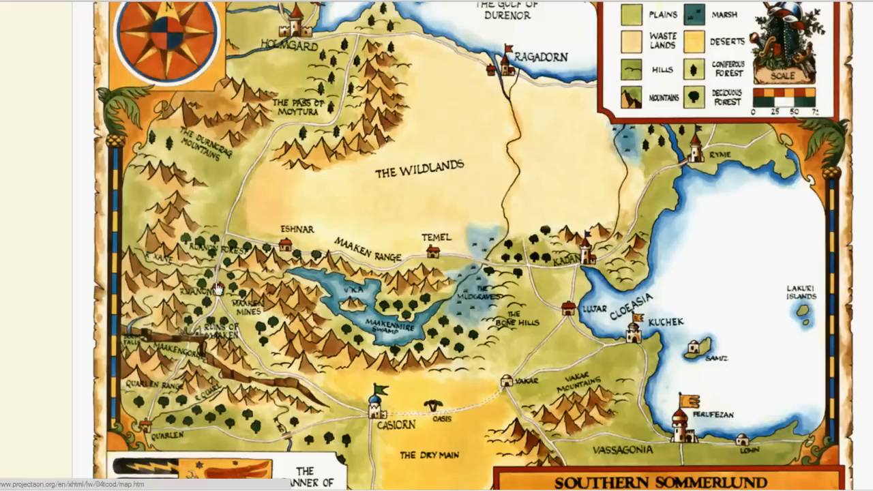
mouse_move(197, 340)
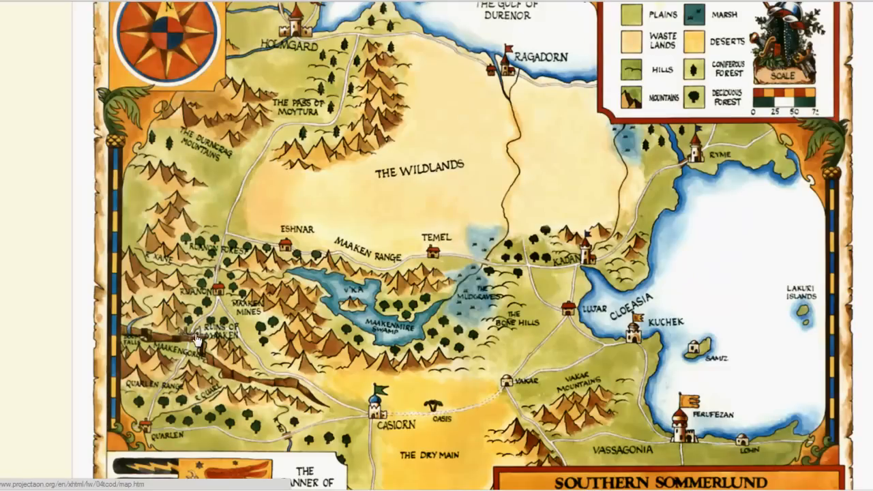
mouse_move(235, 370)
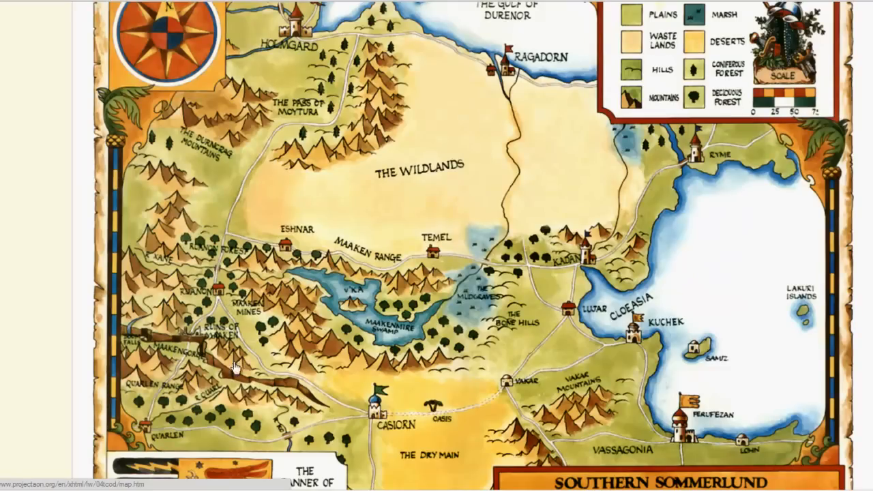
mouse_move(437, 395)
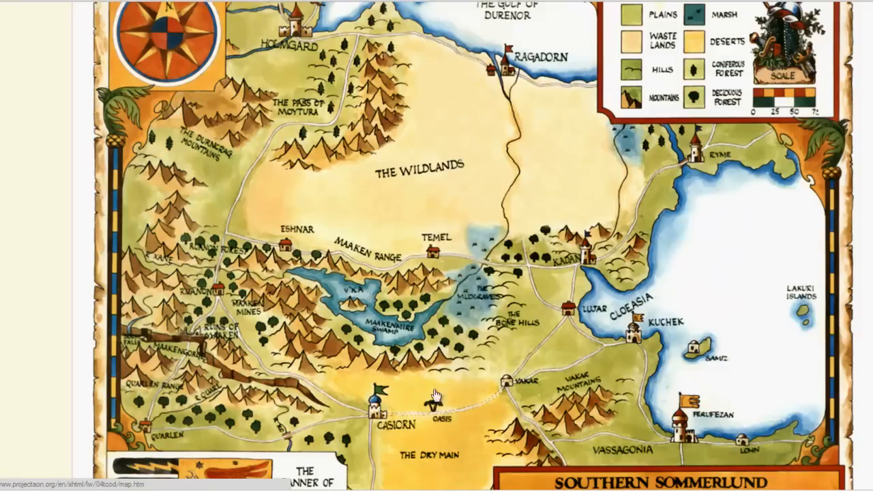
mouse_move(508, 437)
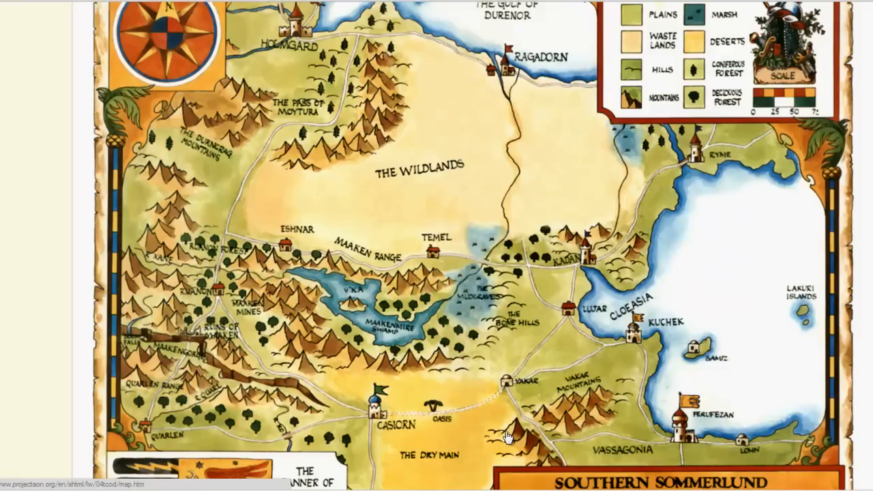
mouse_move(505, 78)
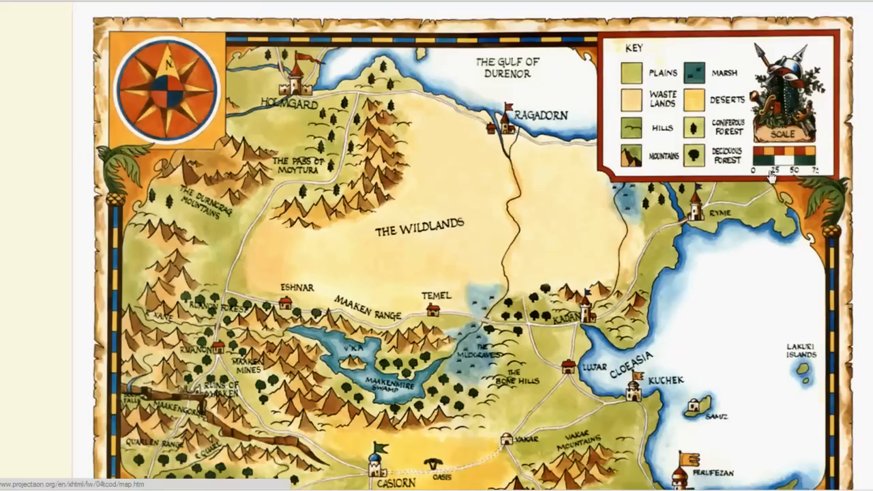
mouse_move(734, 187)
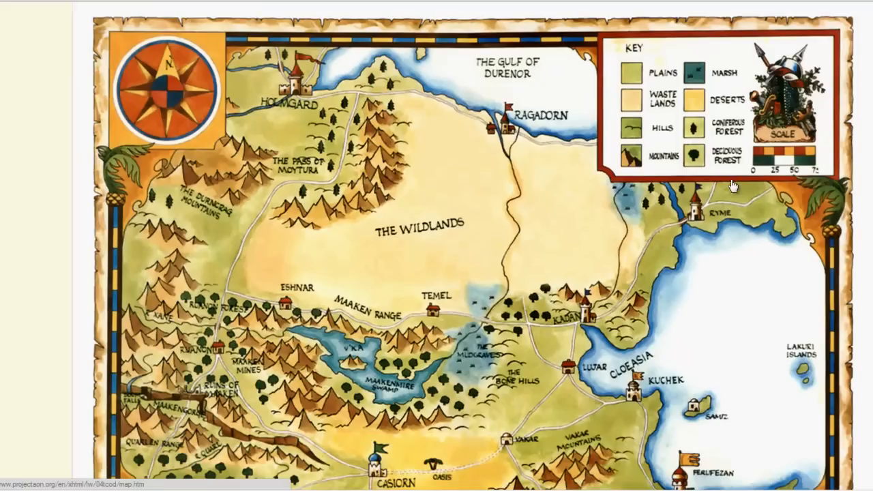
mouse_move(744, 194)
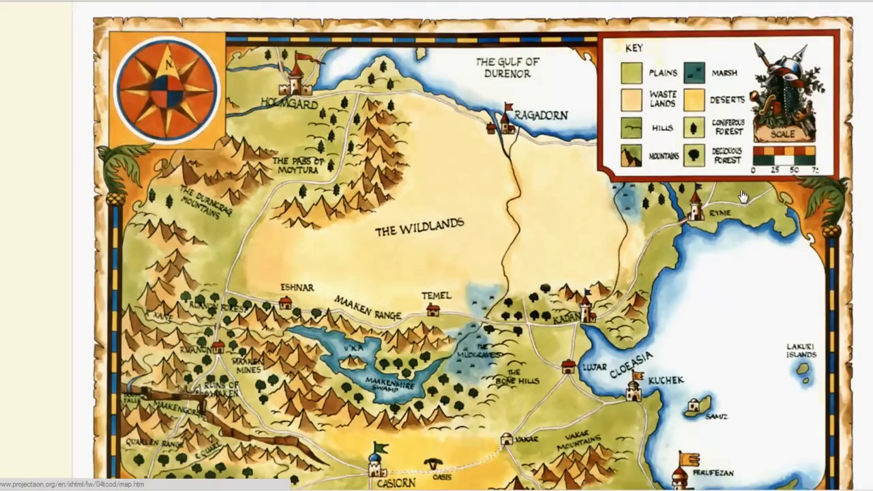
scroll("down", 3)
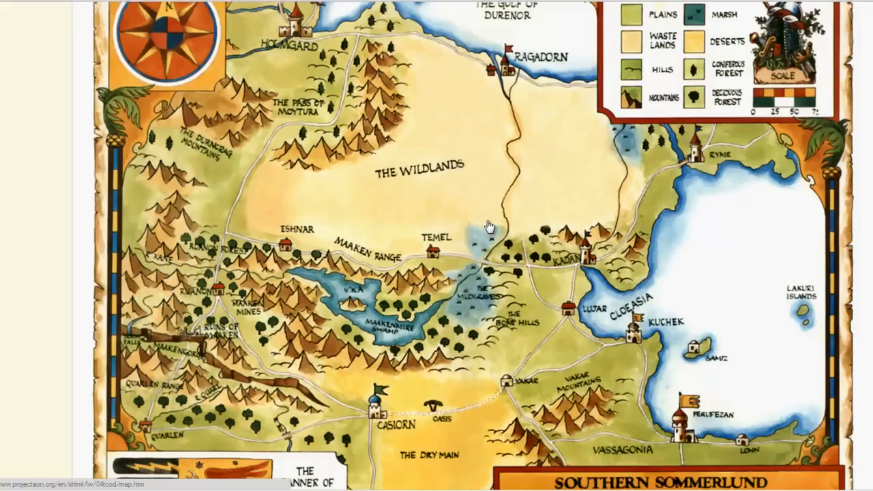
mouse_move(485, 237)
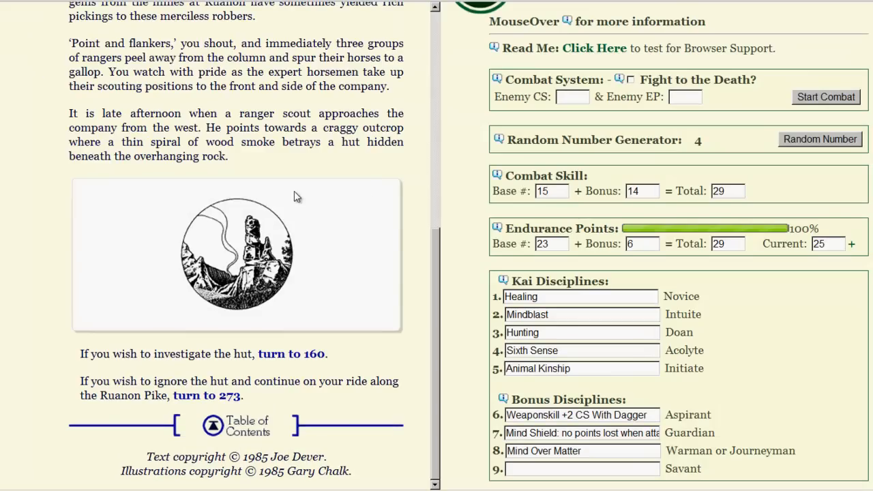
Step: Scroll through section 1 past the illustration to the 'turn to 160' and 'turn to 273' choices
scroll("up", 3)
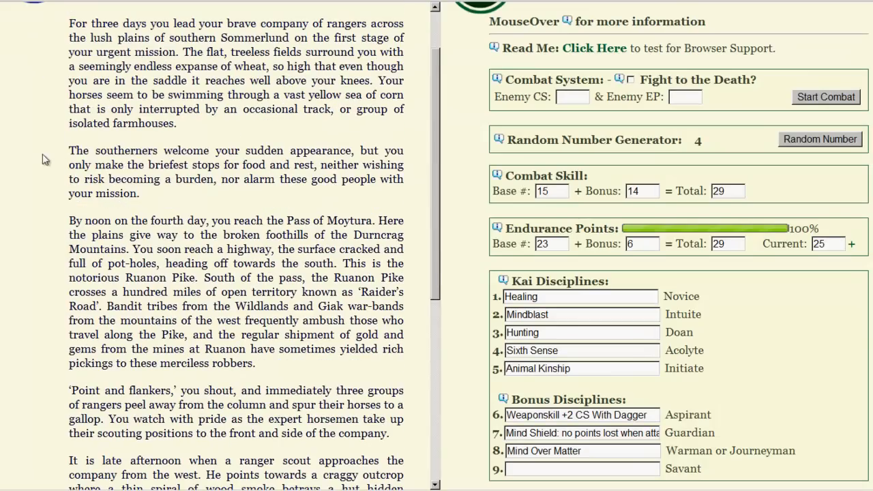
scroll("down", 3)
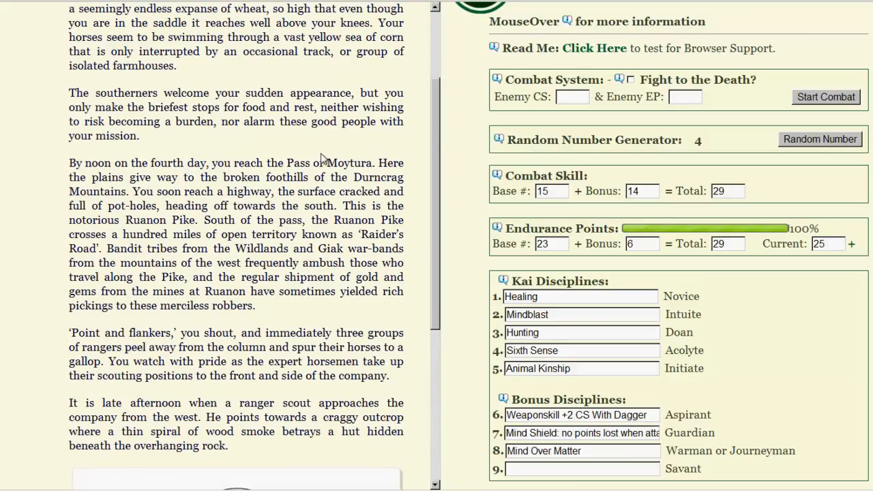
mouse_move(82, 201)
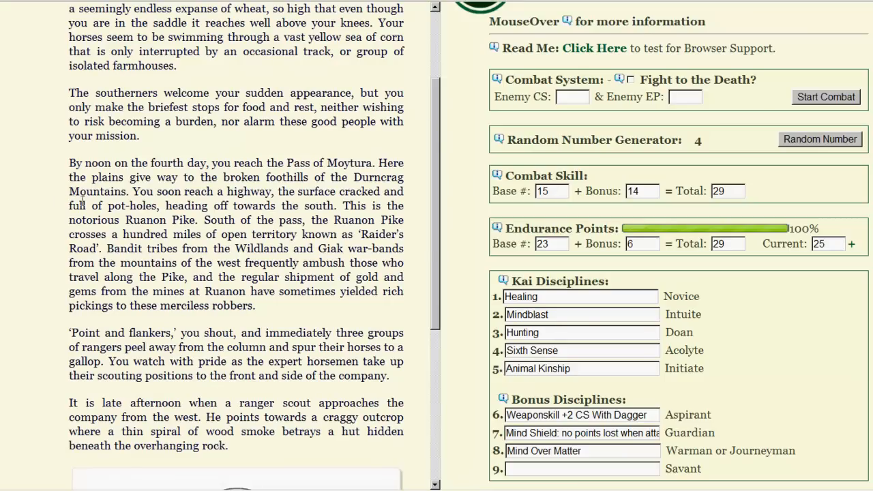
mouse_move(46, 221)
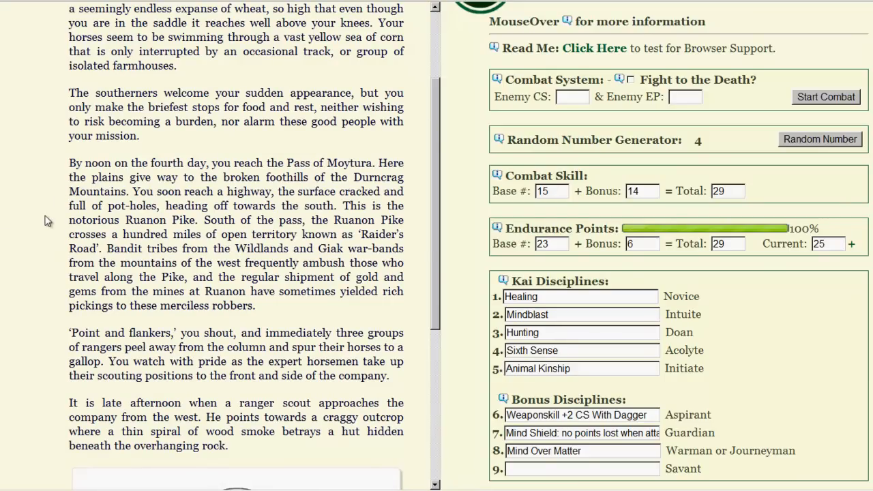
mouse_move(29, 228)
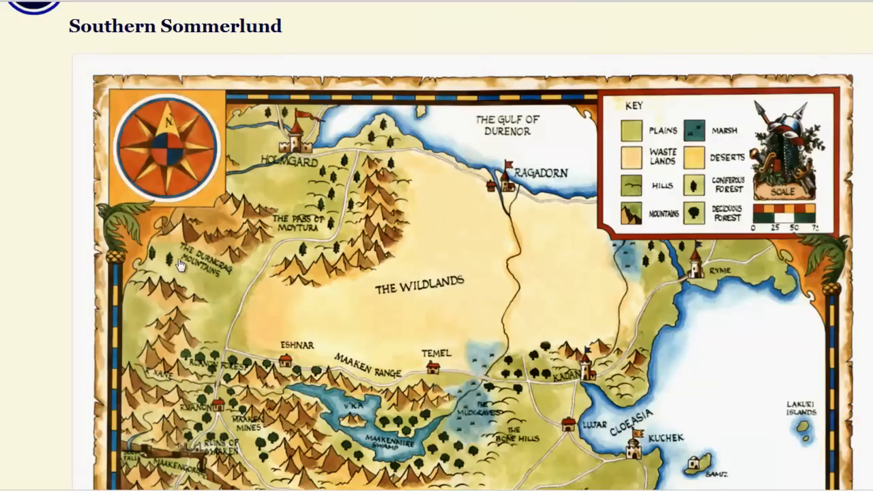
scroll("down", 3)
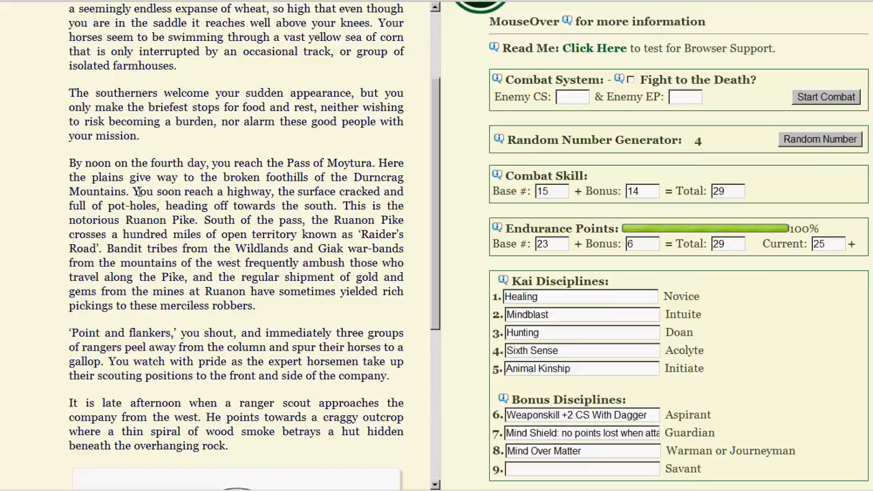
mouse_move(25, 245)
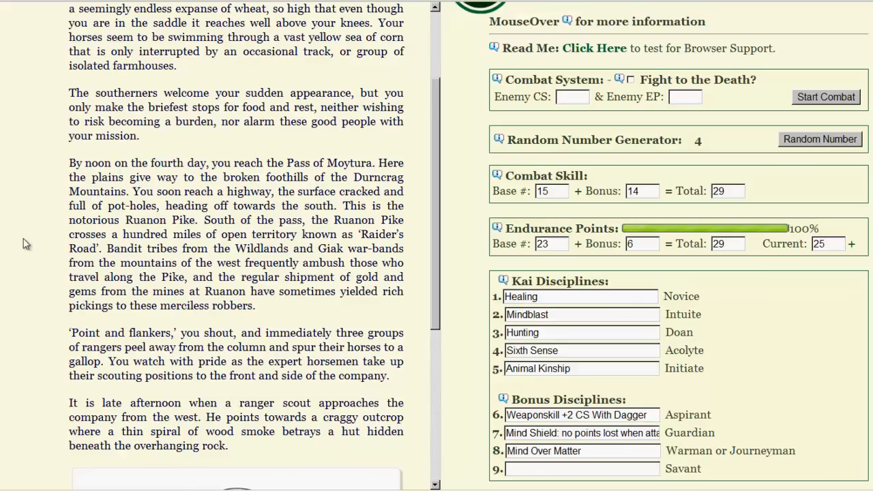
scroll("down", 3)
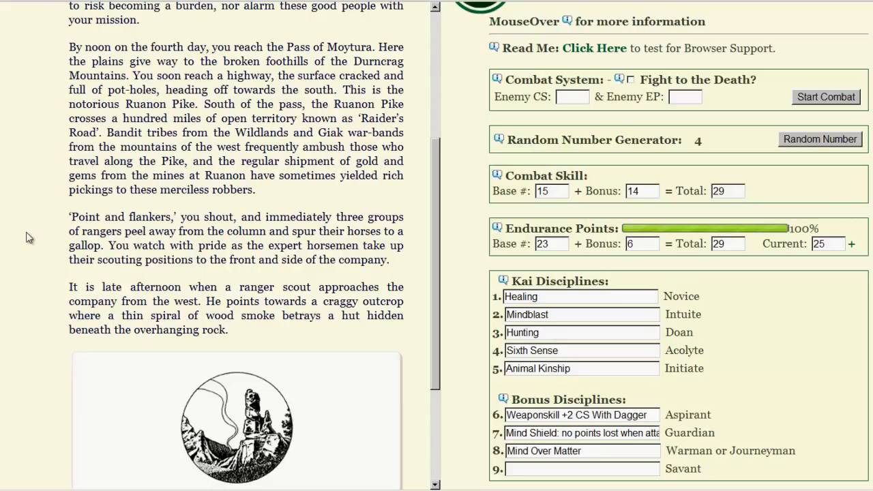
mouse_move(44, 227)
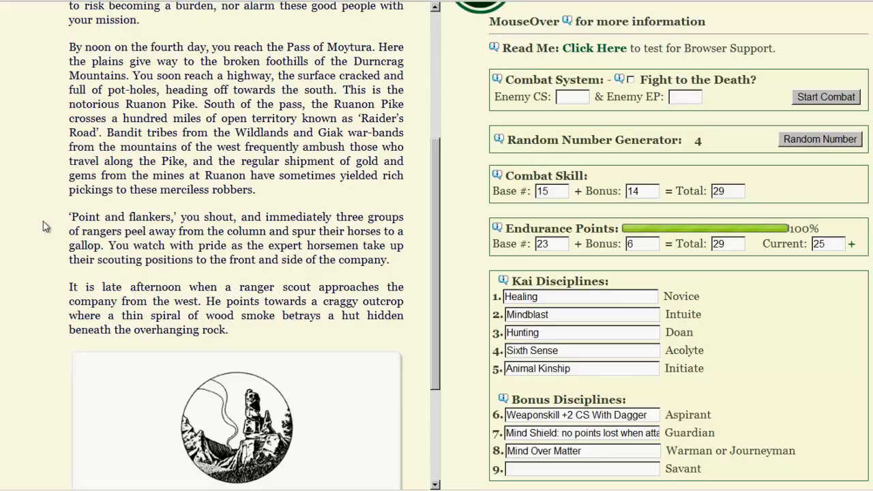
mouse_move(95, 209)
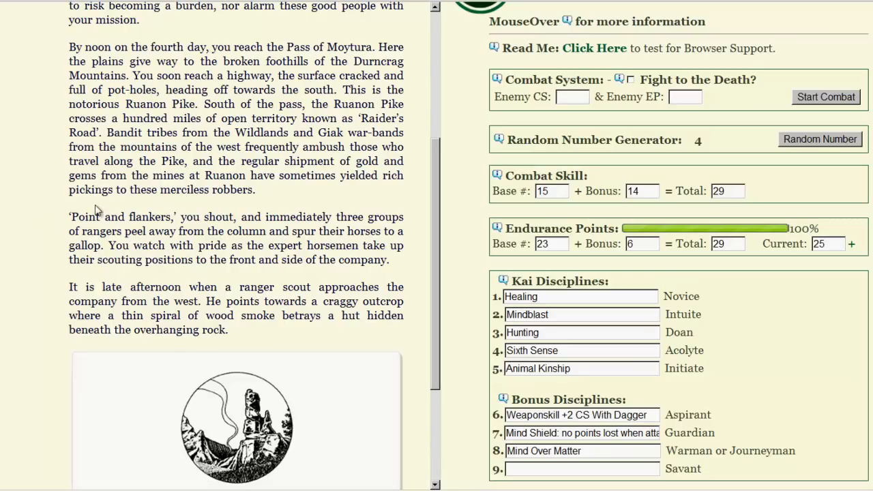
scroll("down", 3)
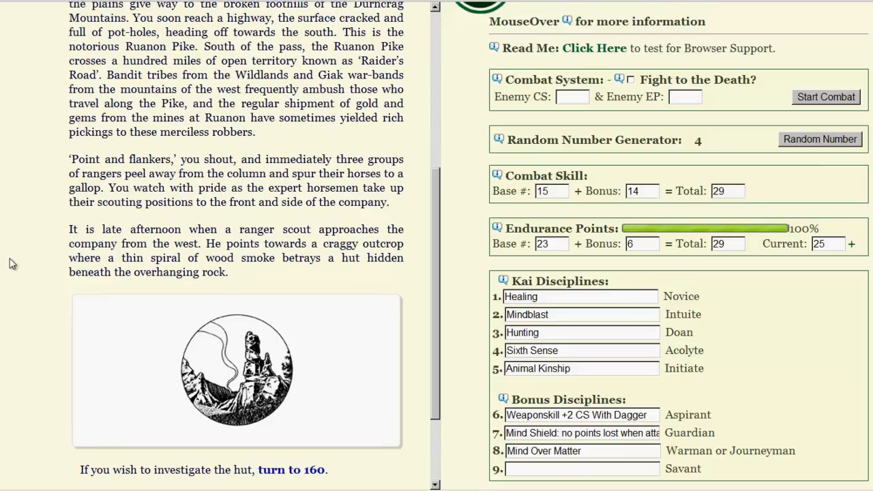
scroll("down", 3)
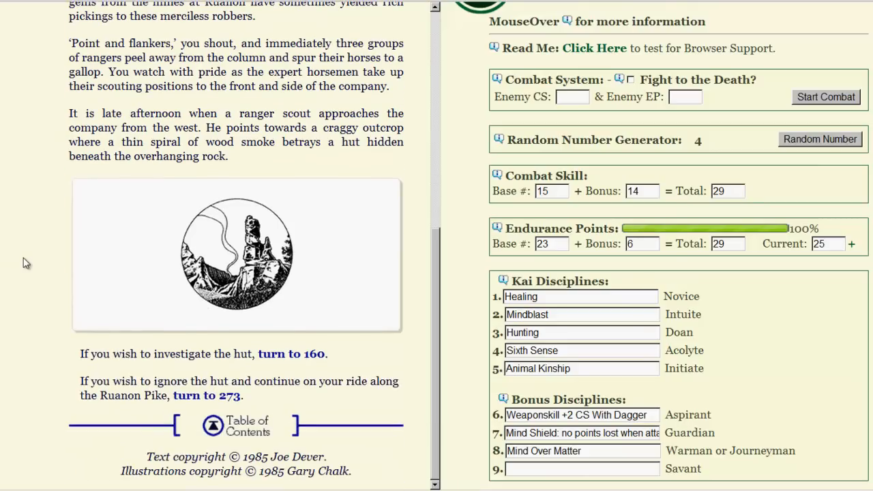
mouse_move(289, 346)
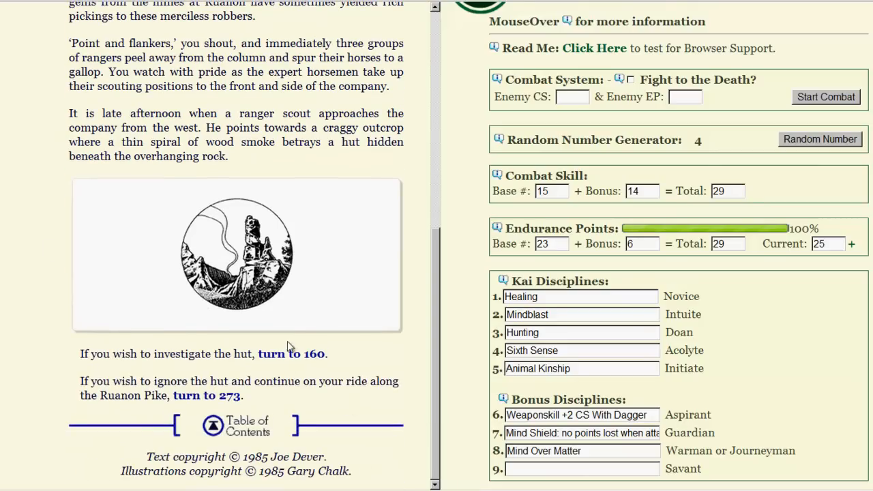
Step: Follow the 'turn to 160' link to investigate the hut
left_click(291, 354)
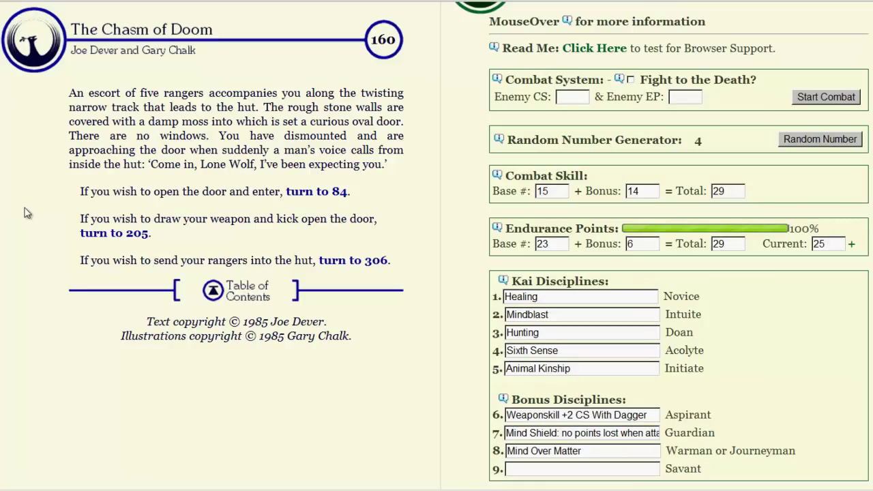
mouse_move(48, 170)
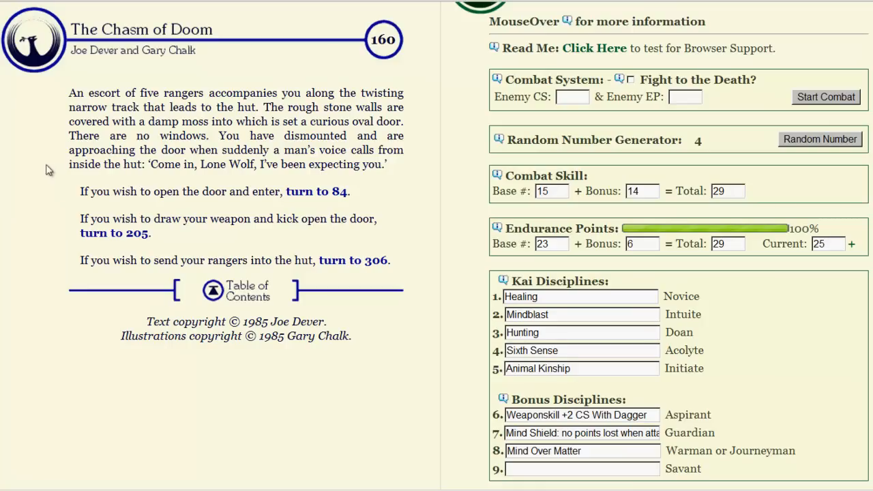
mouse_move(33, 159)
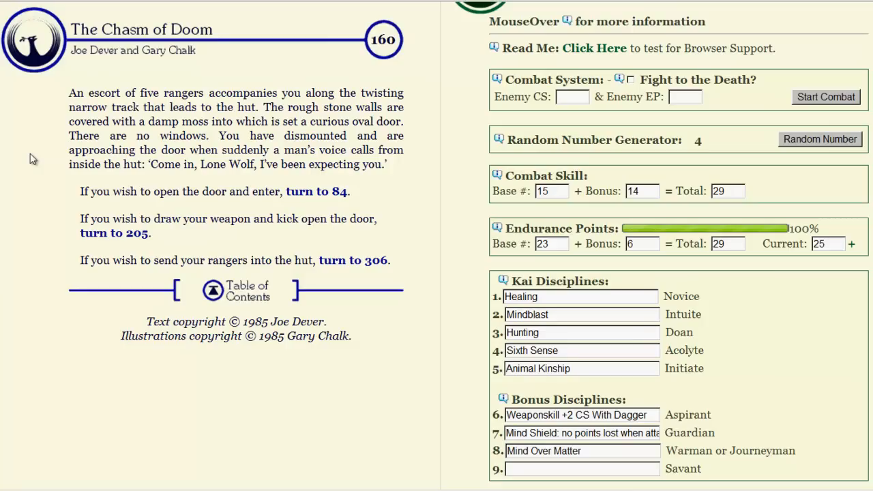
mouse_move(60, 163)
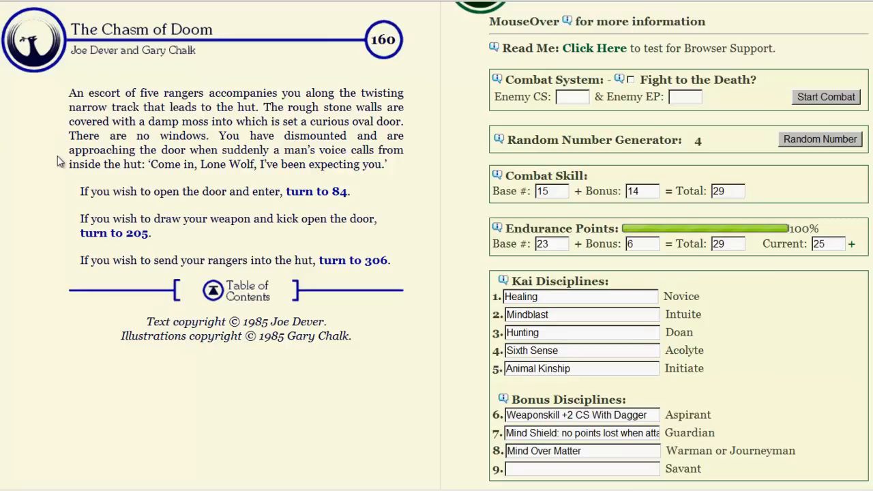
mouse_move(200, 226)
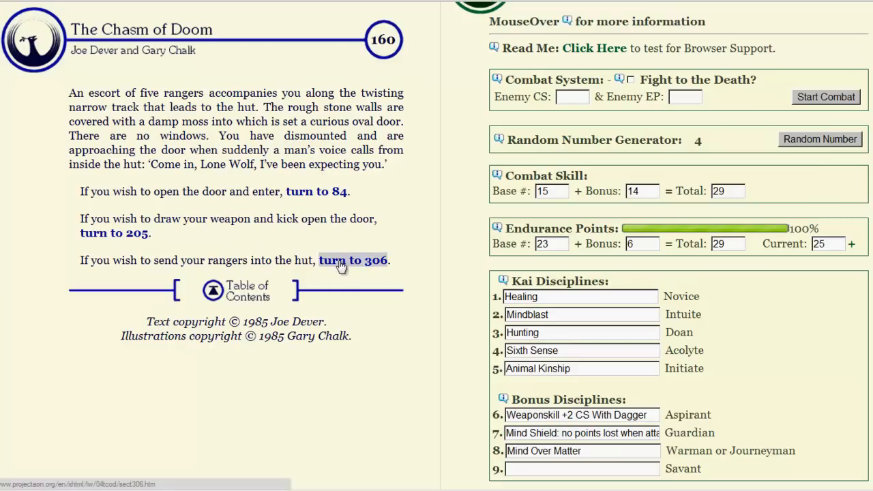
Step: Follow the 'turn to 306' link so the rangers enter the hut first
left_click(353, 260)
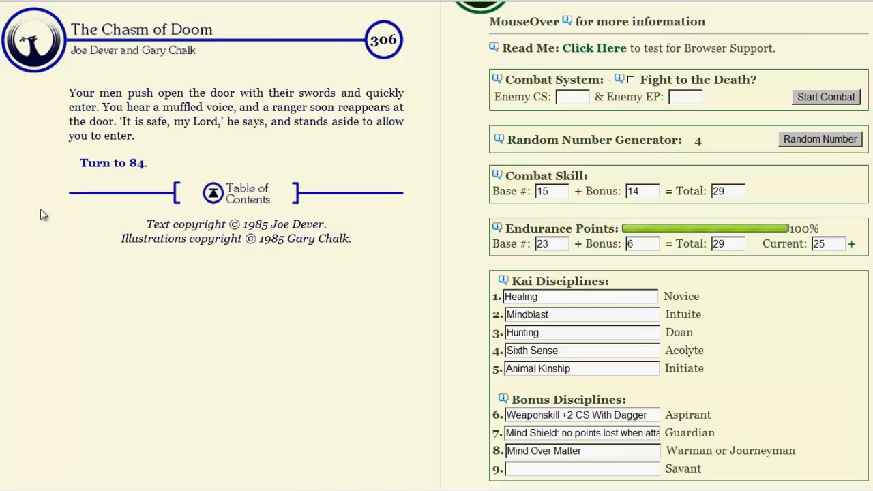
mouse_move(111, 163)
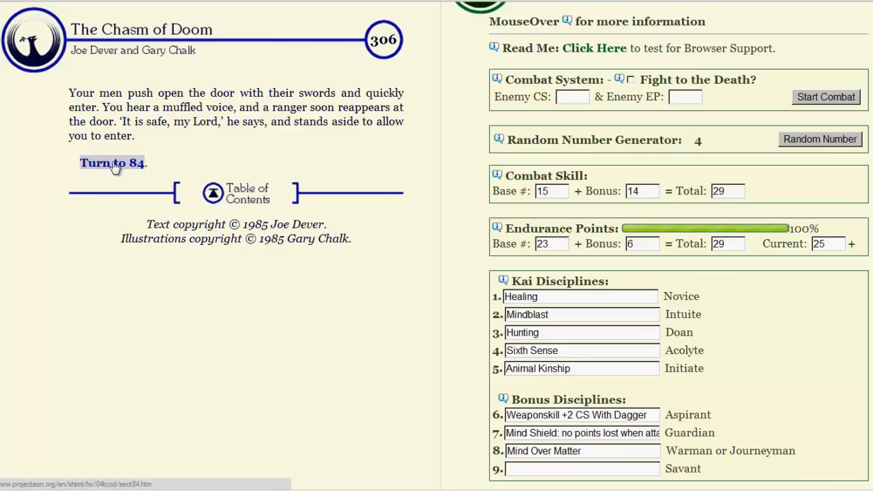
Step: Open section 84 and read through the verse and illustration to 'Turn to 273'
left_click(111, 162)
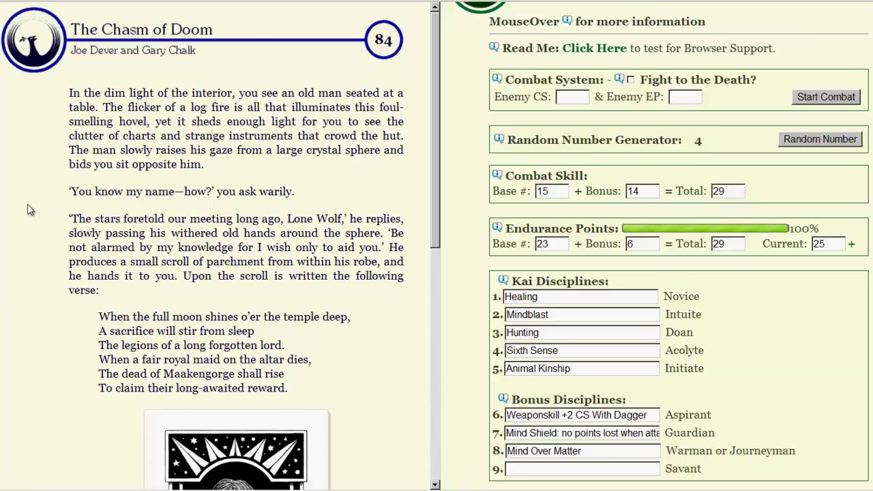
scroll("down", 3)
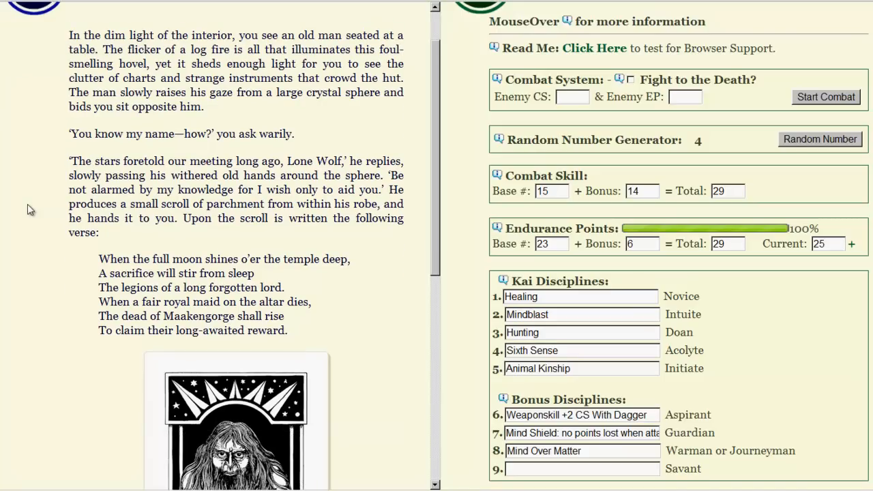
scroll("down", 3)
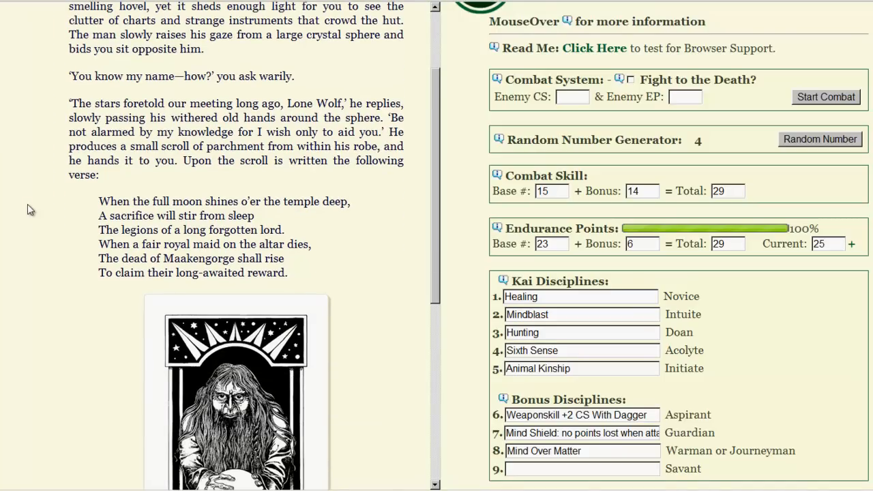
scroll("down", 3)
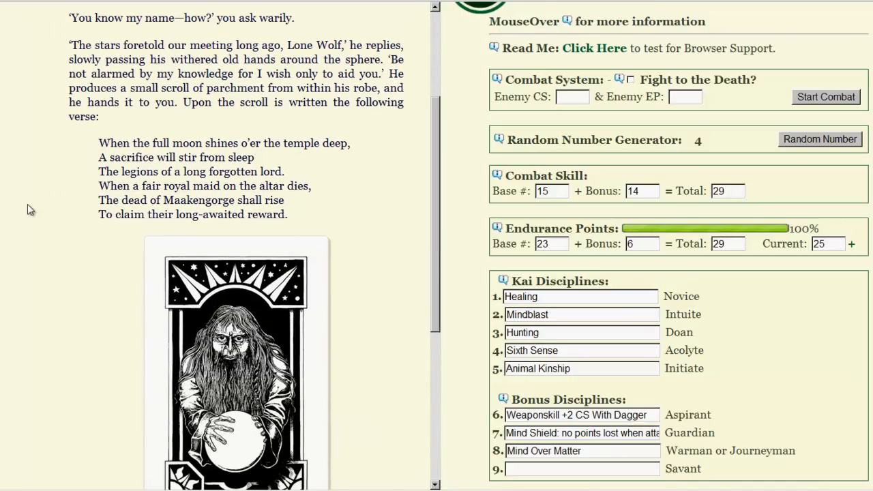
mouse_move(254, 186)
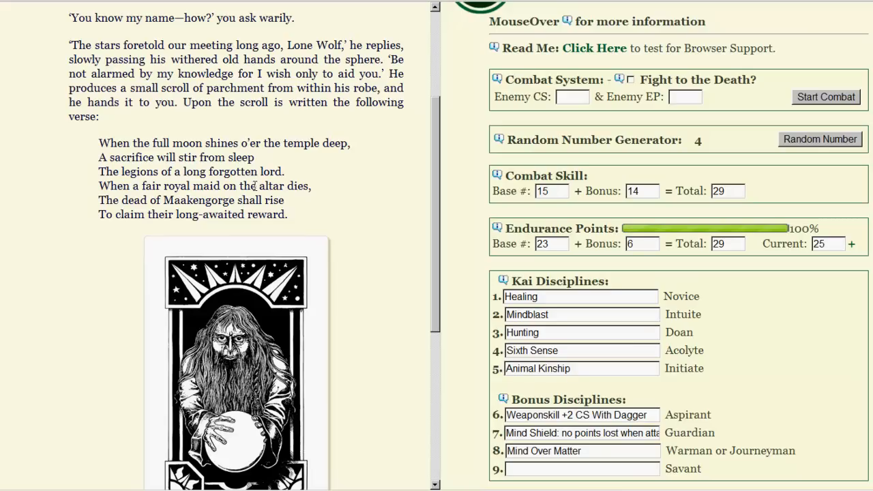
mouse_move(344, 211)
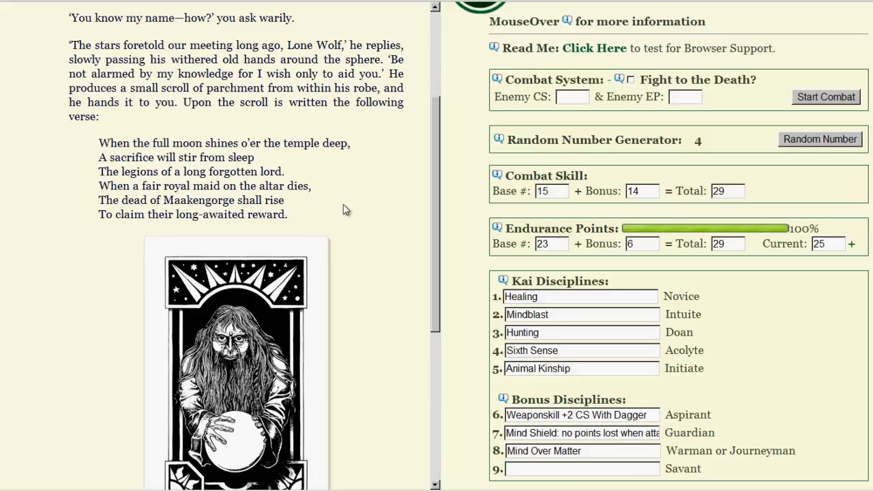
mouse_move(393, 227)
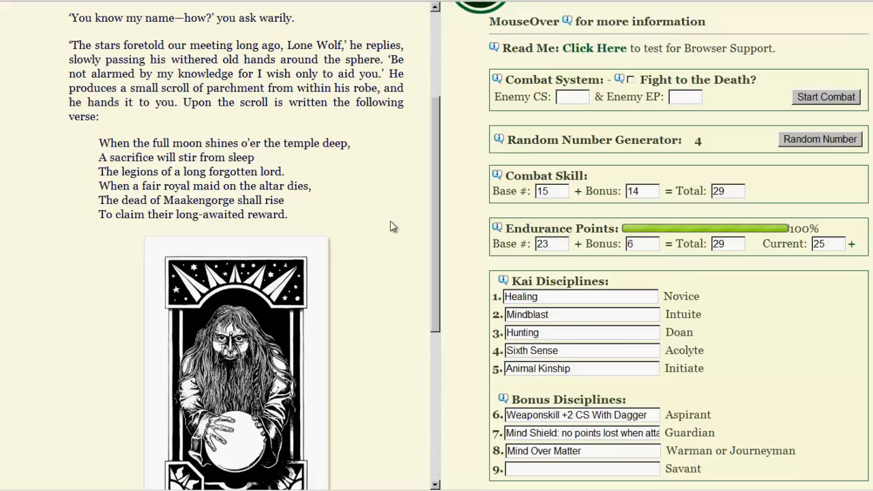
scroll("down", 3)
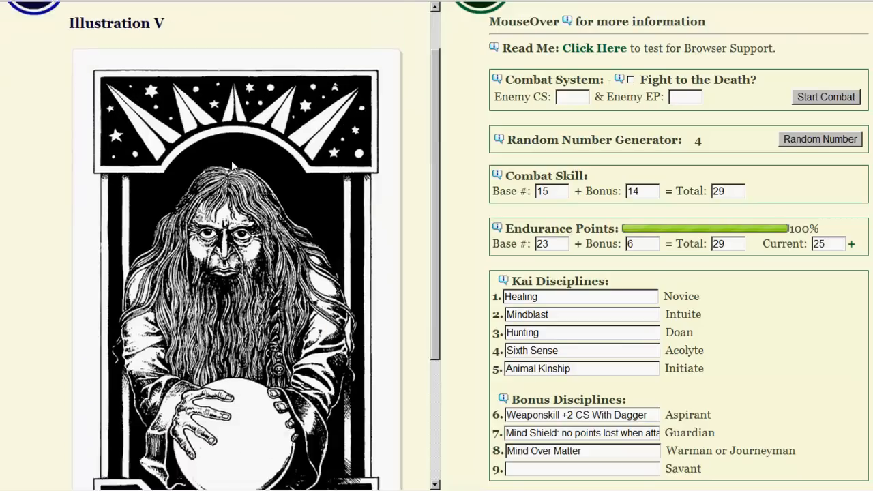
scroll("down", 3)
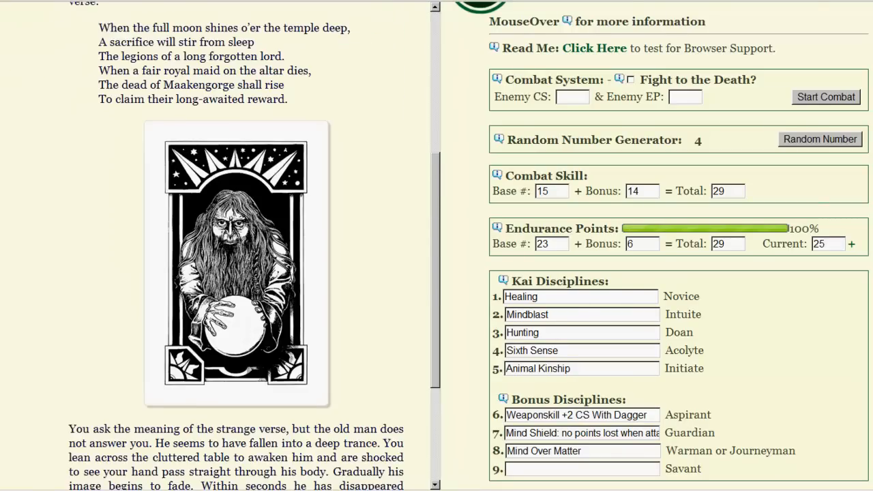
scroll("down", 3)
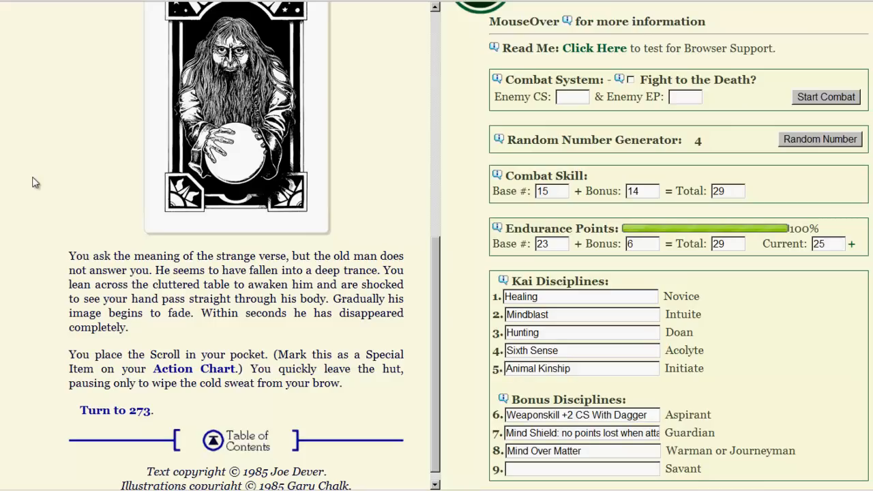
mouse_move(333, 296)
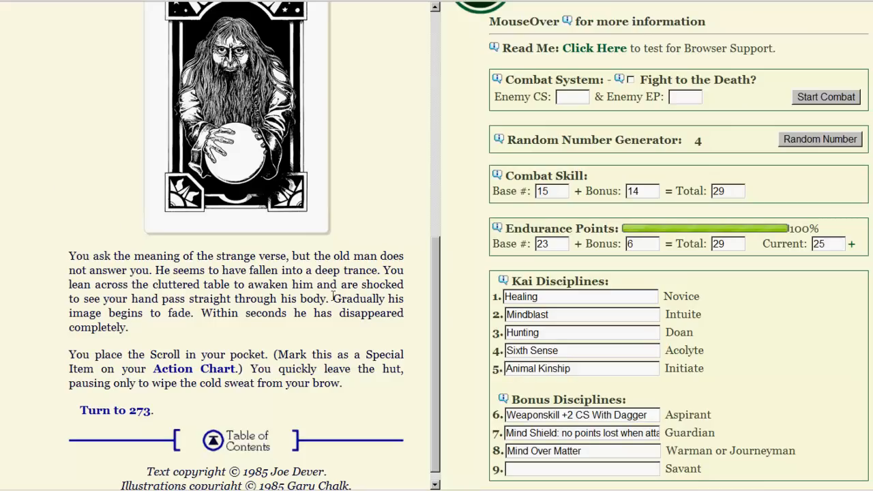
Step: Enter 'Creepy Scroll' in Special Items slot 09 on the Action Chart
scroll("down", 3)
type("C")
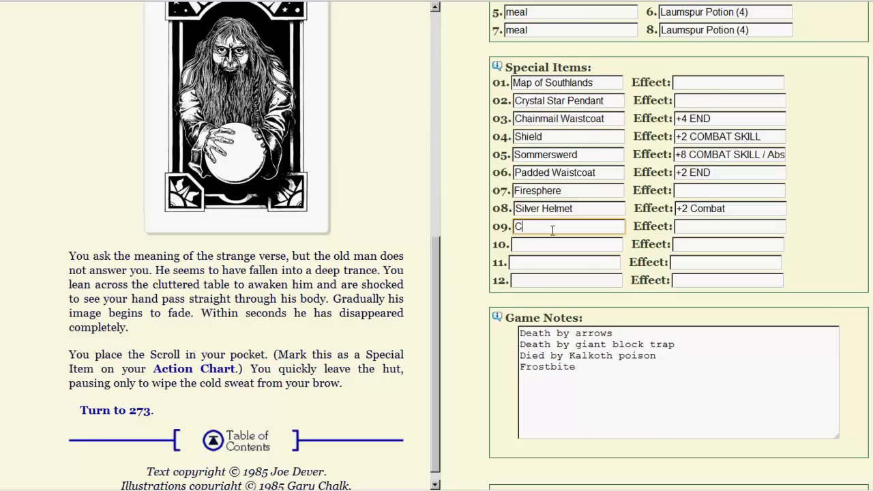
type("reepy Sc")
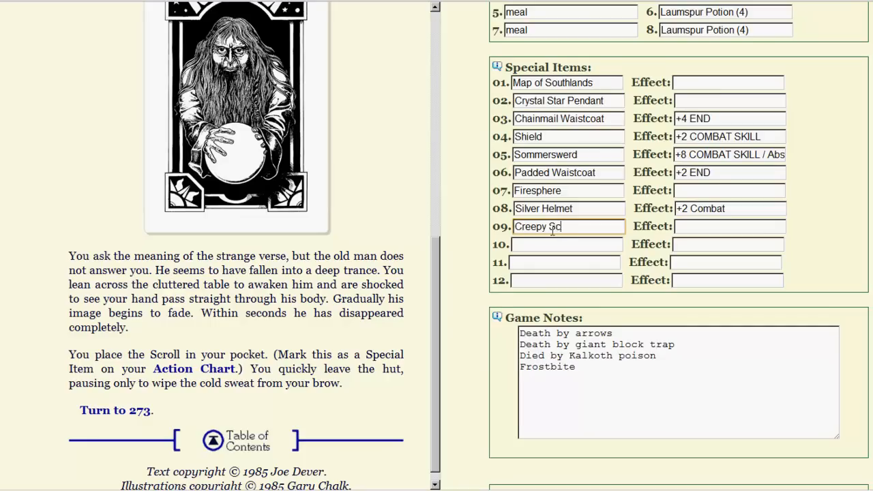
type("roll")
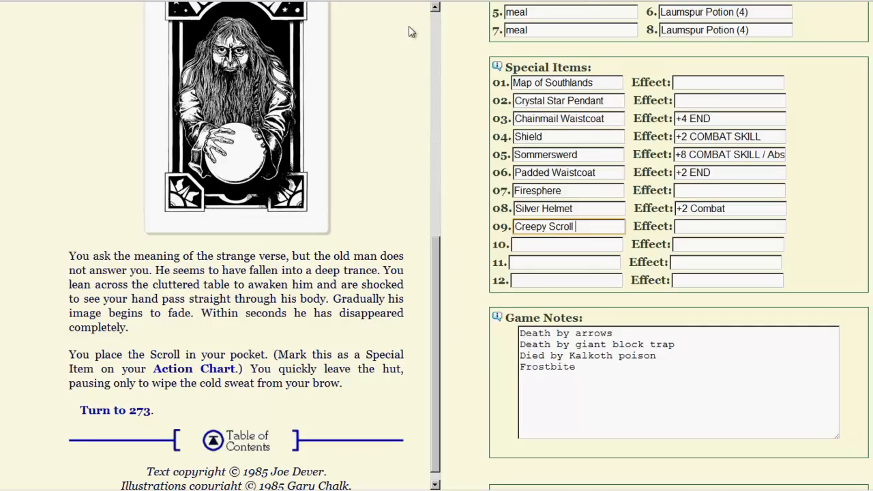